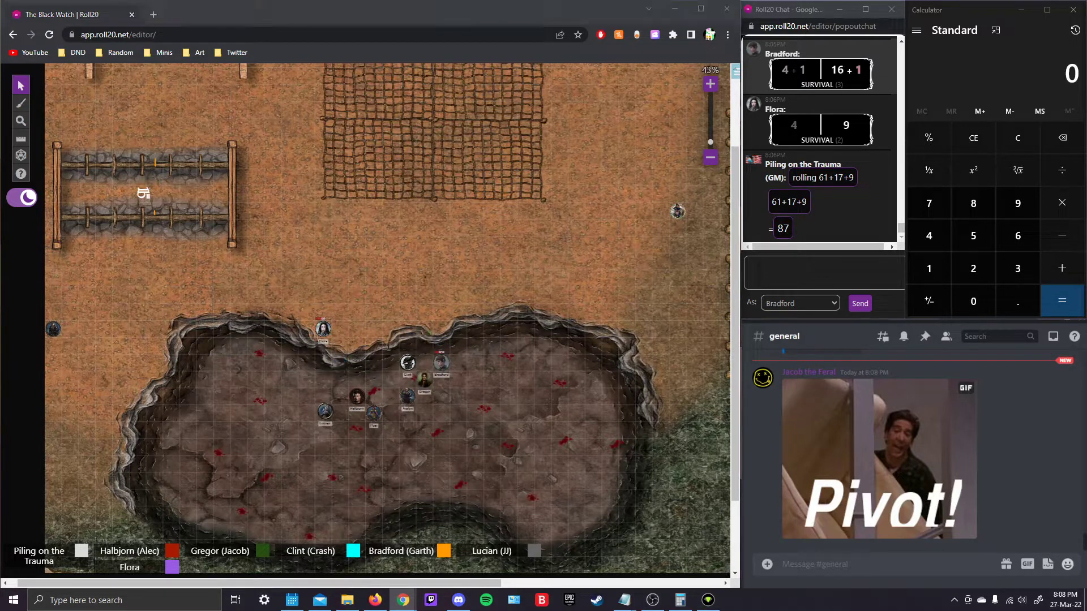
# - Pan and zoom the map to centre the blood pit and show its upper rim
pyautogui.moveTo(326, 408); pyautogui.dragTo(339, 380)
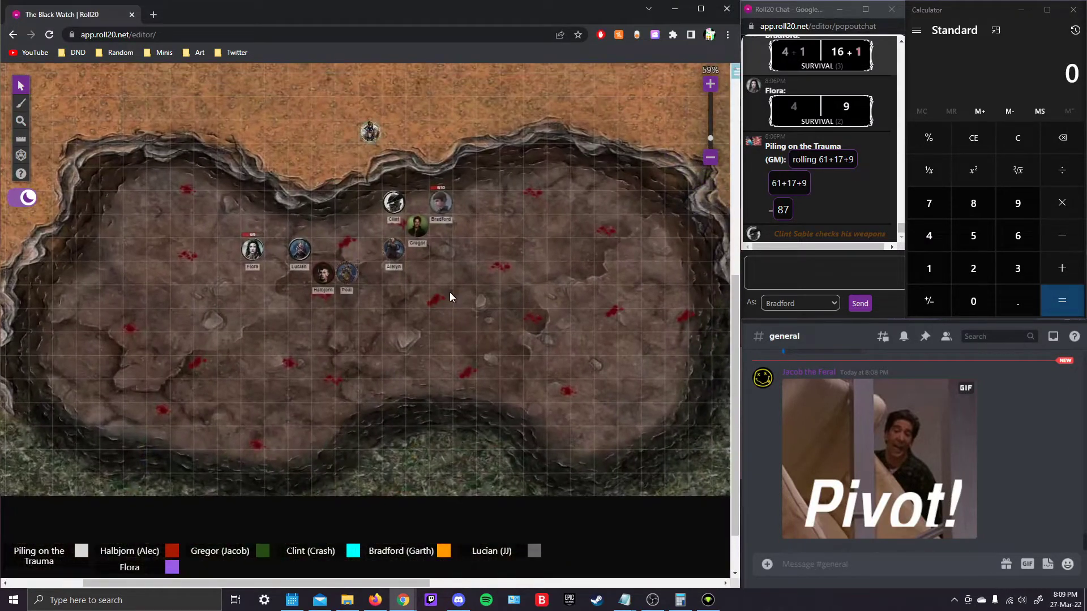
pyautogui.scroll(-3)
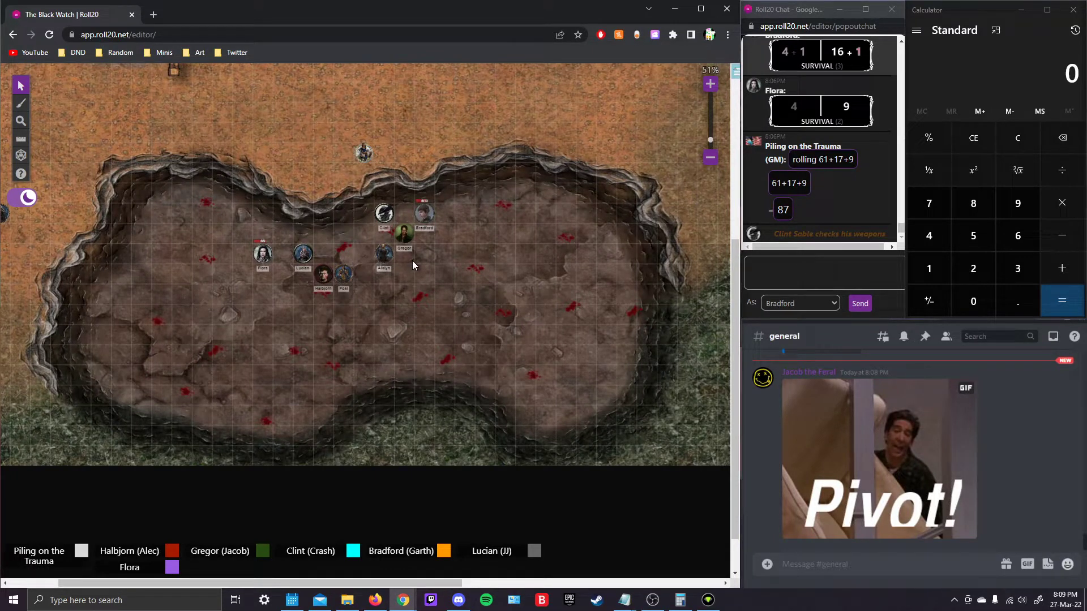
pyautogui.moveTo(412, 265); pyautogui.dragTo(196, 252)
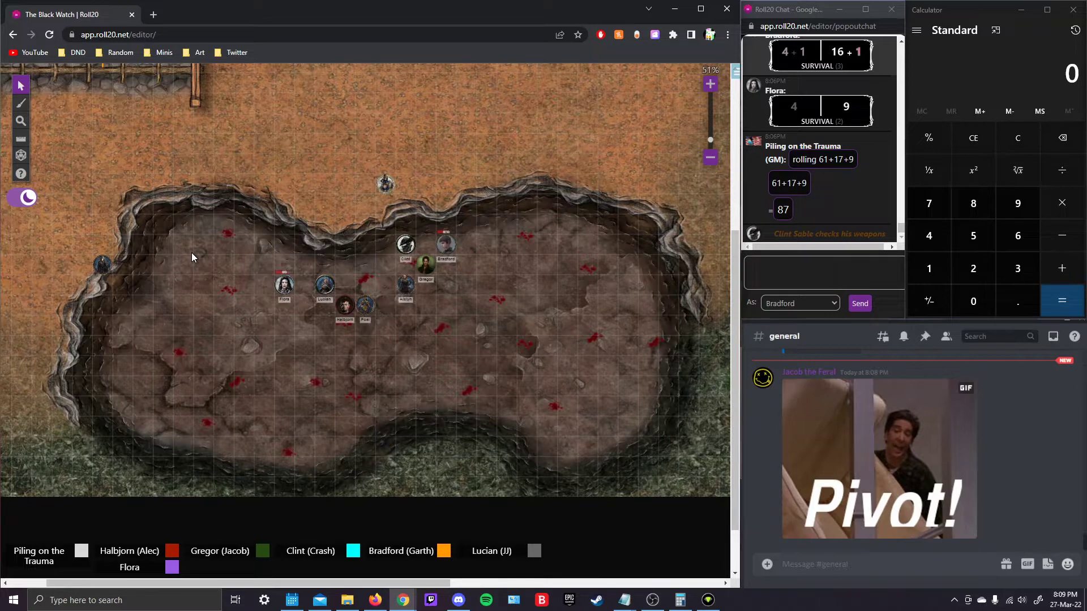
pyautogui.moveTo(242, 267)
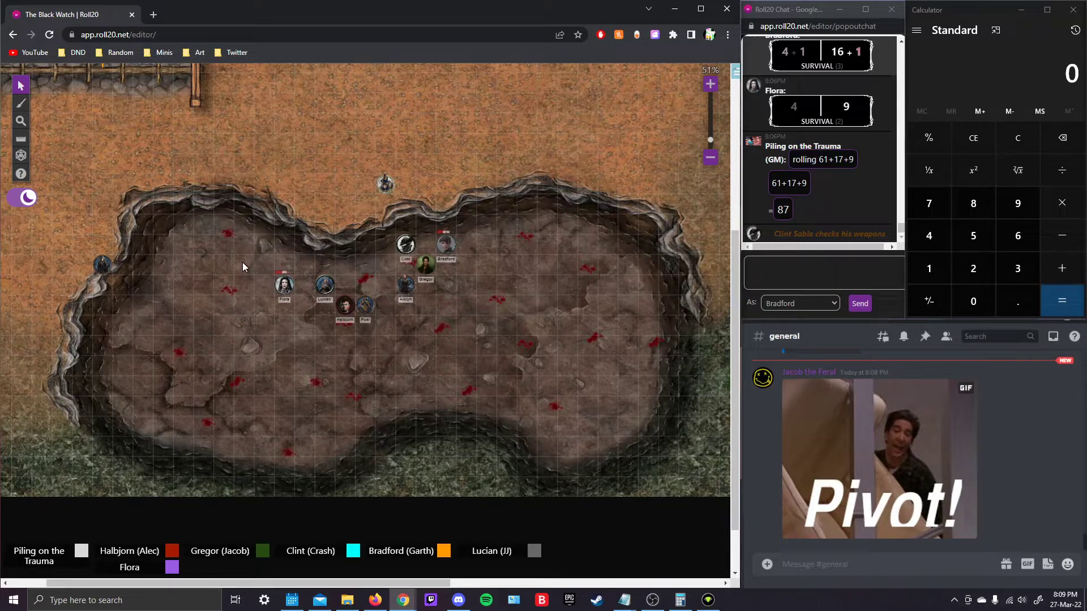
pyautogui.moveTo(242, 309)
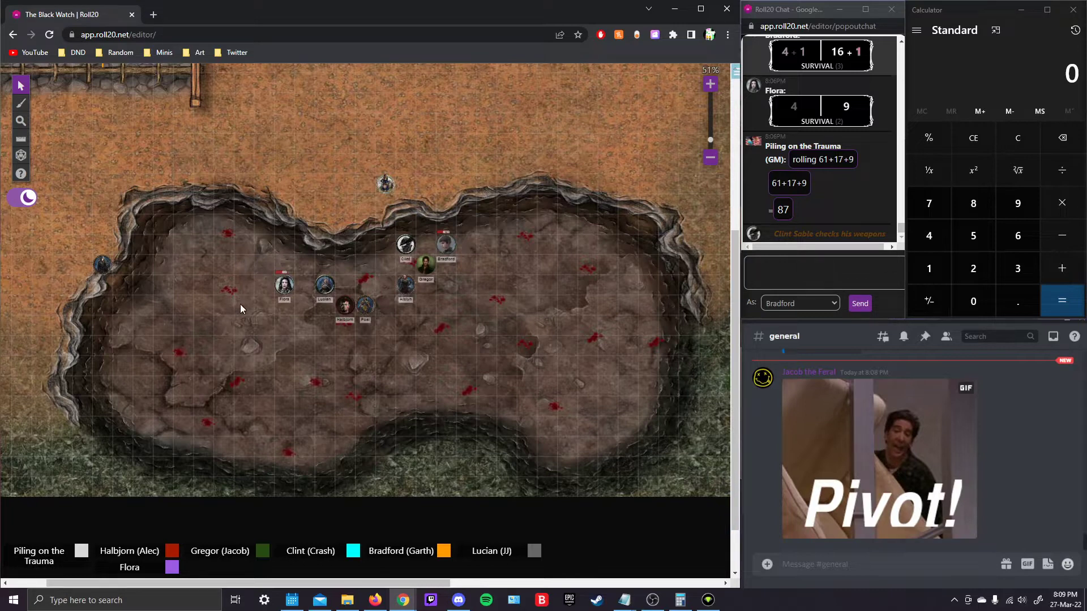
pyautogui.moveTo(211, 309)
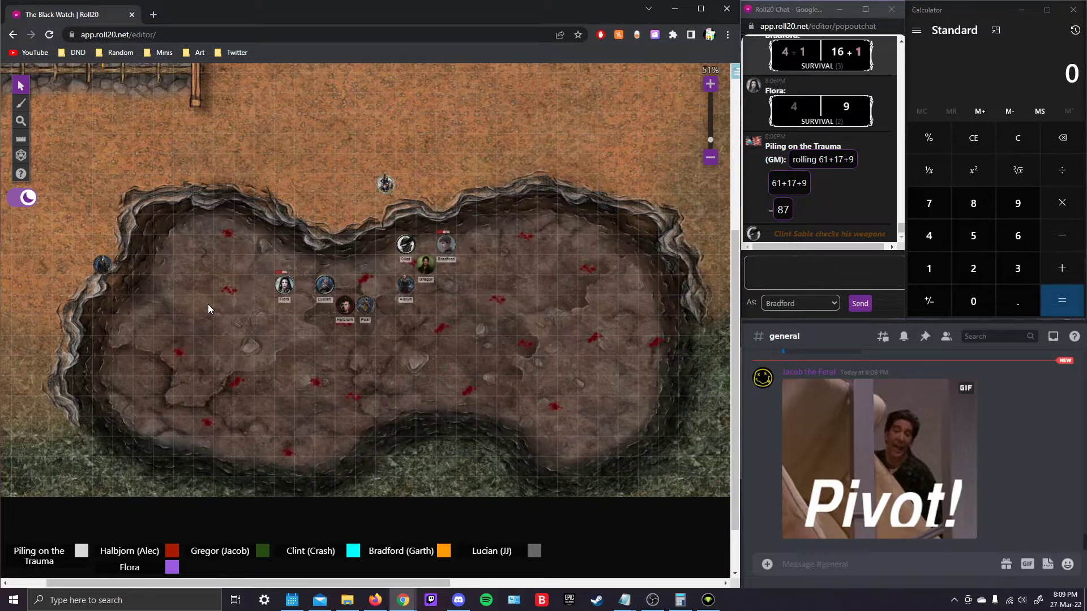
pyautogui.moveTo(113, 276)
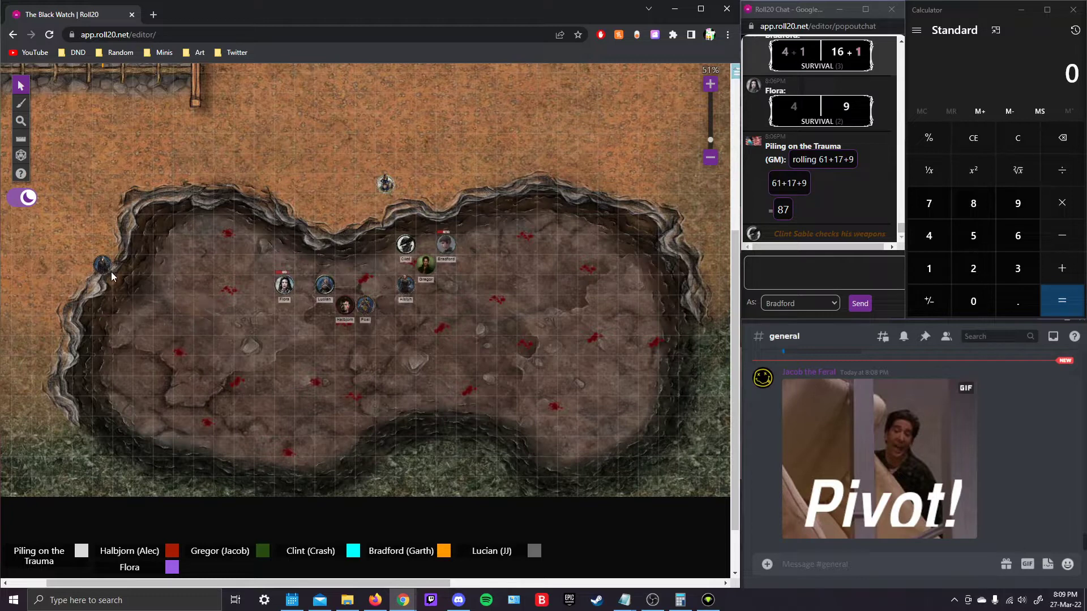
pyautogui.moveTo(103, 300)
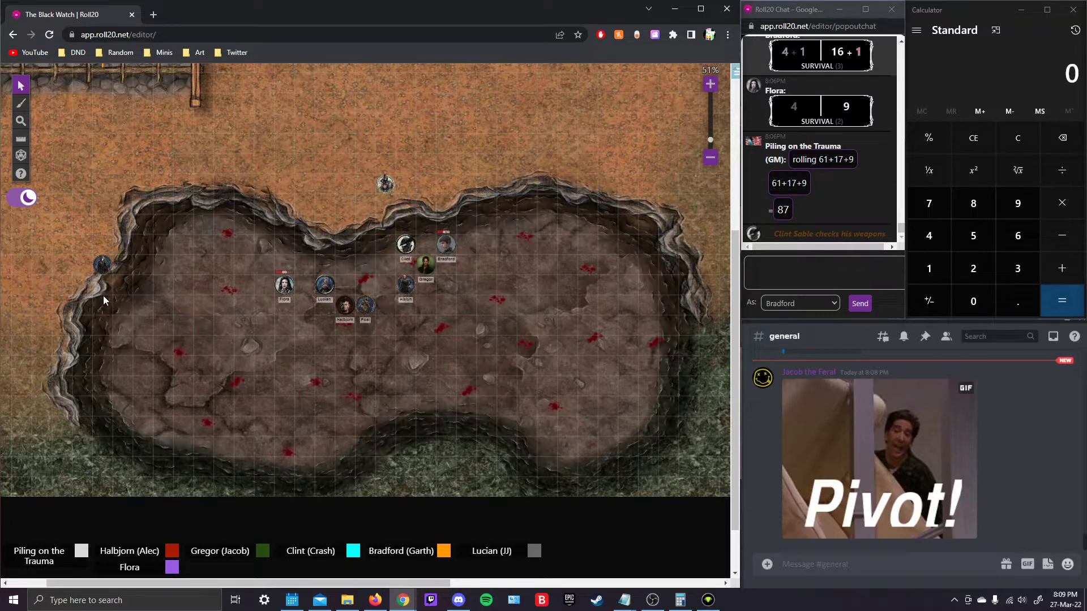
pyautogui.moveTo(104, 295)
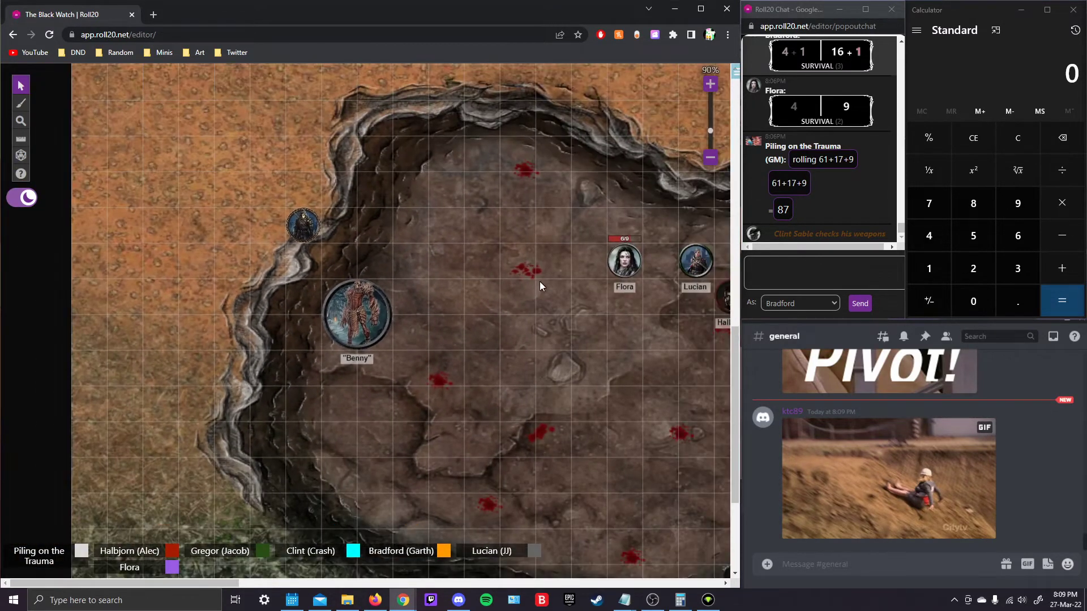
pyautogui.scroll(-3)
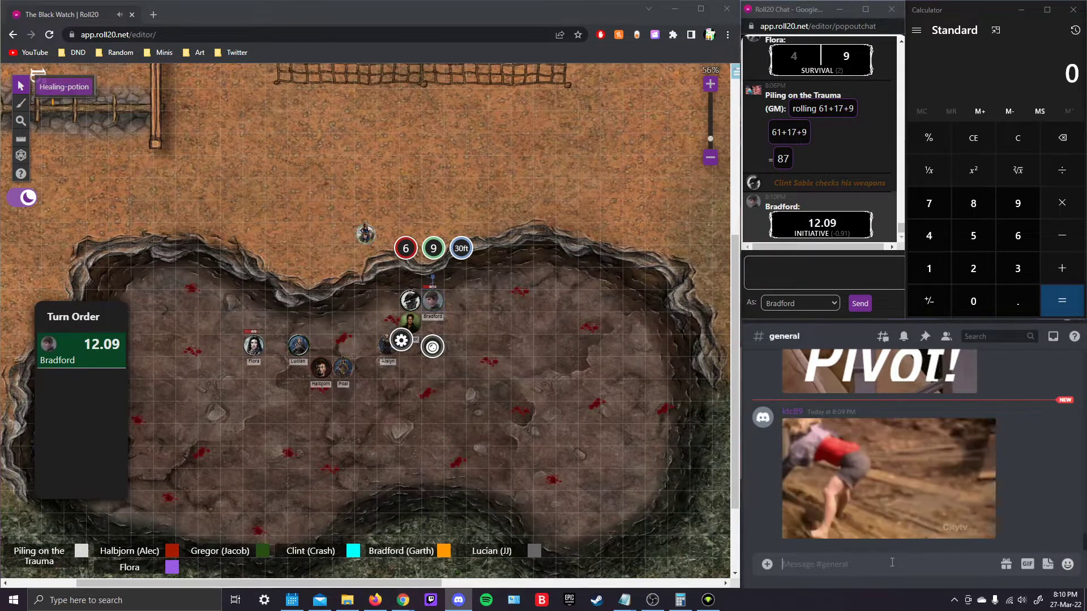
# - Draft the #general message lines 'Monkey Bar: 1b', 'Rope: 2A' and 'Pike: 12'
pyautogui.write('Monkey Bar:')
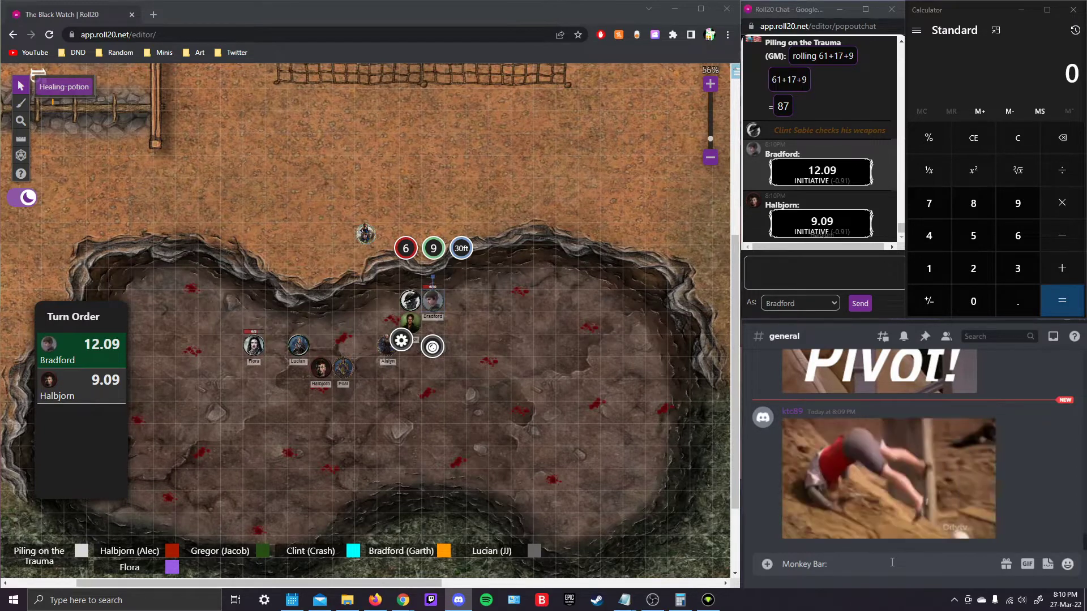
pyautogui.write('1b')
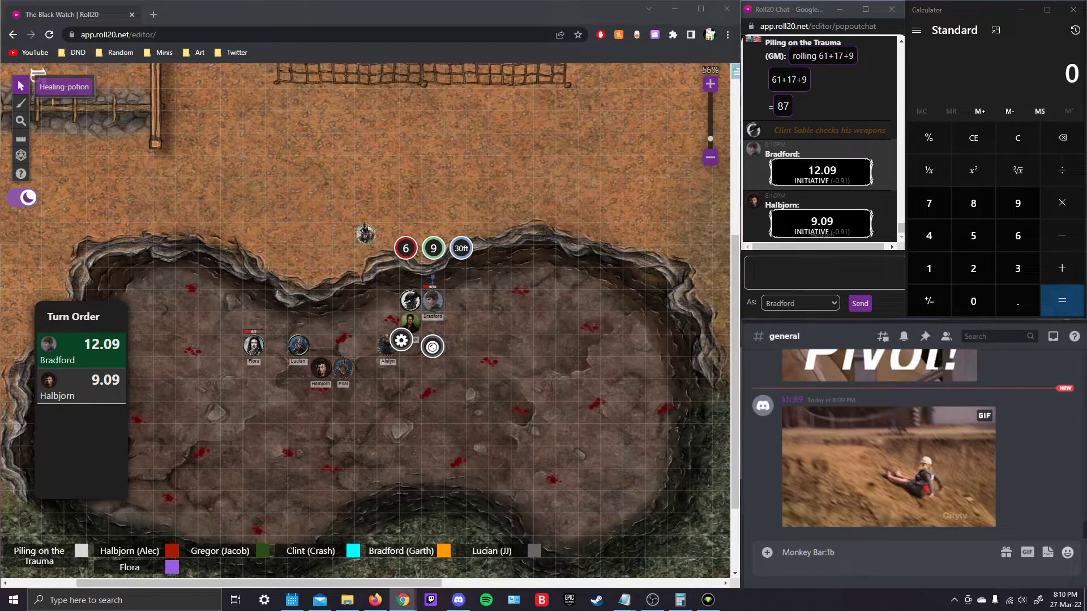
pyautogui.moveTo(761, 440)
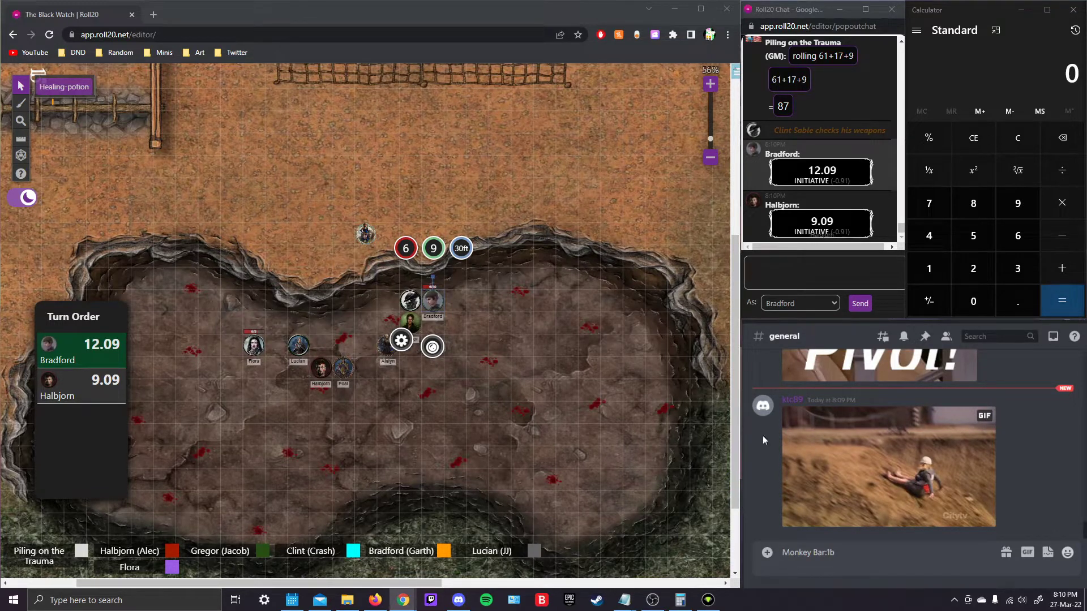
pyautogui.moveTo(749, 520)
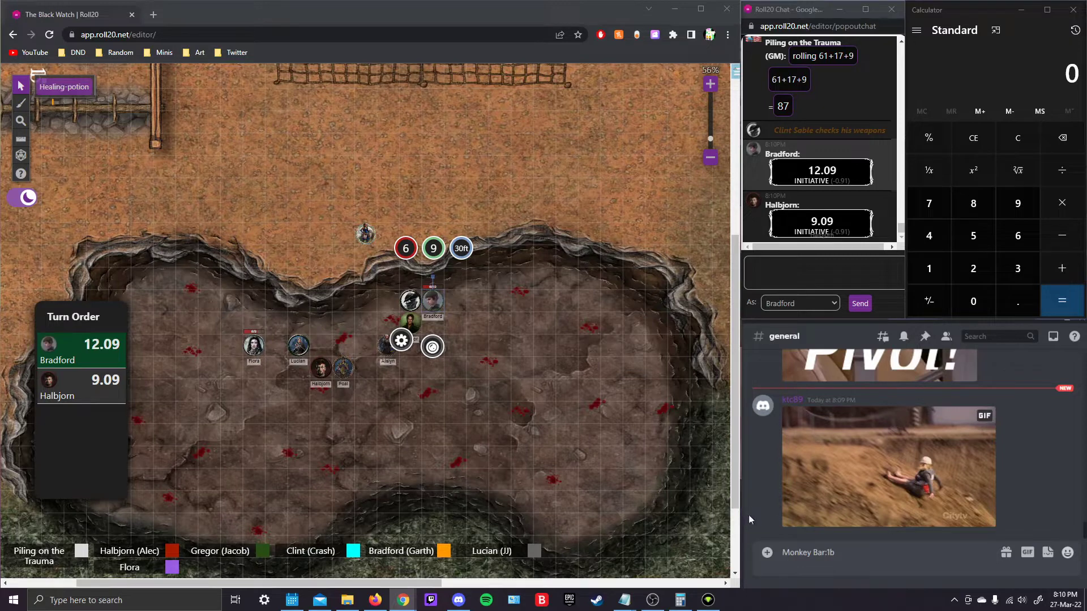
pyautogui.moveTo(1022, 336)
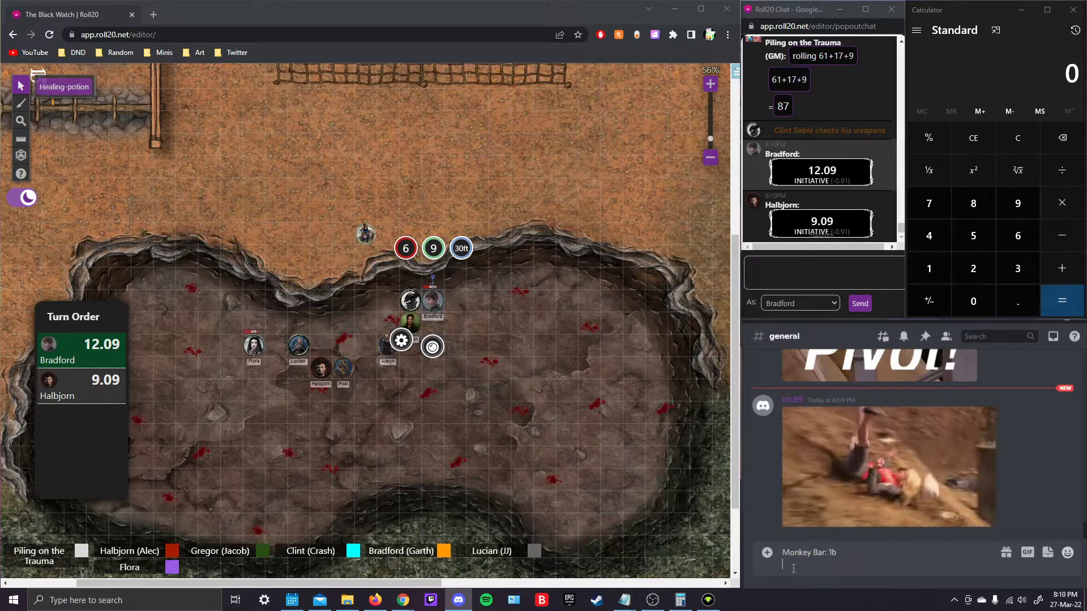
pyautogui.write('R')
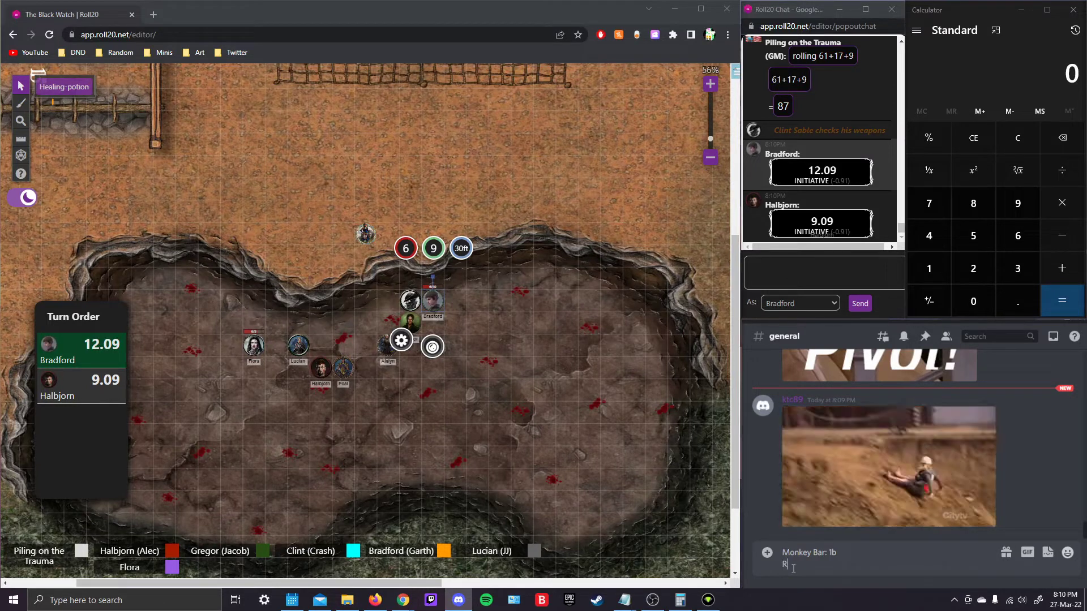
pyautogui.write('Rope: 2A')
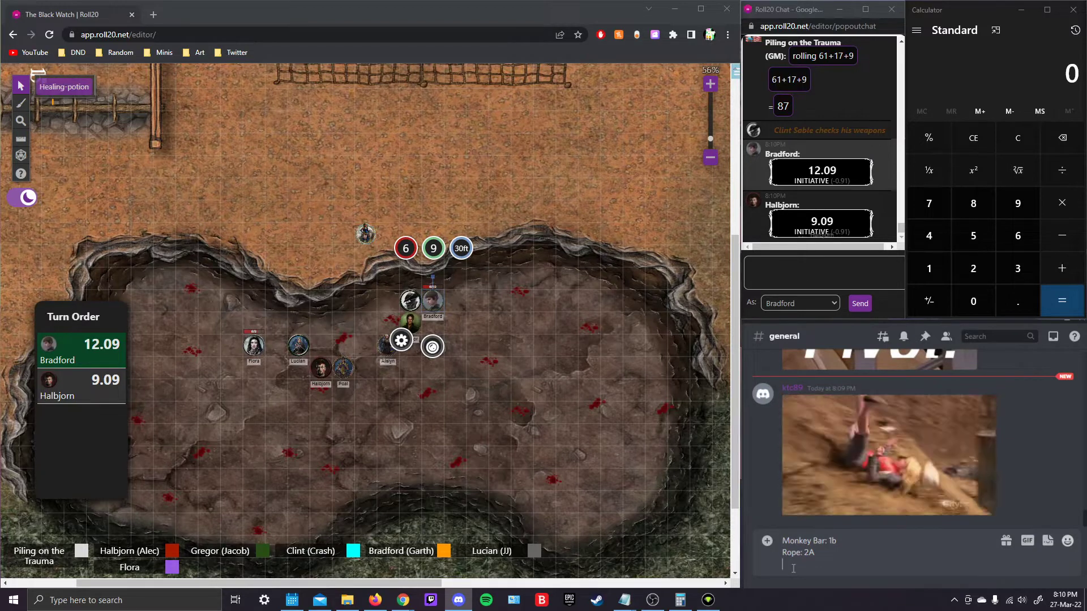
pyautogui.write('Pike')
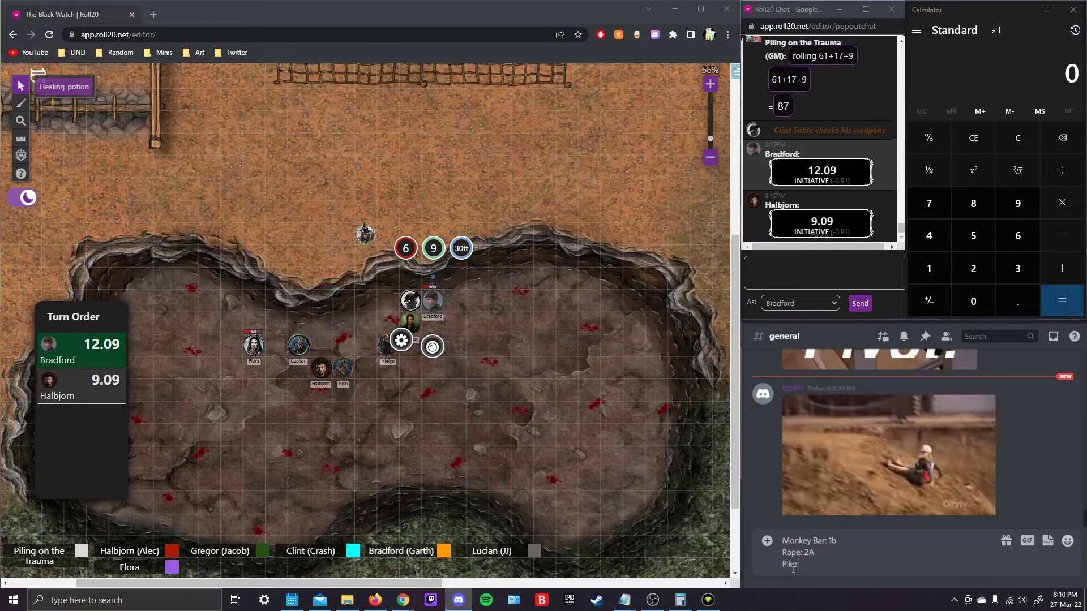
pyautogui.write('12')
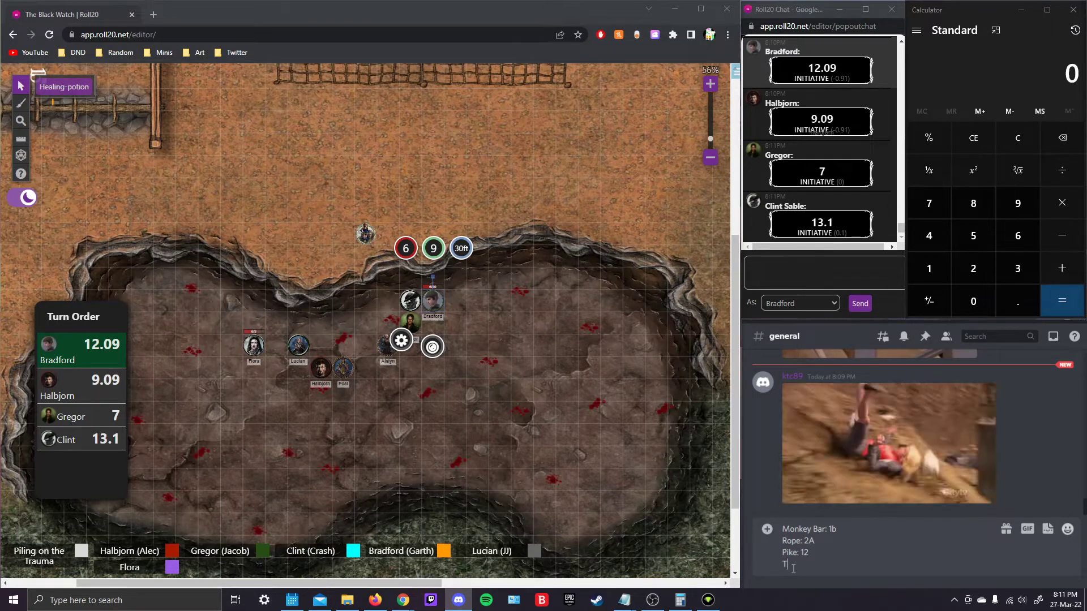
# - Add 'Tight Rope: 2X' and 'Boulder: =X' to the message and post it in #general
pyautogui.write('ight Rope: 2X')
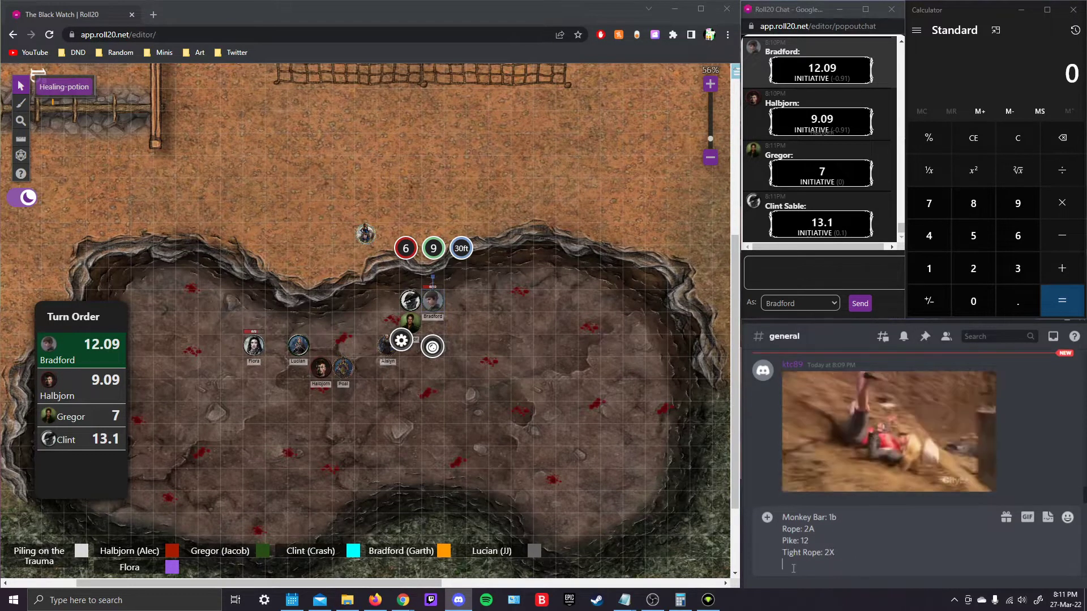
pyautogui.write('Boulder:')
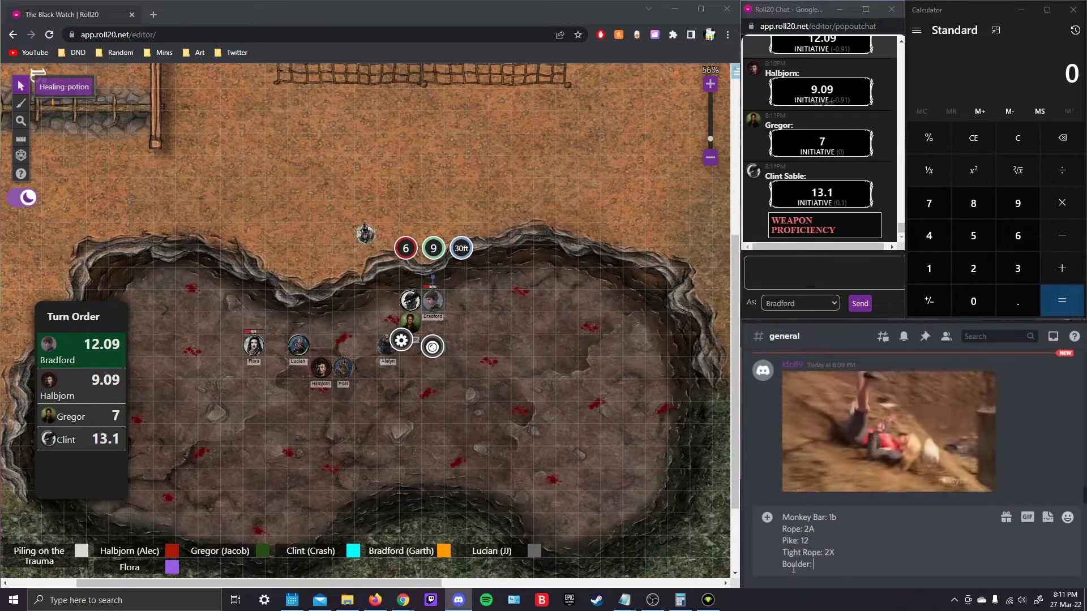
pyautogui.write('+')
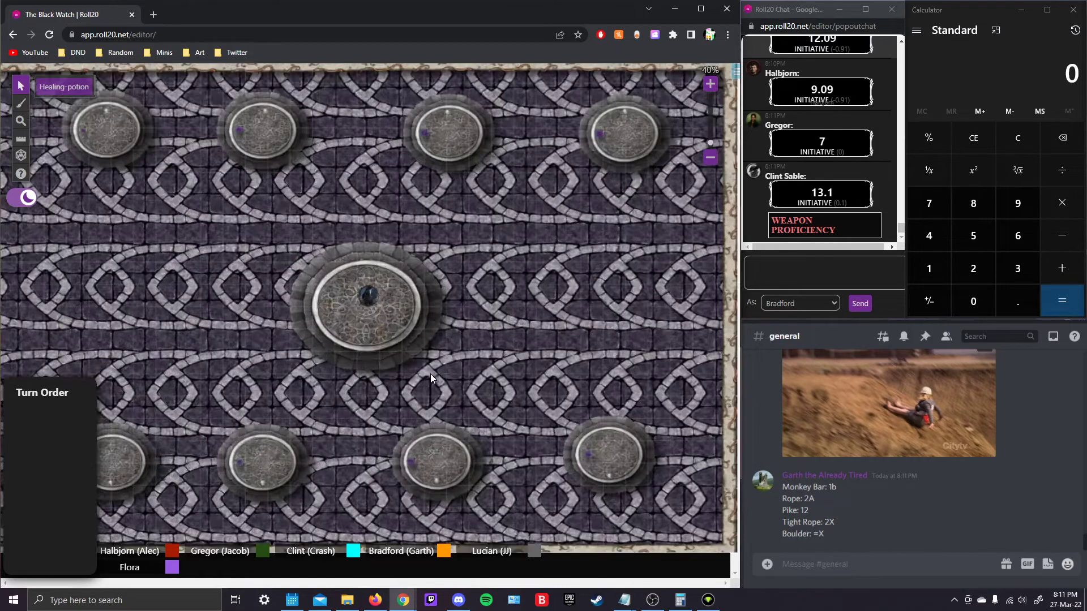
# - Scroll the view while Aislyn's initiative 18 is added and the turn order sorted descending
pyautogui.scroll(-3)
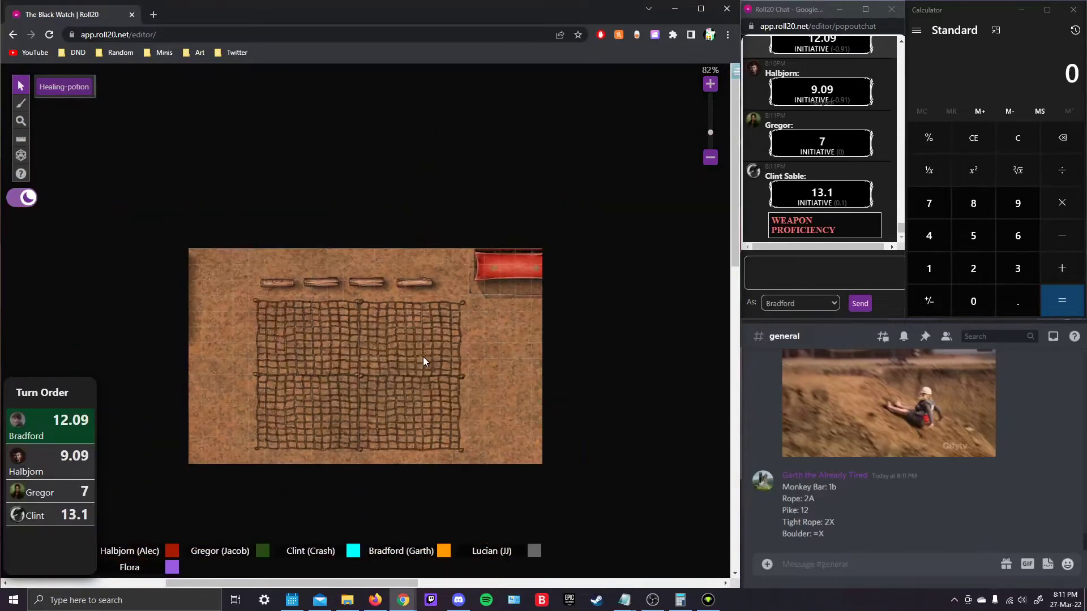
pyautogui.scroll(-3)
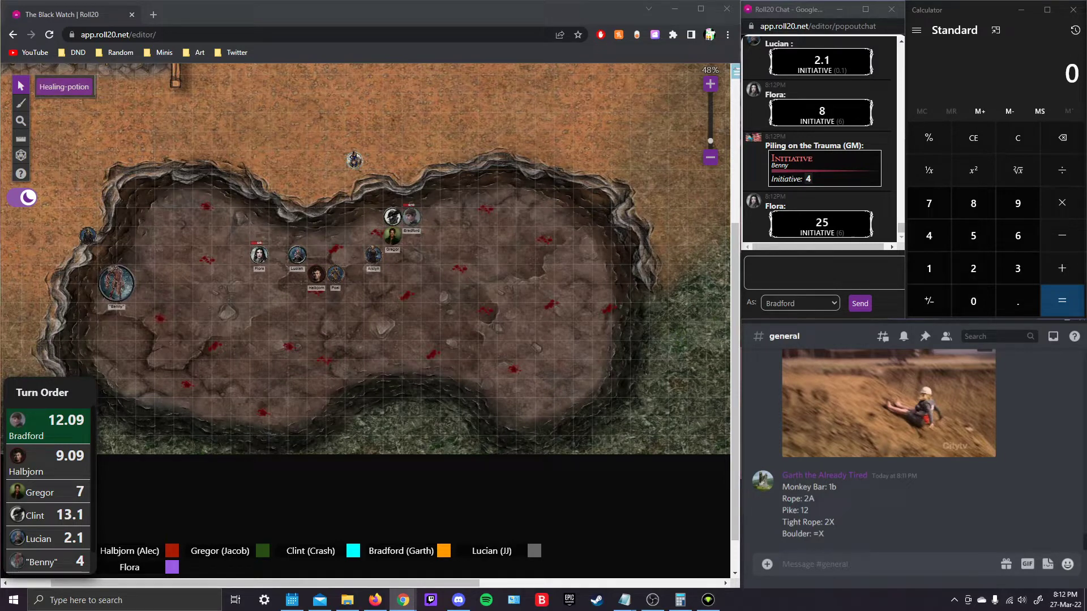
pyautogui.scroll(-3)
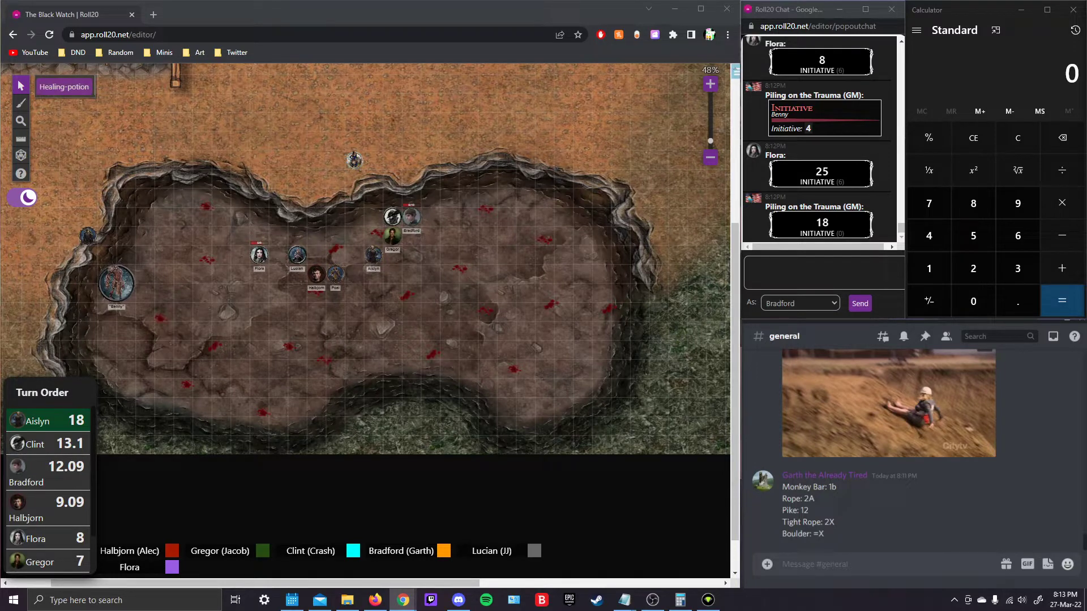
# - Drag the lone token from the top edge of the pit down onto the pit's rim
pyautogui.moveTo(353, 159); pyautogui.dragTo(315, 197)
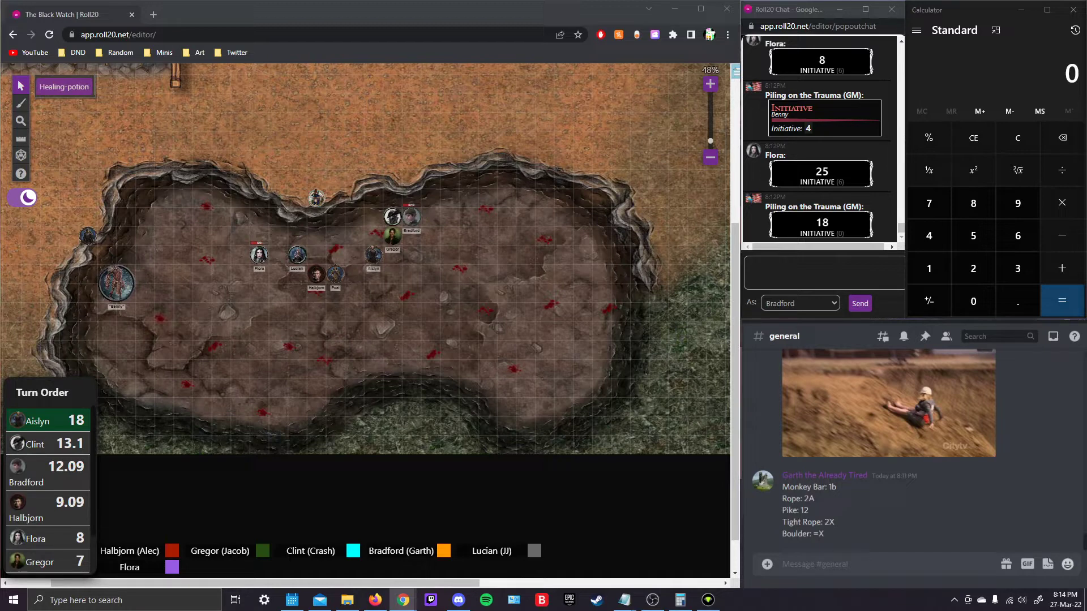
pyautogui.click(117, 286)
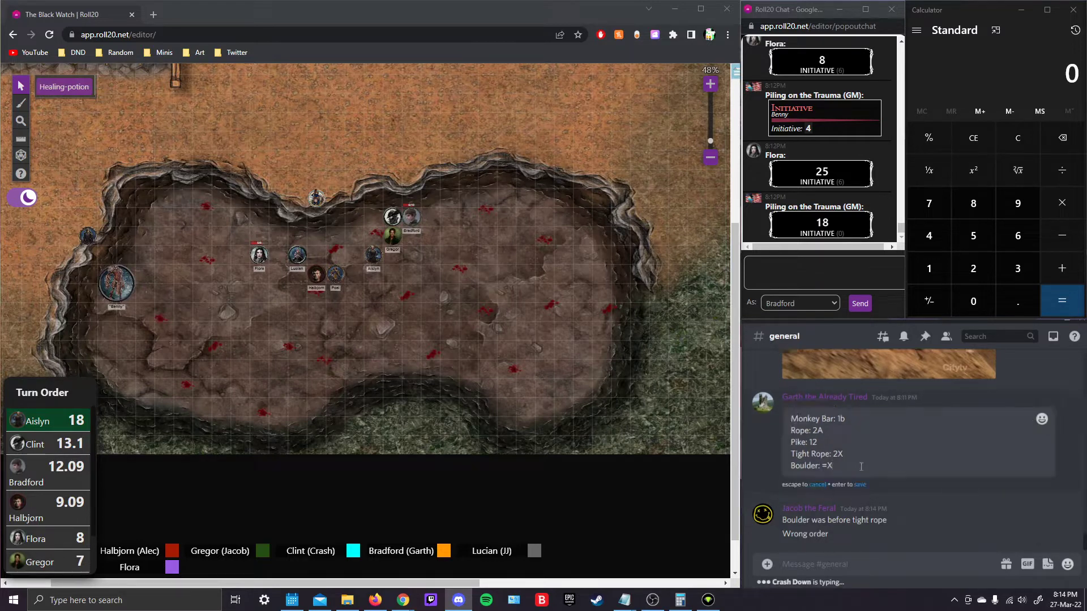
# - Edit the obstacle list message so the Boulder line comes before Tight Rope
pyautogui.doubleClick(812, 465)
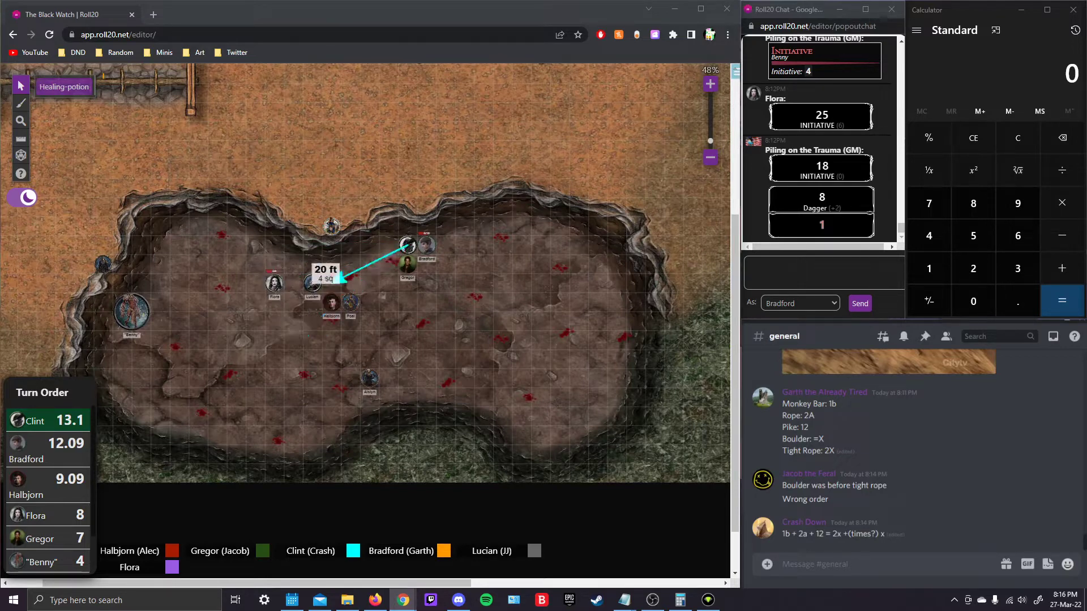
# - Move Clint's token about 20 ft across the pit and pan to the area above it
pyautogui.moveTo(406, 243); pyautogui.dragTo(303, 316)
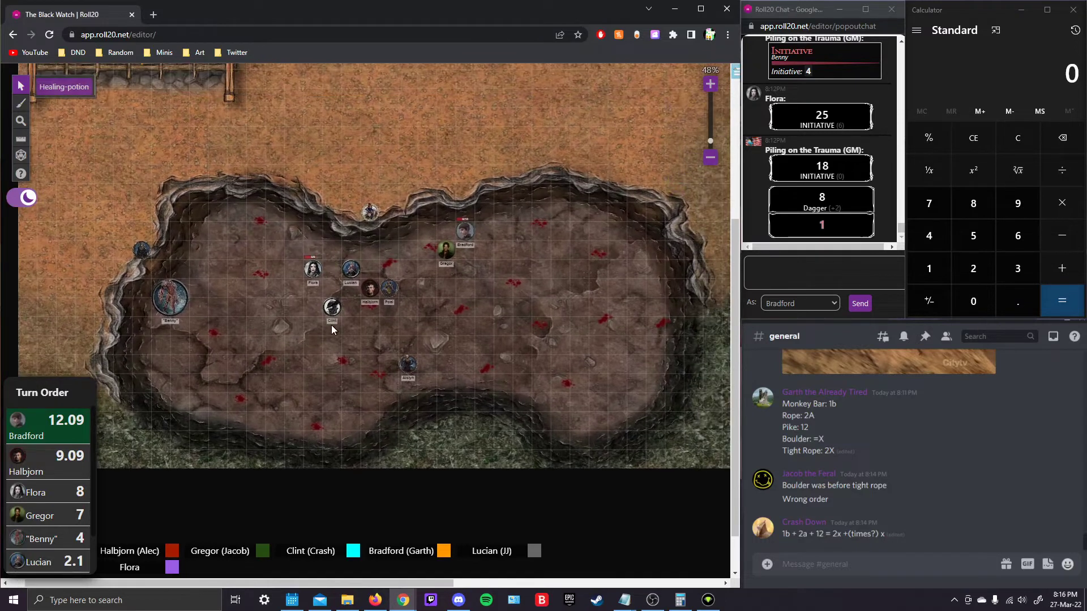
pyautogui.moveTo(338, 321)
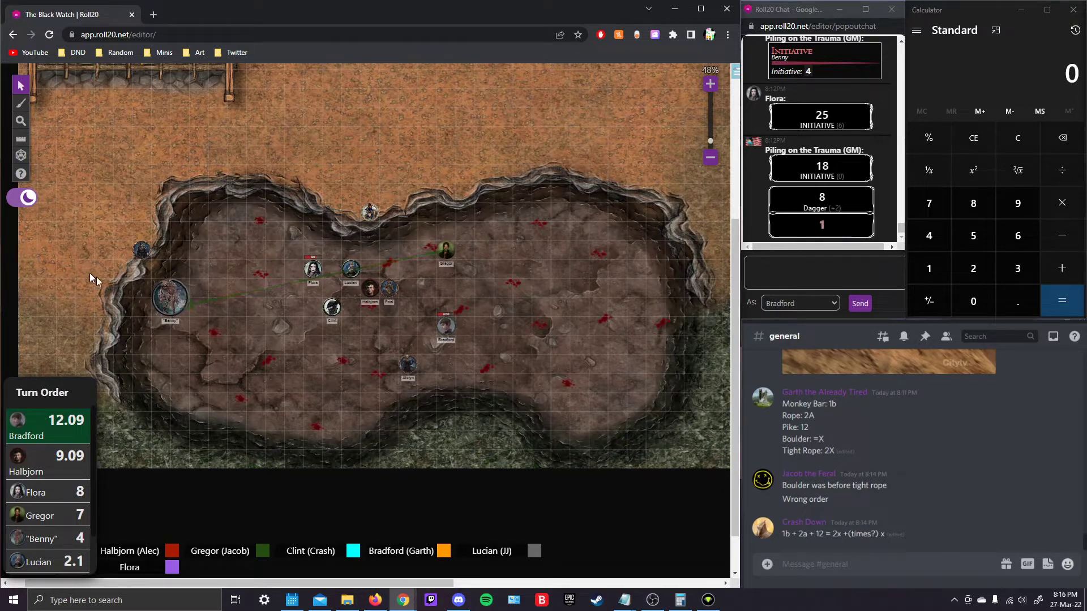
pyautogui.moveTo(170, 316); pyautogui.dragTo(493, 353)
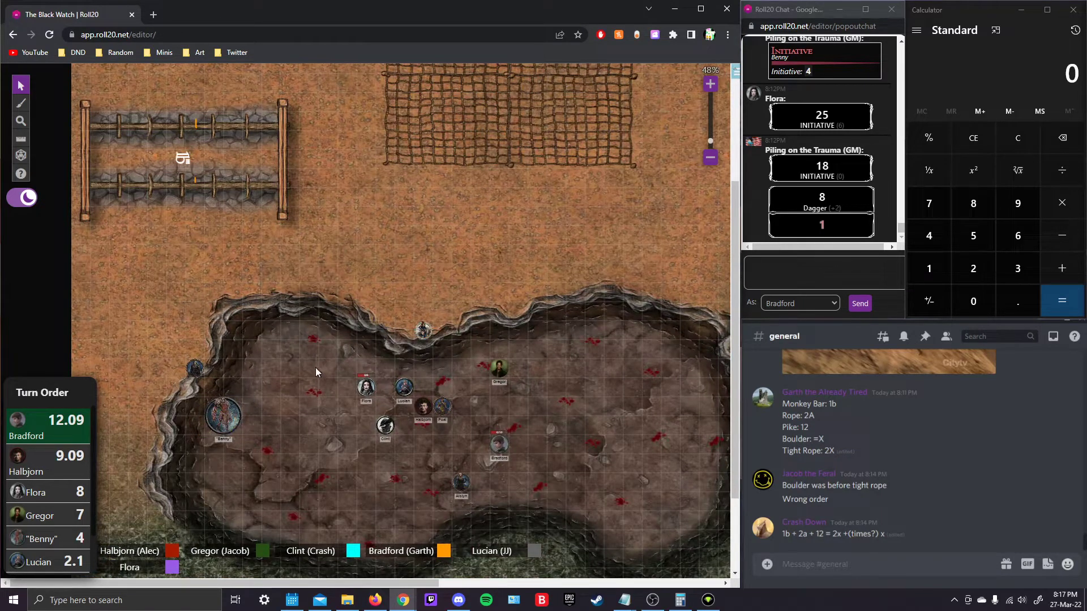
pyautogui.click(212, 363)
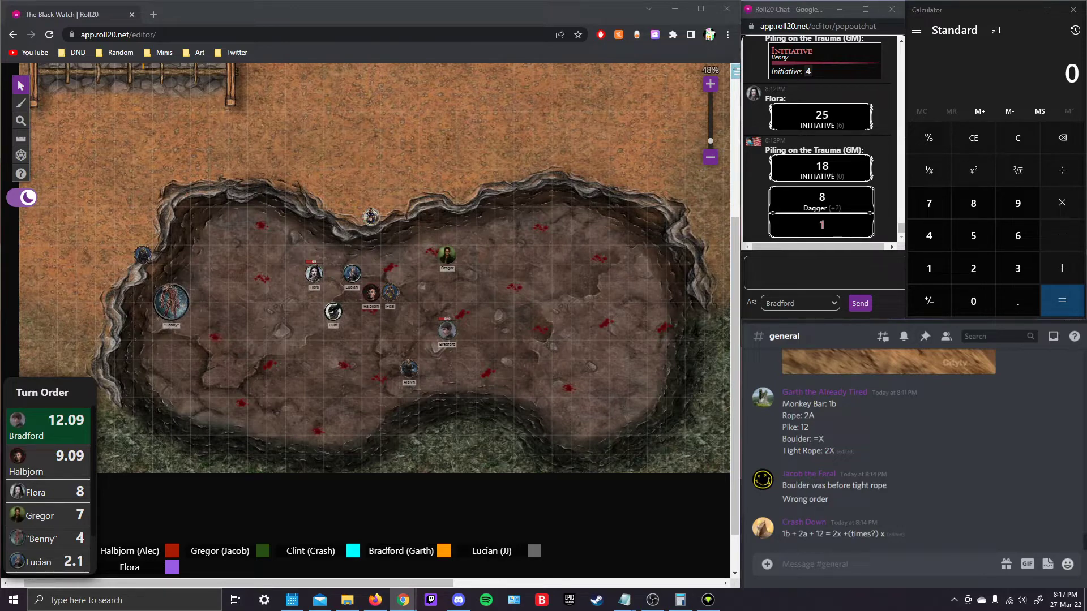
pyautogui.moveTo(197, 297)
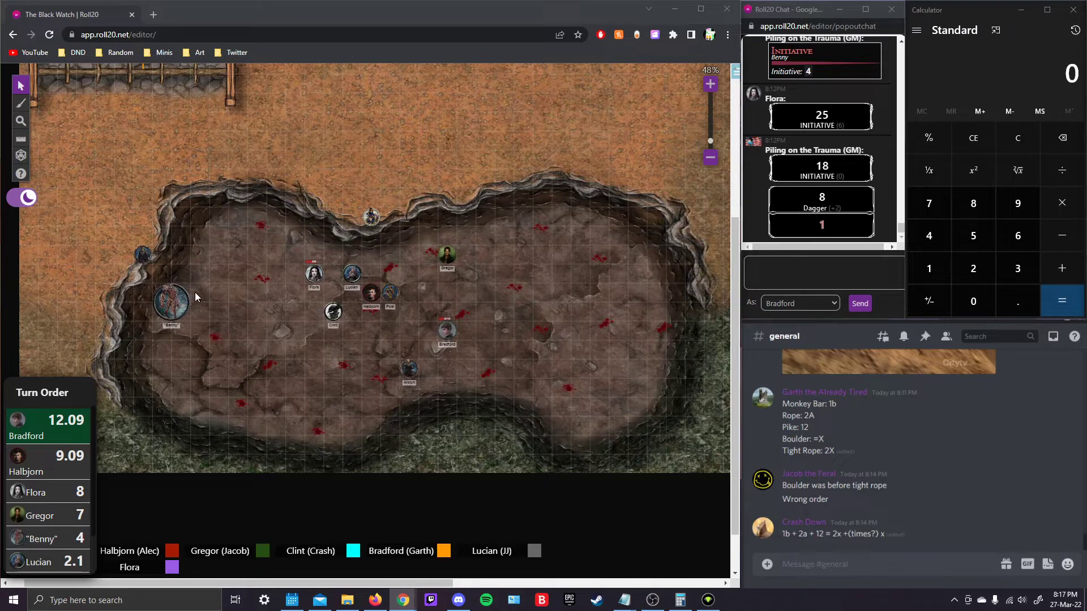
pyautogui.moveTo(294, 308)
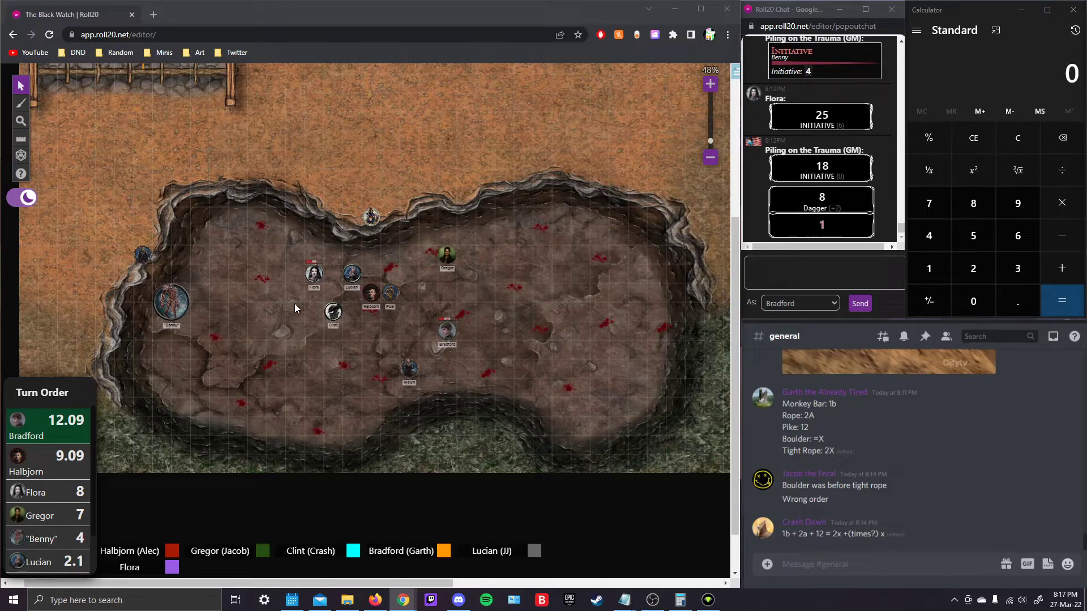
pyautogui.moveTo(235, 301)
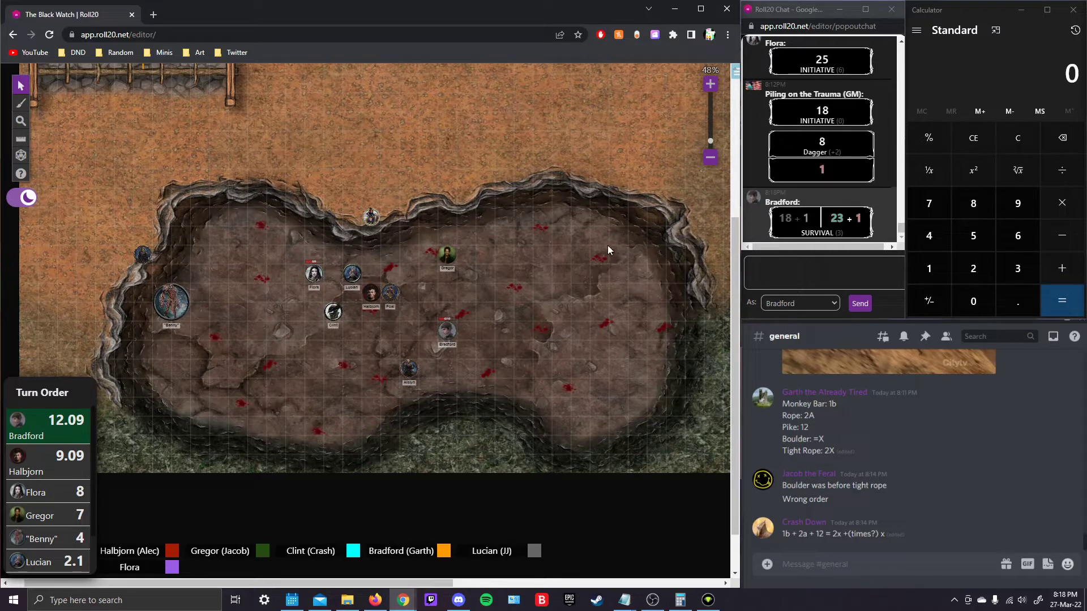
pyautogui.moveTo(295, 382)
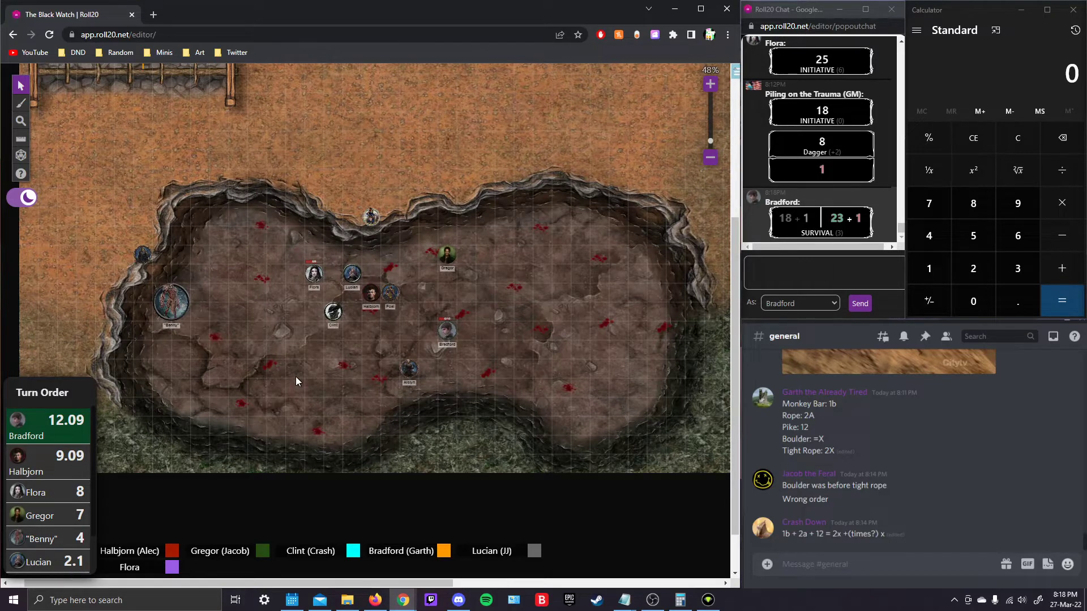
pyautogui.moveTo(173, 320)
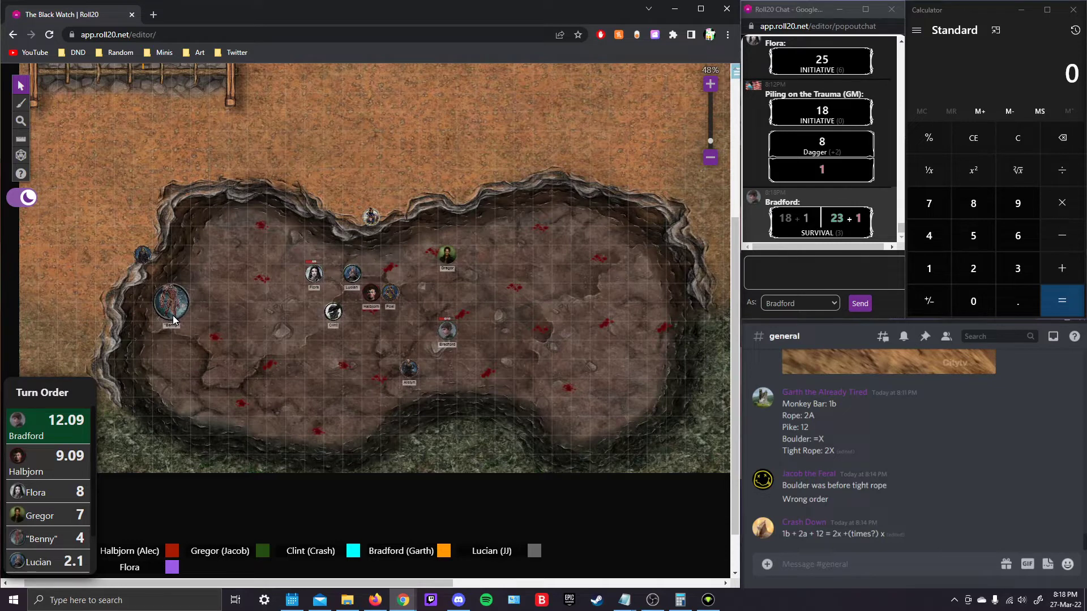
pyautogui.moveTo(196, 280)
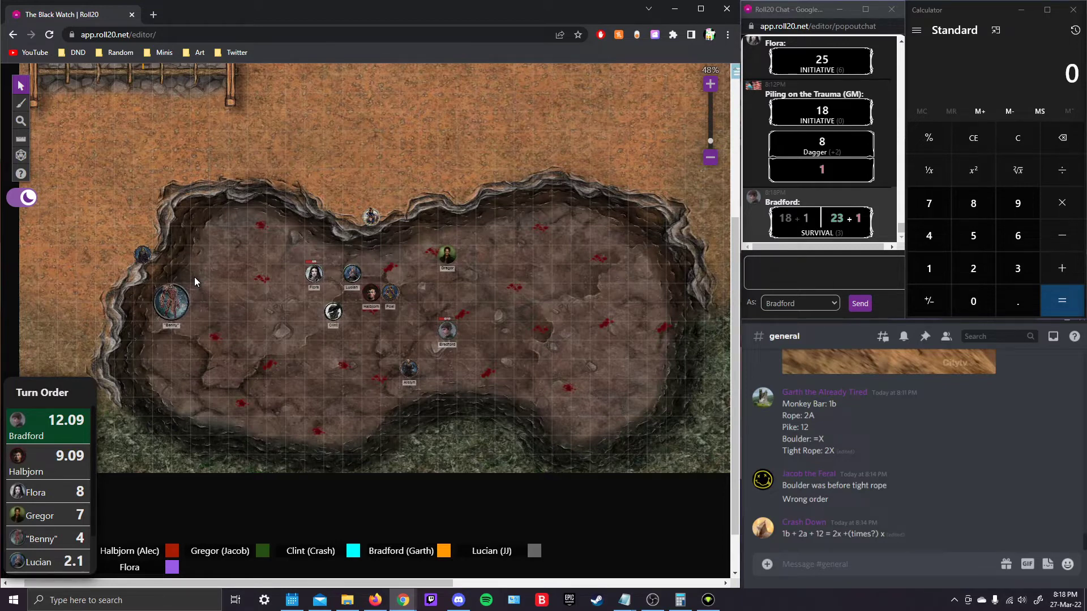
pyautogui.moveTo(108, 340)
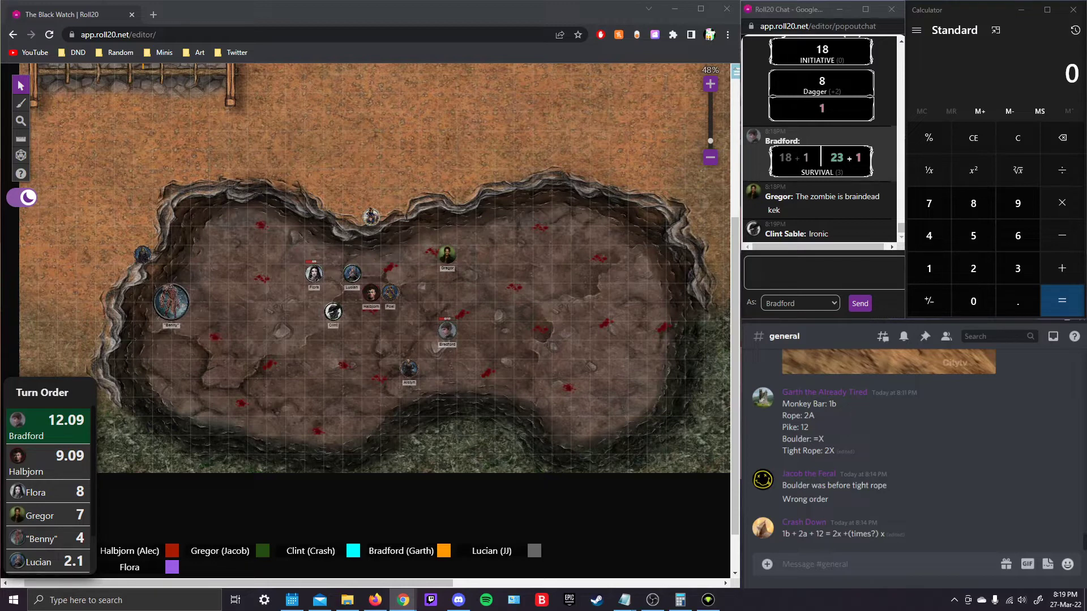
pyautogui.moveTo(545, 340)
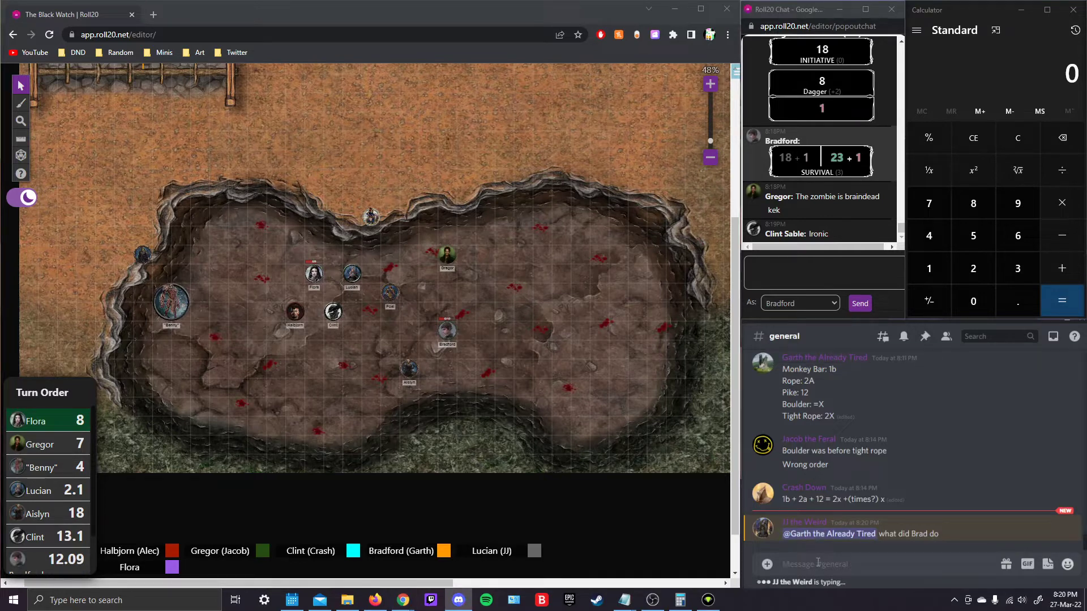
# - Post Bradford's turn summary: Hunter's Mark bonus action, movement, Dodge action, conveying info
pyautogui.write('Bonus action hunters mark')
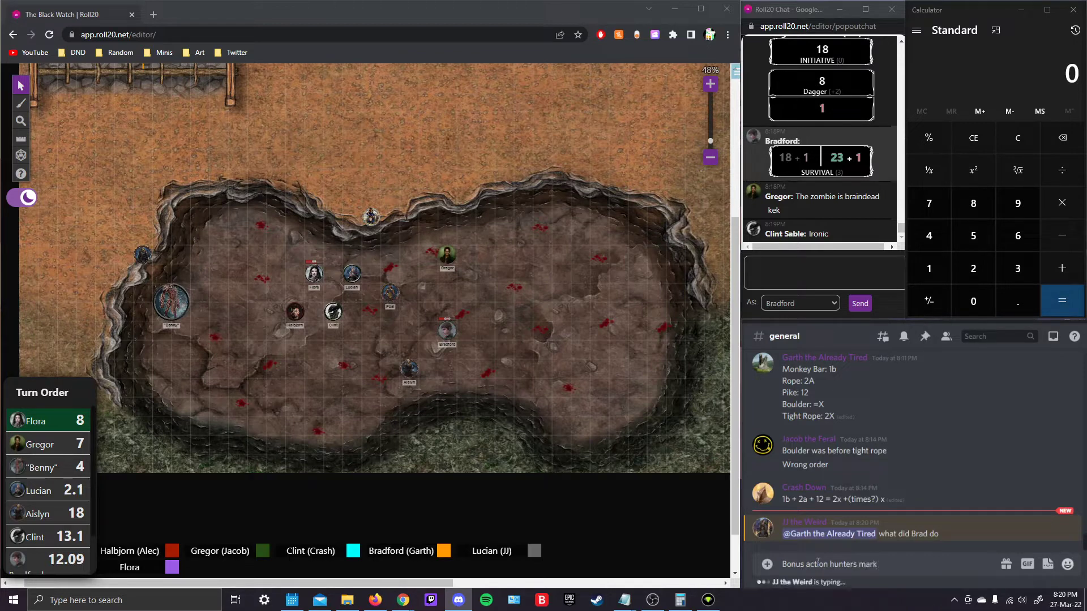
pyautogui.write(', movement used,')
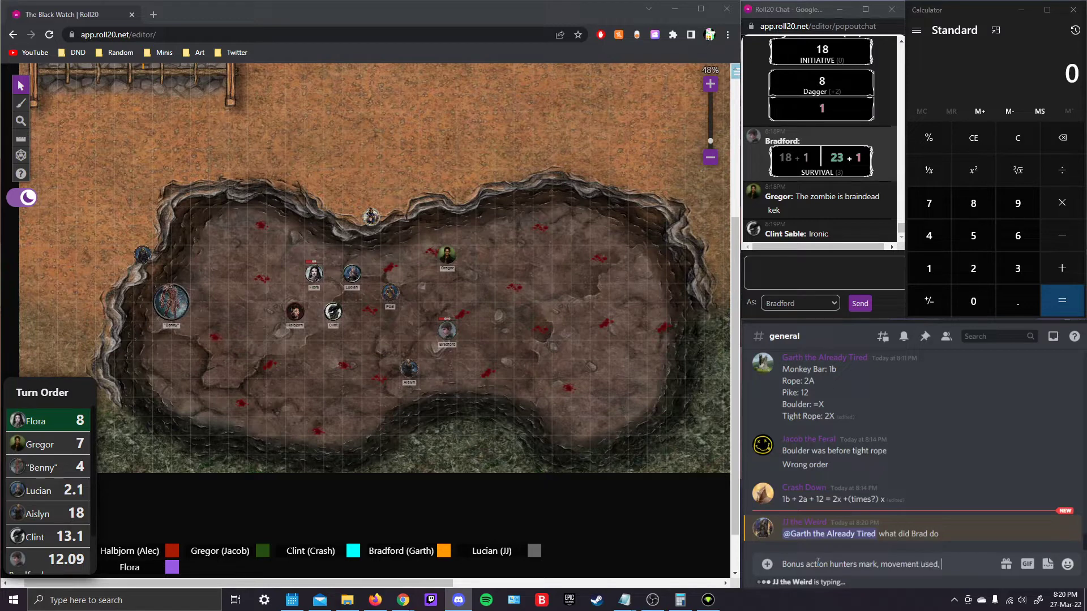
pyautogui.write('action dod')
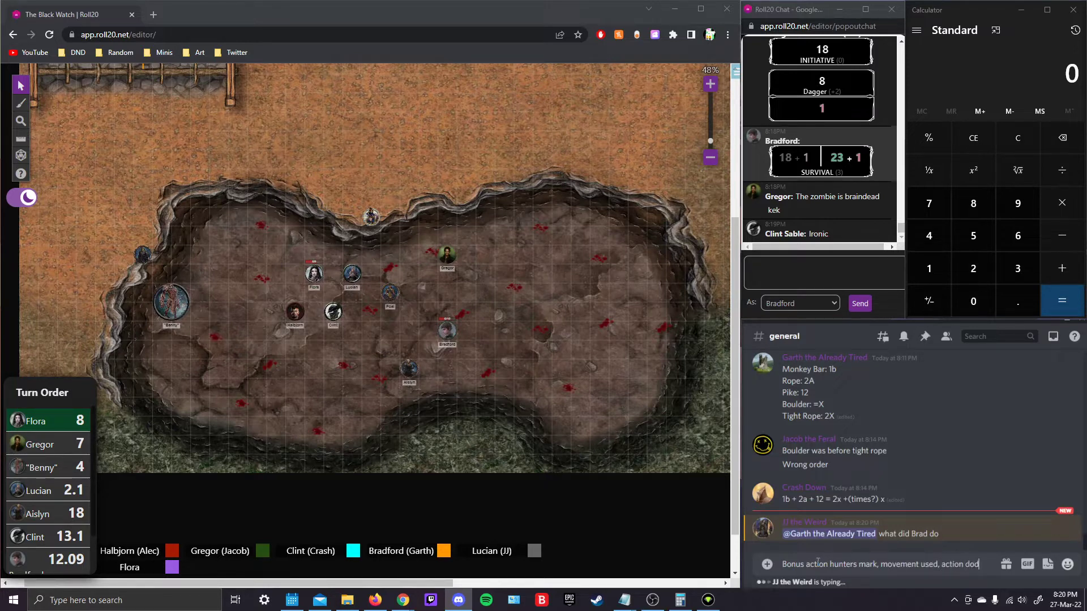
pyautogui.write('dodge, cov')
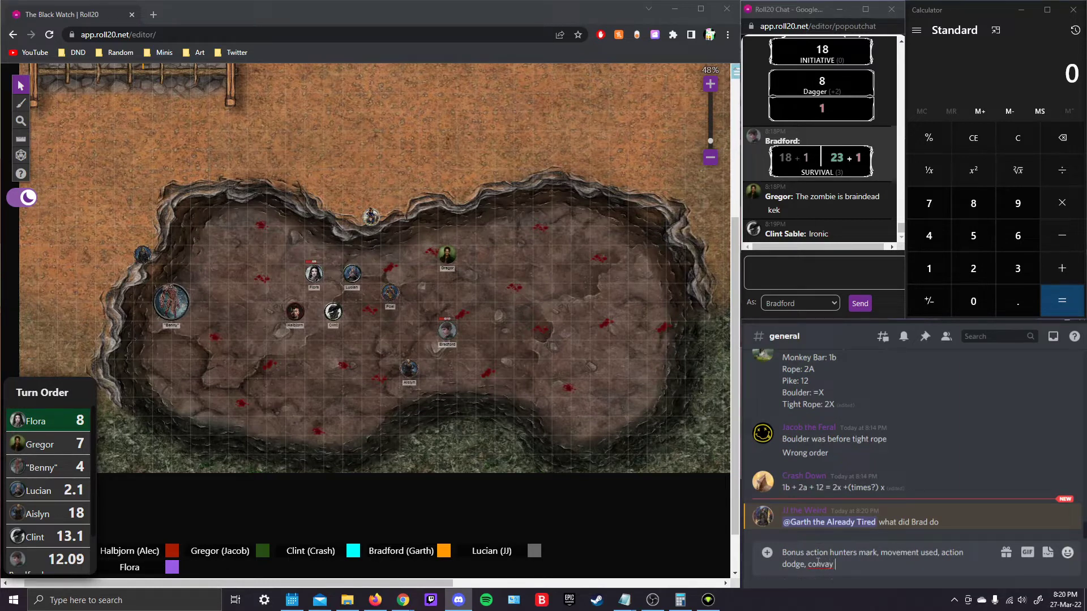
pyautogui.write('info')
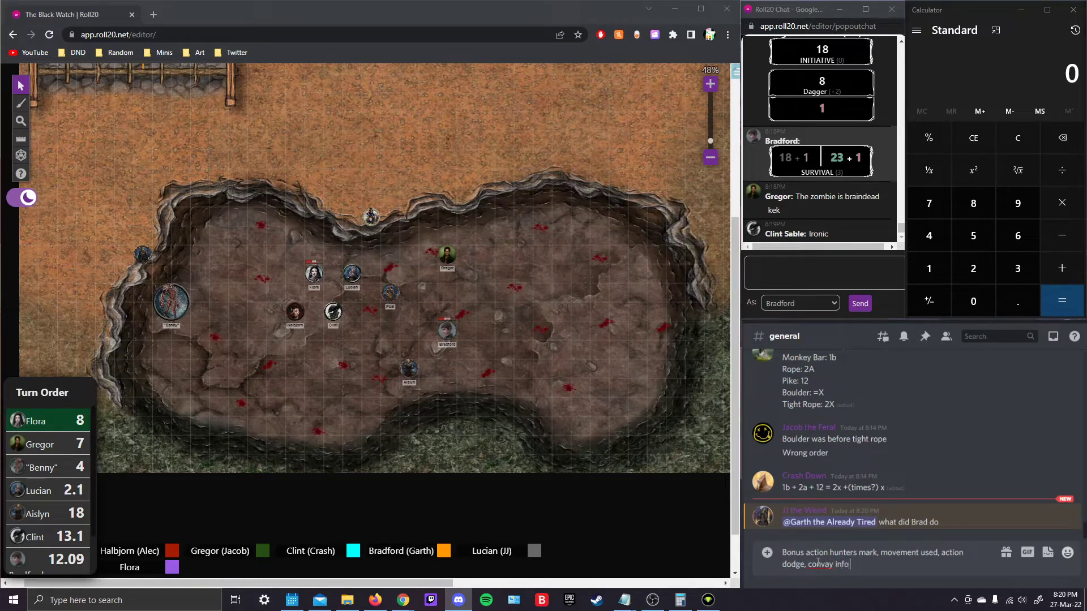
pyautogui.write('of "Dude brain no work')
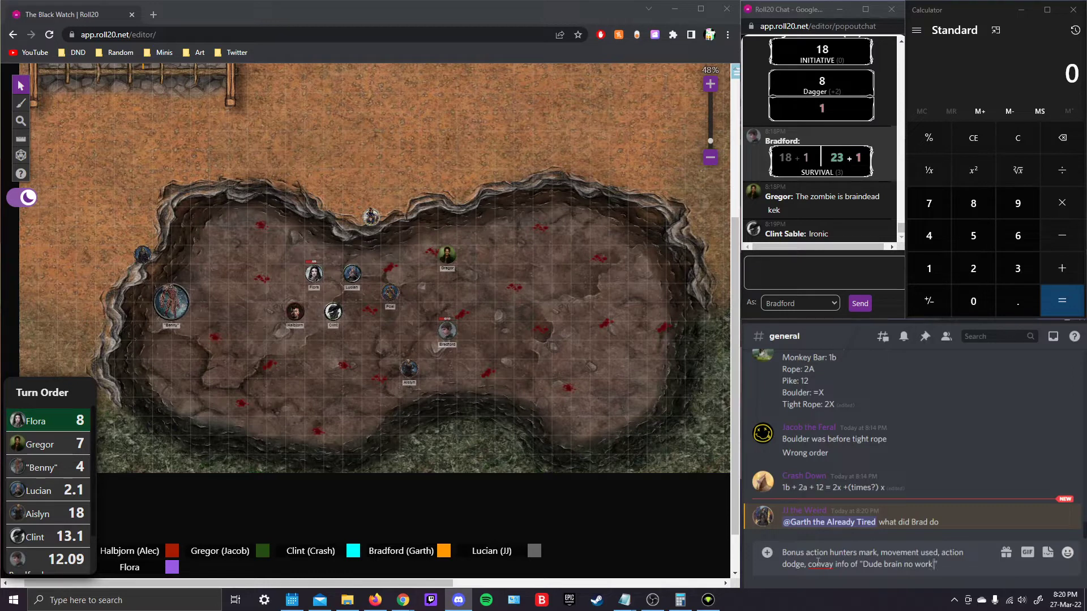
pyautogui.write('unless')
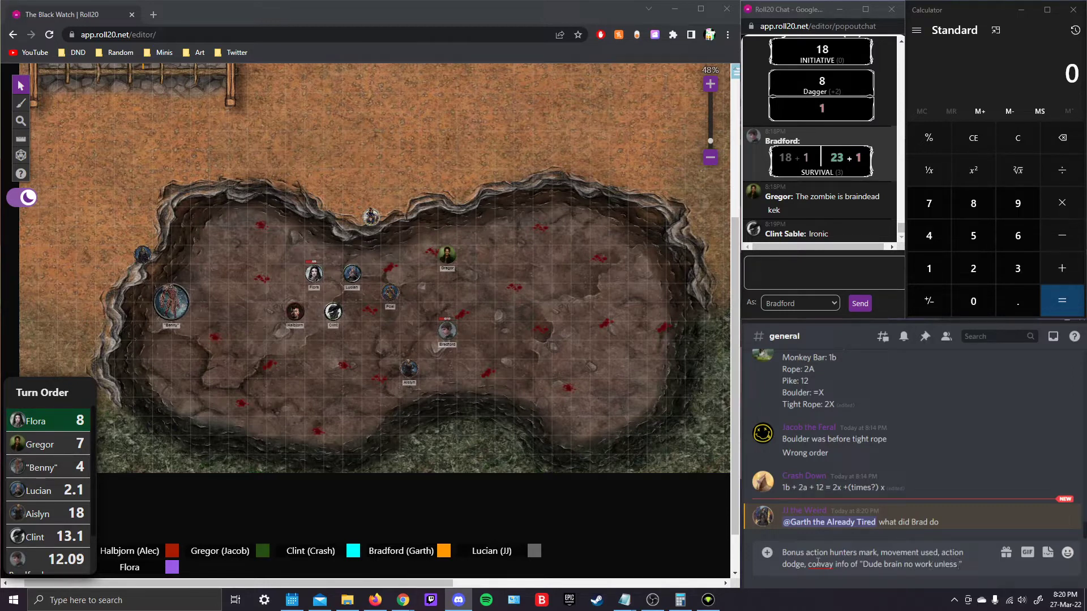
pyautogui.write('ya do something too')
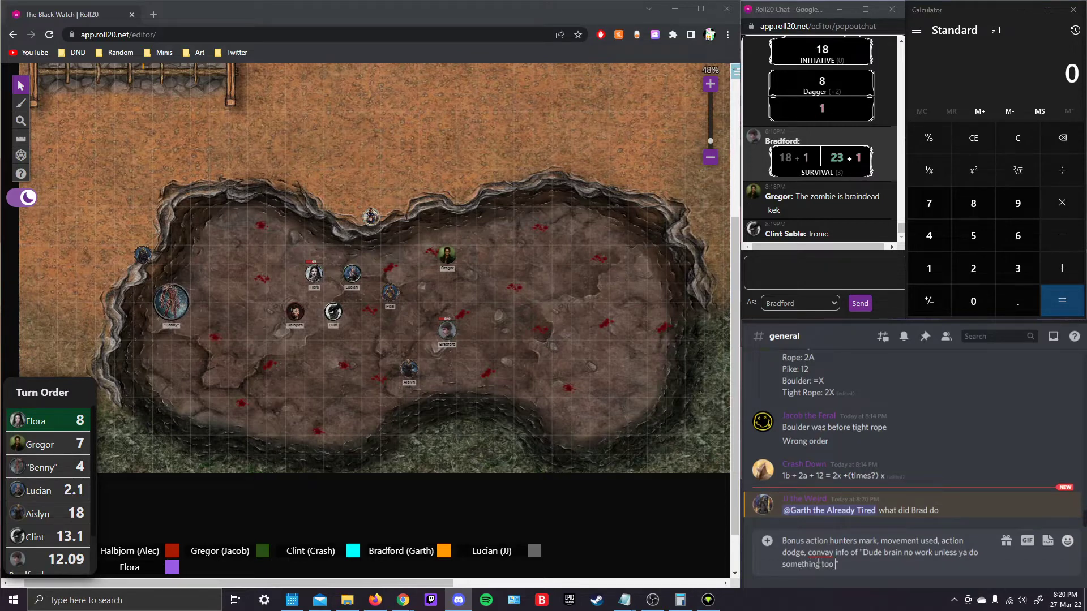
pyautogui.write('it')
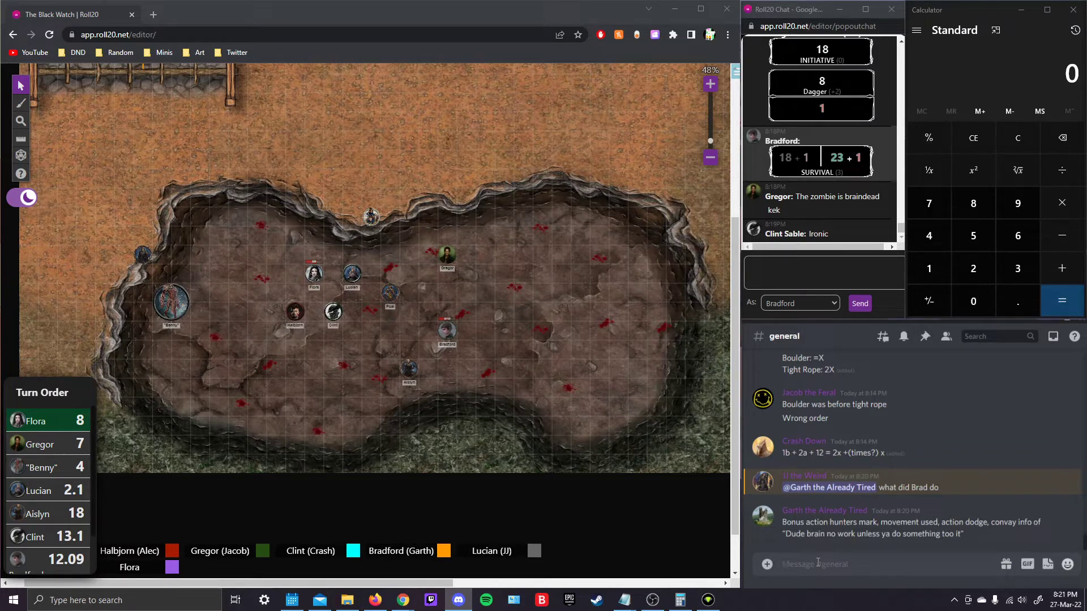
pyautogui.write('so')
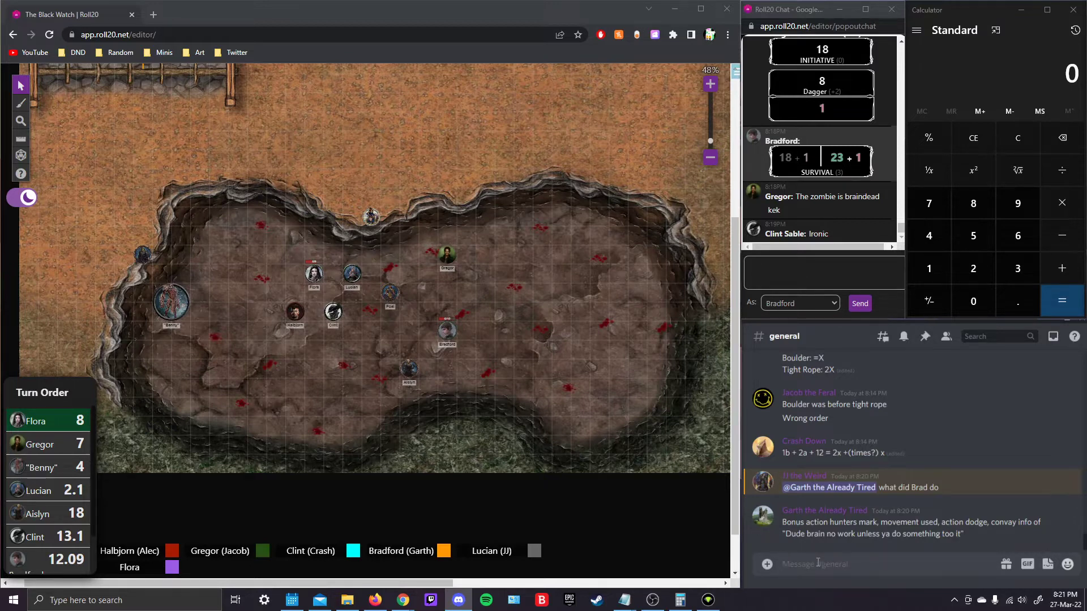
# - Move one token right of the group and another just south of it, typing 'Oh cr' in chat
pyautogui.moveTo(313, 273); pyautogui.dragTo(428, 288)
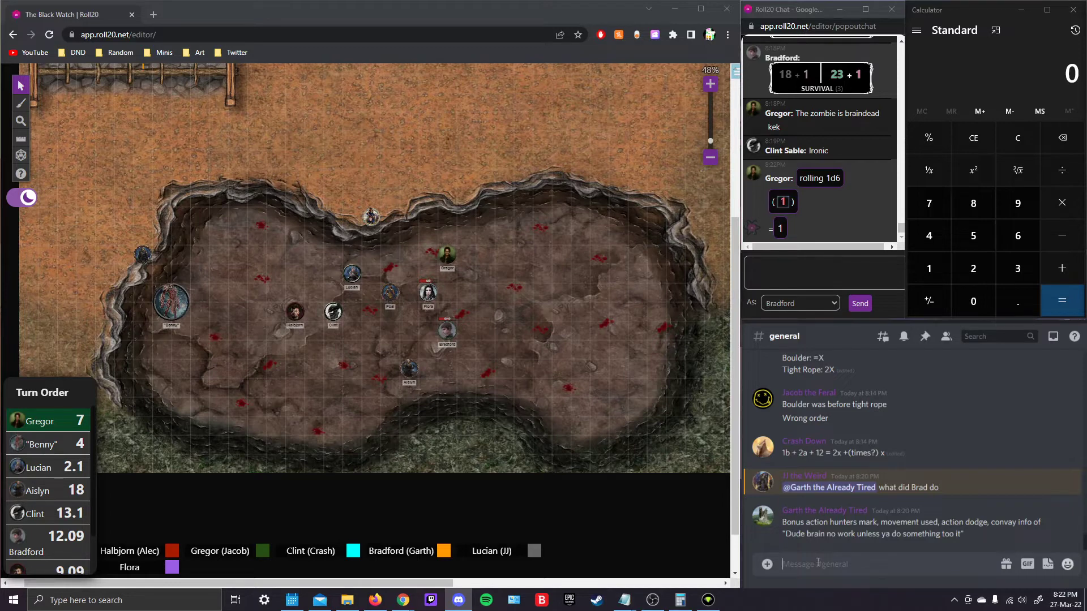
pyautogui.write('Oh cr')
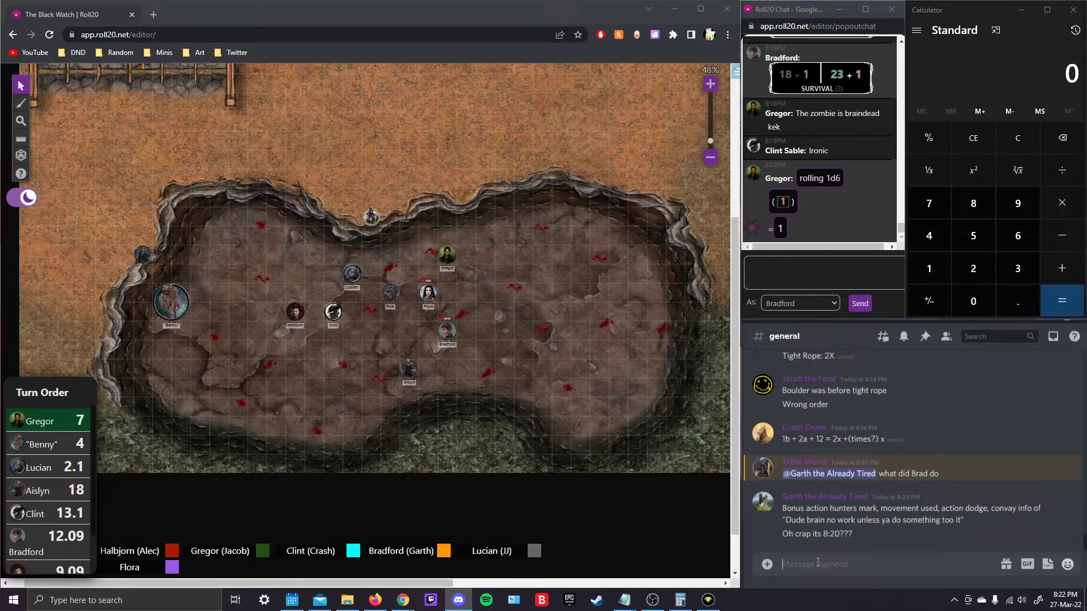
pyautogui.moveTo(447, 257); pyautogui.dragTo(333, 332)
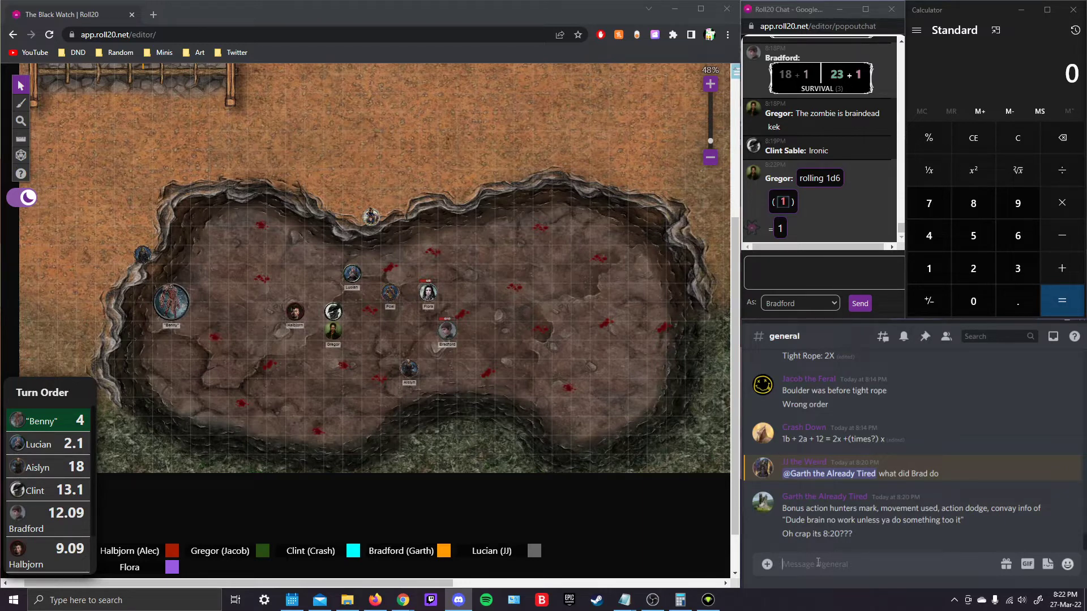
# - Move the large creature token beside the group and another token toward the pit's northern edge
pyautogui.moveTo(171, 303); pyautogui.dragTo(266, 326)
pyautogui.write('"Saaaaaamsung z... I')
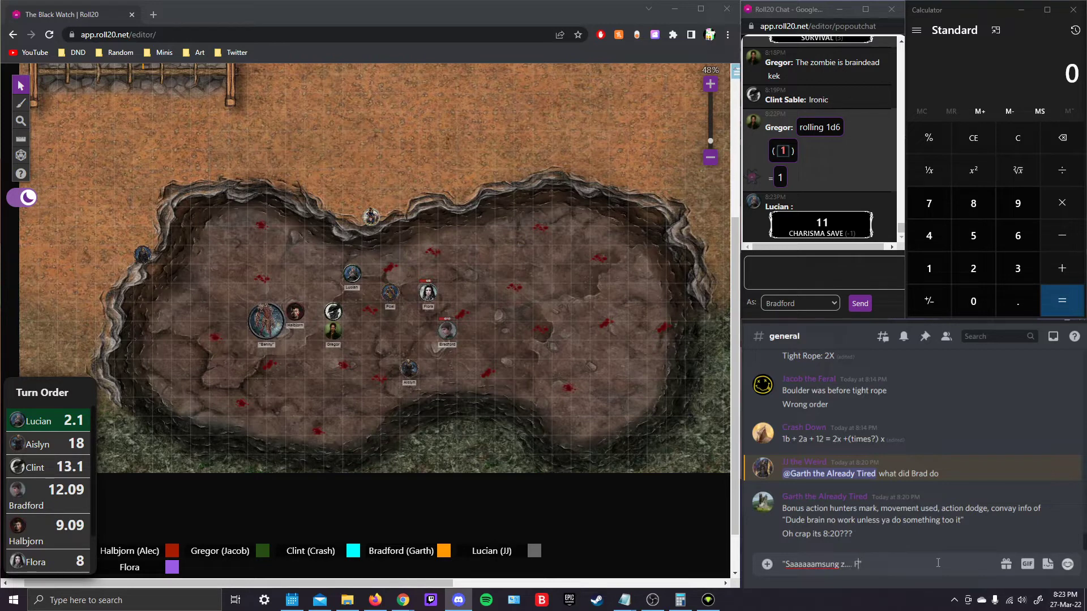
pyautogui.write('Fliiiiiip"')
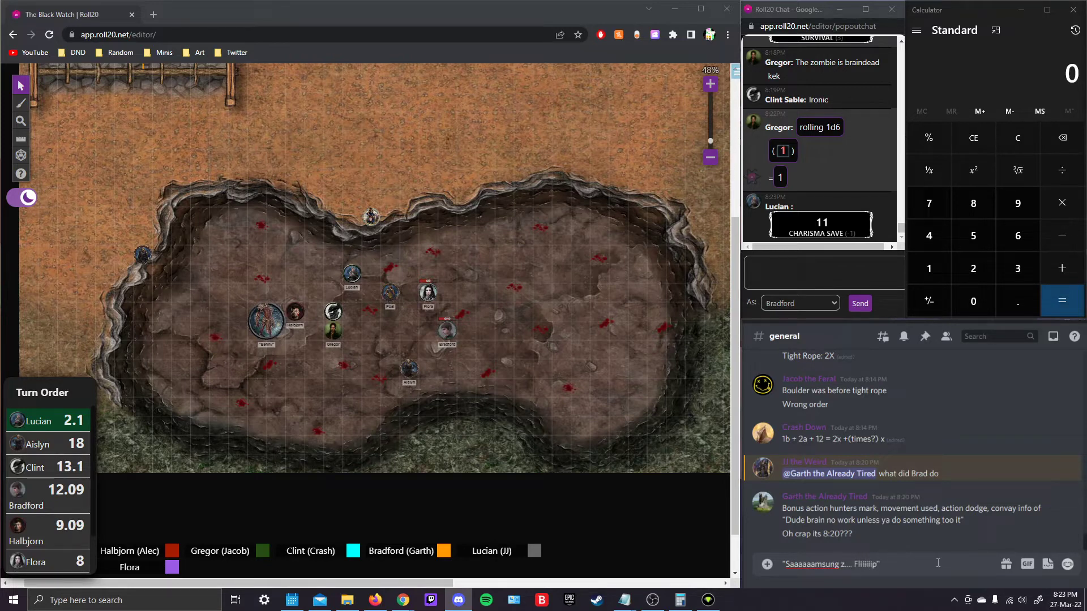
pyautogui.moveTo(352, 274); pyautogui.dragTo(447, 245)
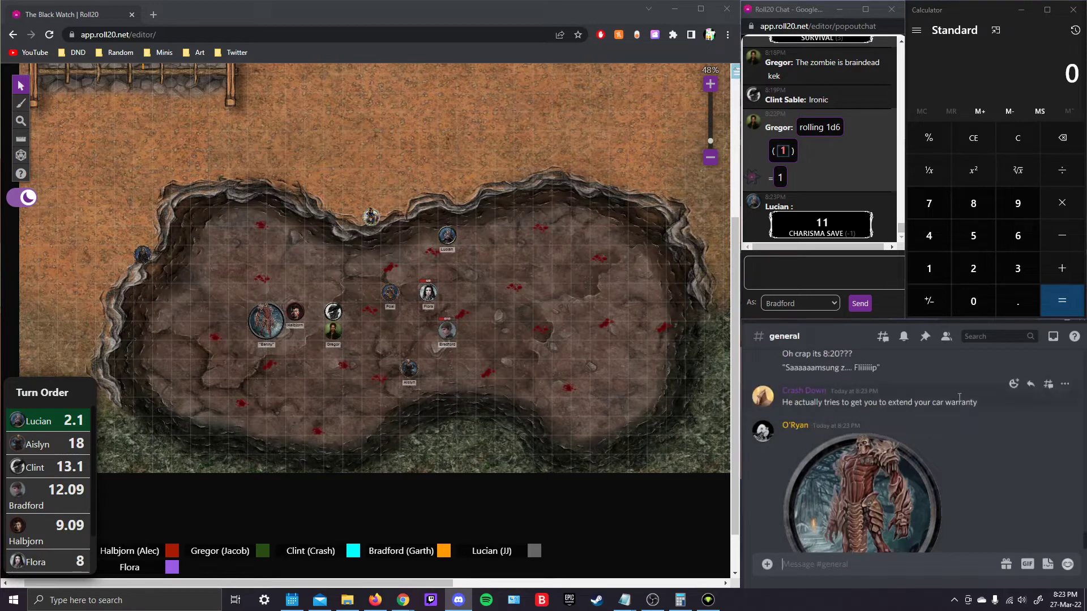
pyautogui.moveTo(1029, 387)
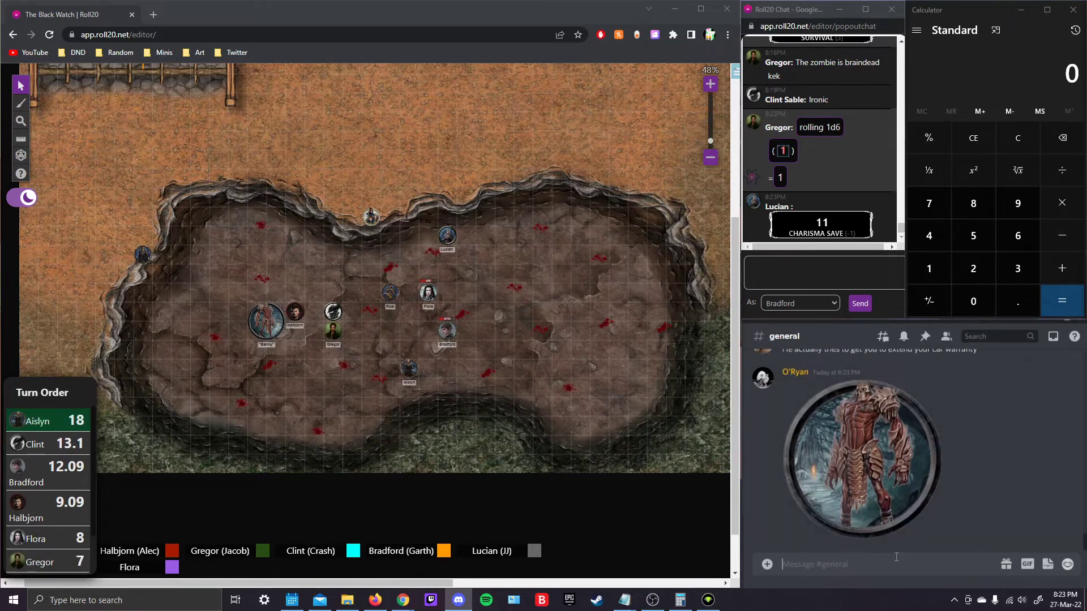
# - React to the Stealth roll of 10 with "niiiiiiiiiice" in chat
pyautogui.write('niiiiiiiiiice')
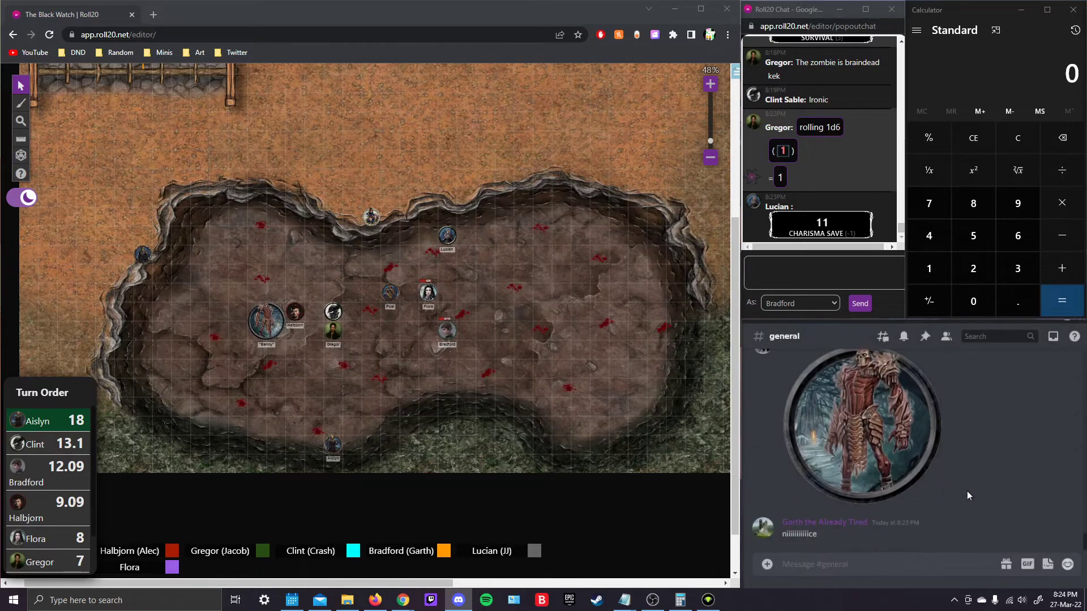
pyautogui.moveTo(969, 472)
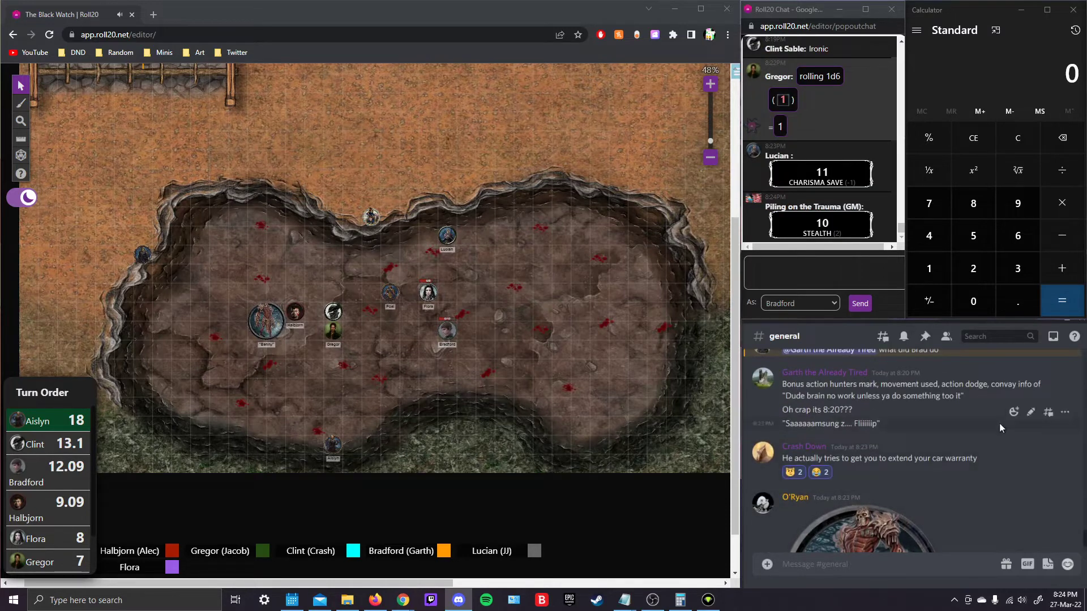
pyautogui.moveTo(1029, 440)
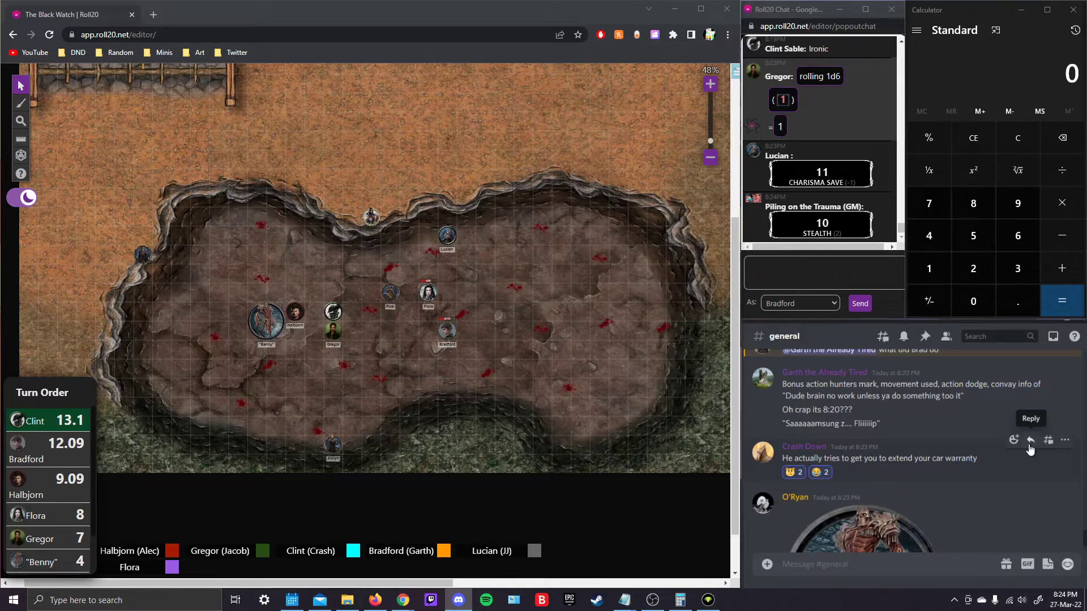
# - Measure 30 ft and move Clint's token down to the pit's southern edge
pyautogui.click(1030, 440)
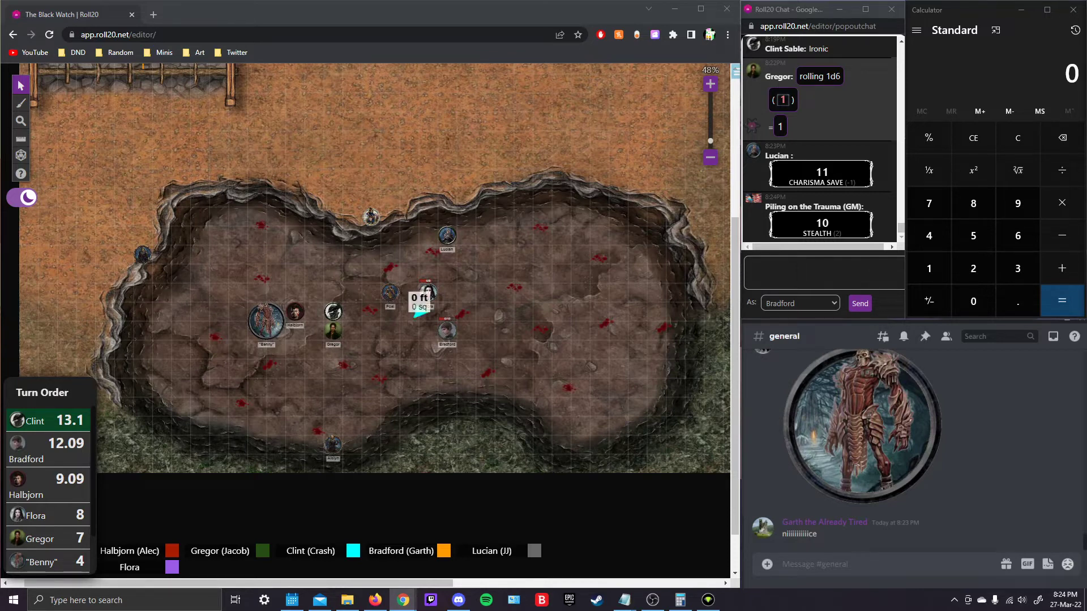
pyautogui.moveTo(427, 290); pyautogui.dragTo(333, 312)
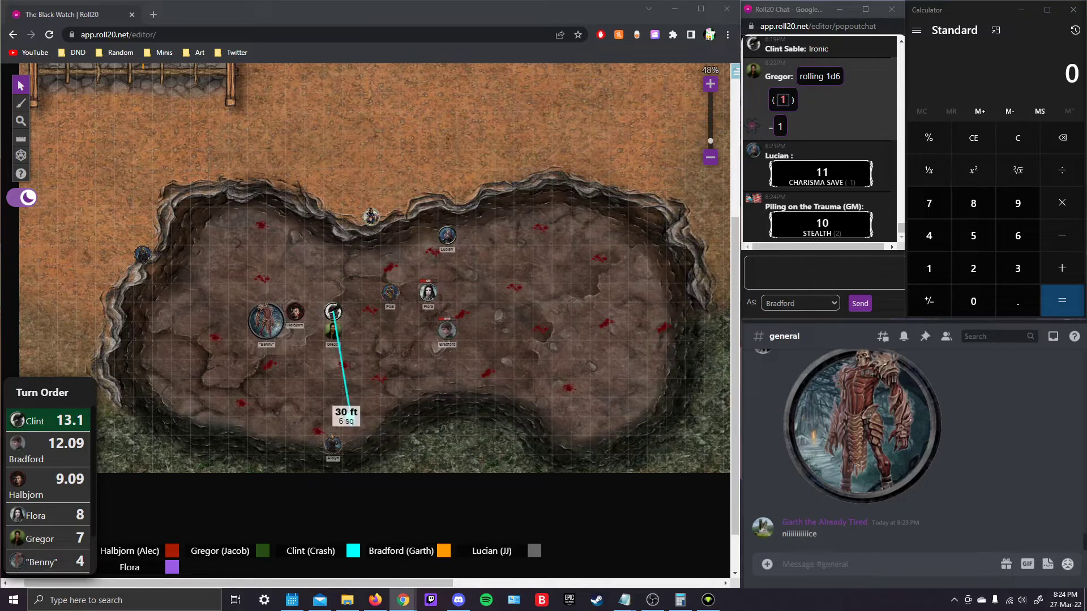
pyautogui.moveTo(332, 312); pyautogui.dragTo(333, 329)
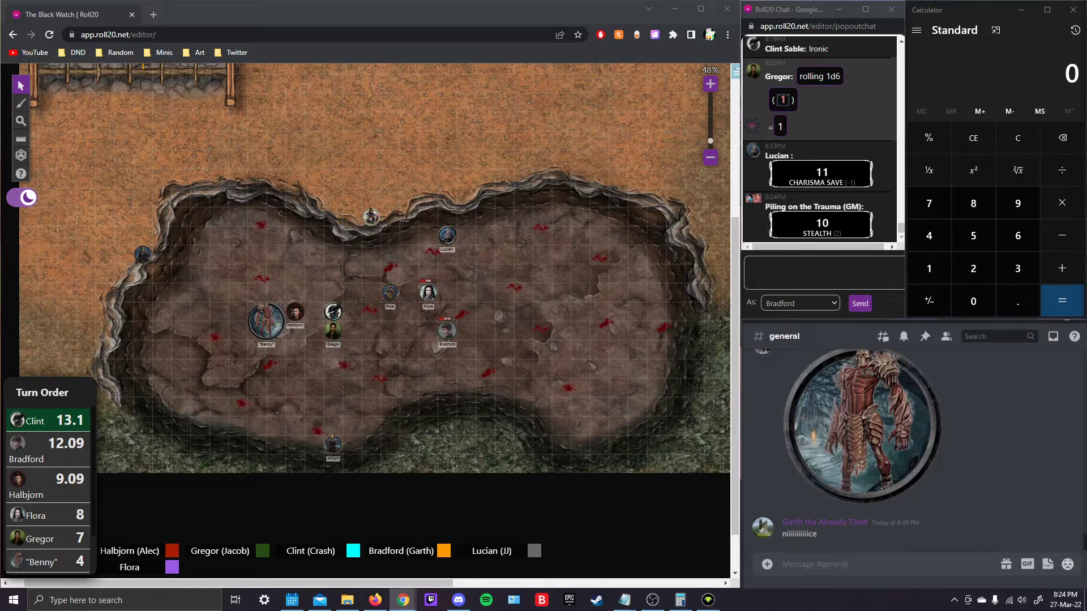
pyautogui.moveTo(333, 329); pyautogui.dragTo(332, 424)
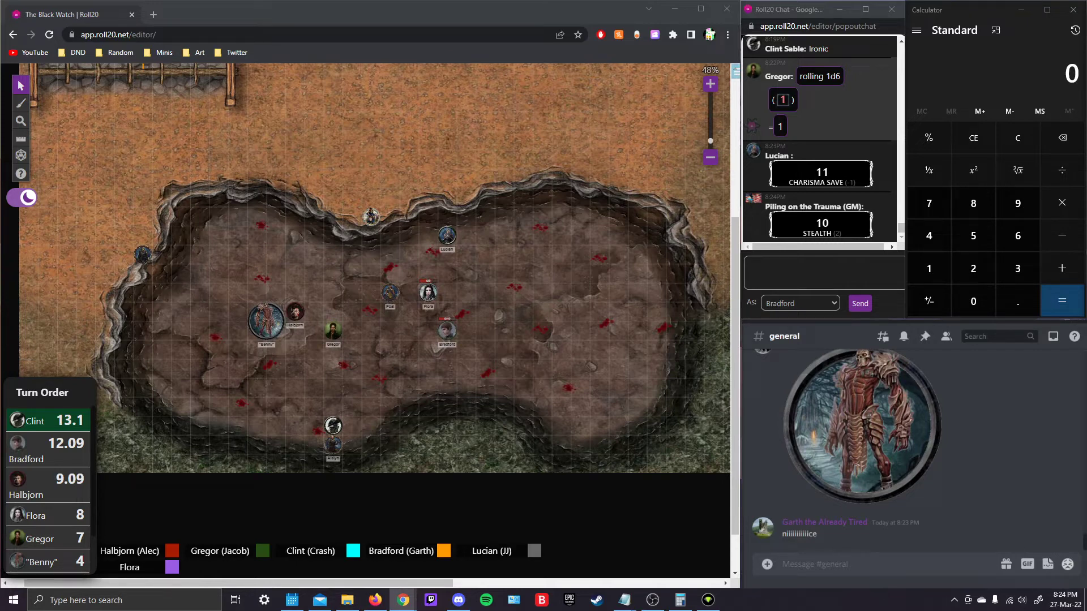
# - Measure another 30 ft and move Clint's token west near the lower-left edge
pyautogui.moveTo(333, 424); pyautogui.dragTo(229, 391)
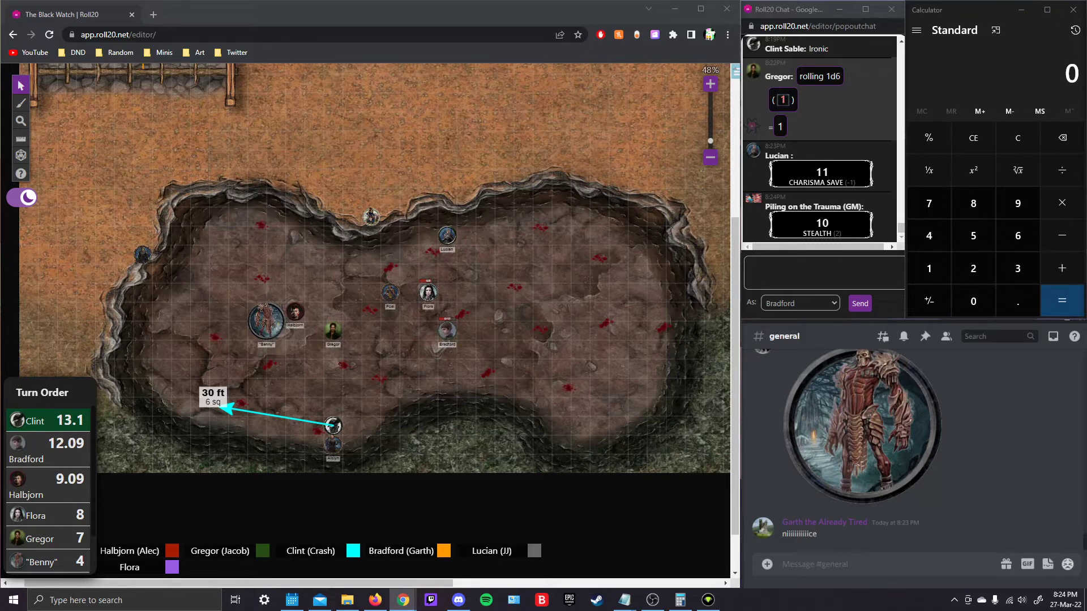
pyautogui.moveTo(333, 427); pyautogui.dragTo(219, 408)
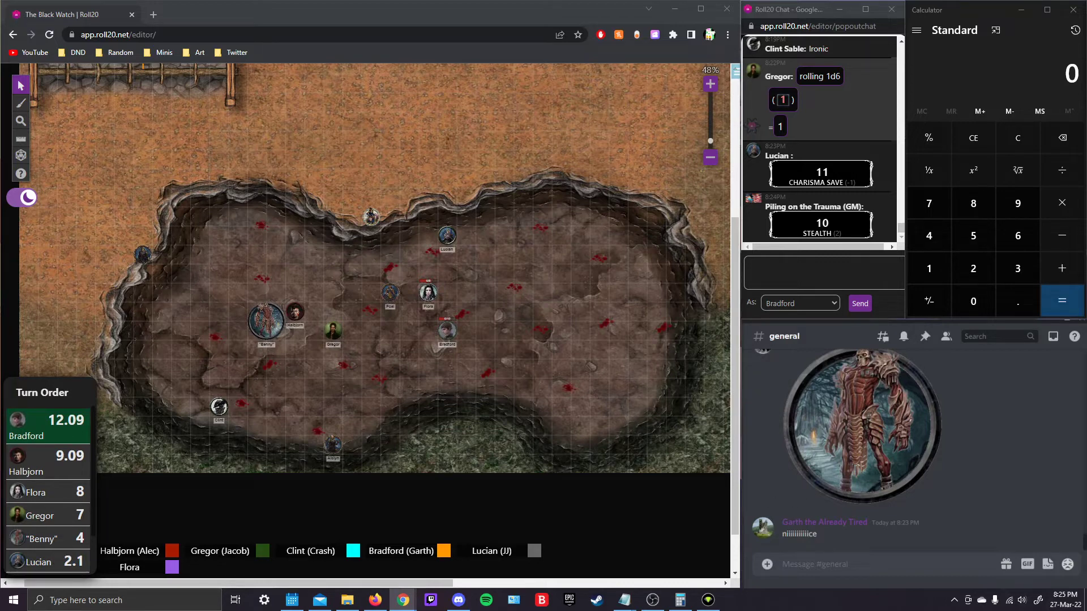
pyautogui.moveTo(381, 313)
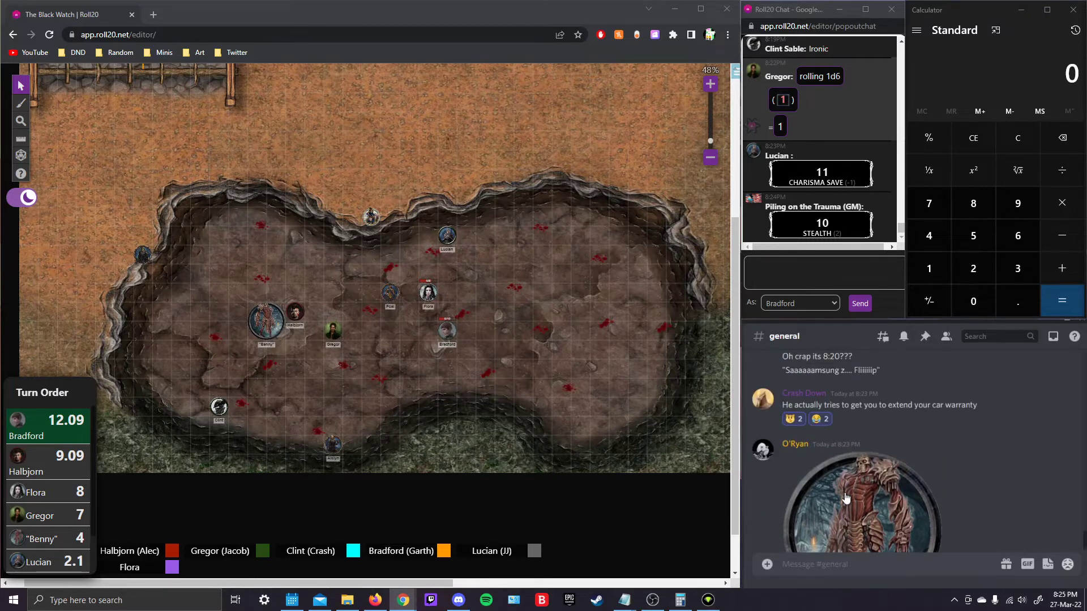
# - Measure Benny's reach with the ruler and move Bradford's token up beside Poai
pyautogui.scroll(-3)
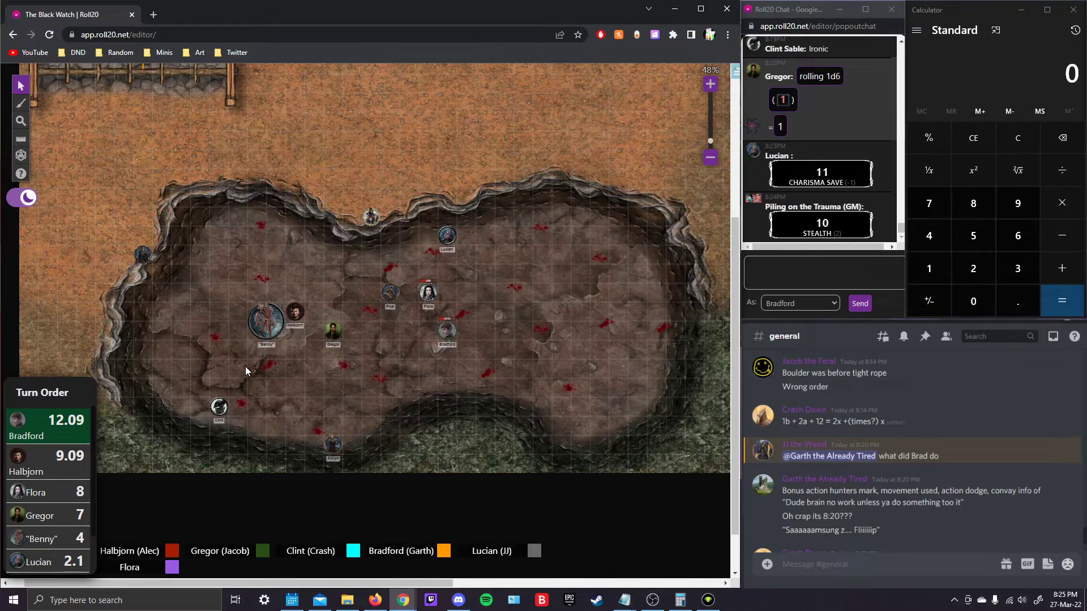
pyautogui.scroll(-3)
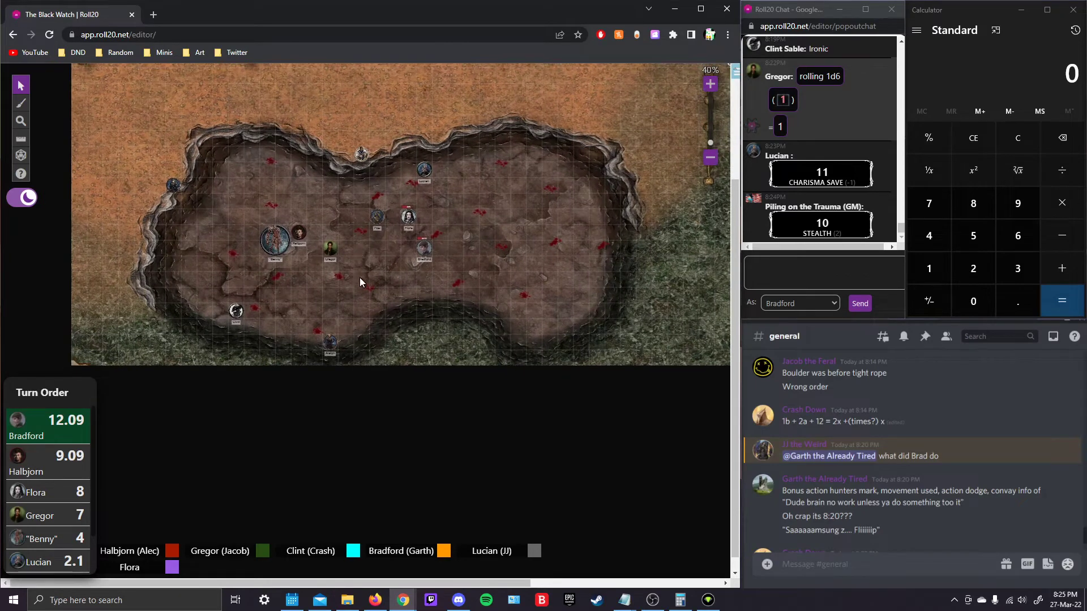
pyautogui.moveTo(277, 249)
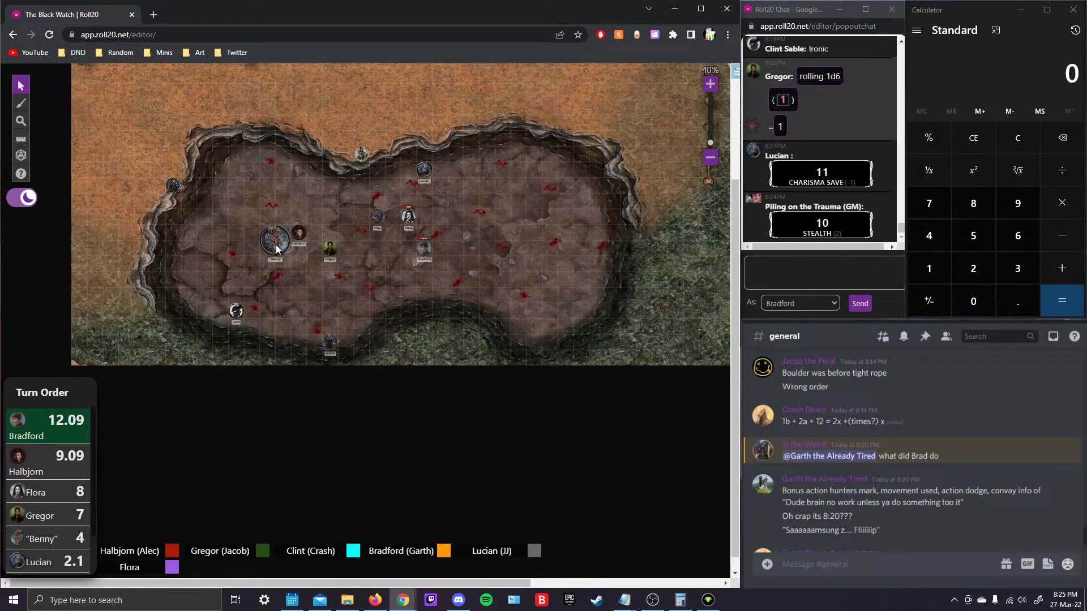
pyautogui.moveTo(424, 246)
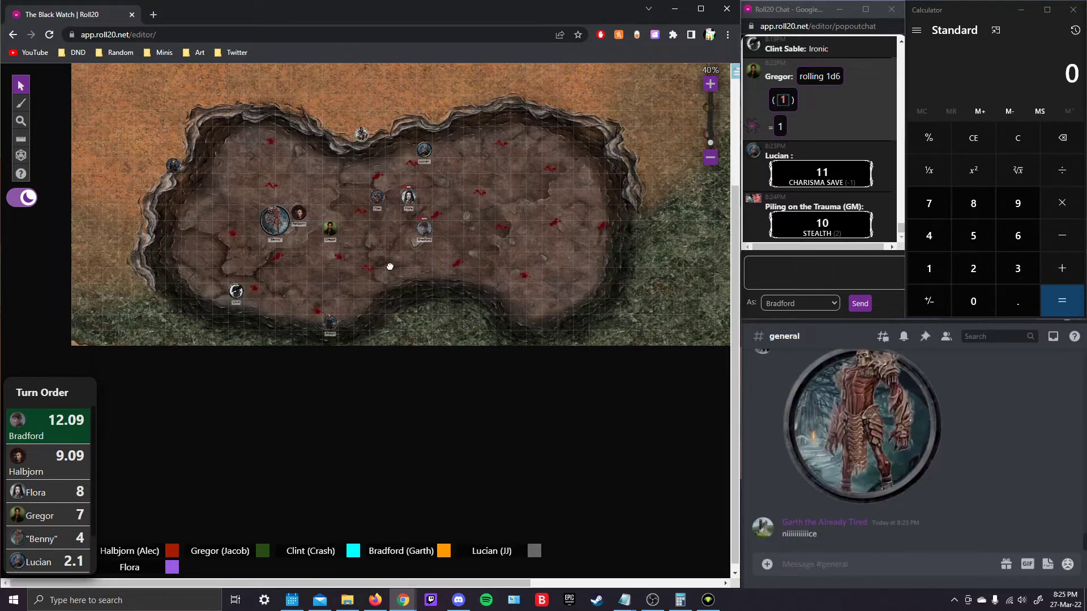
pyautogui.scroll(3)
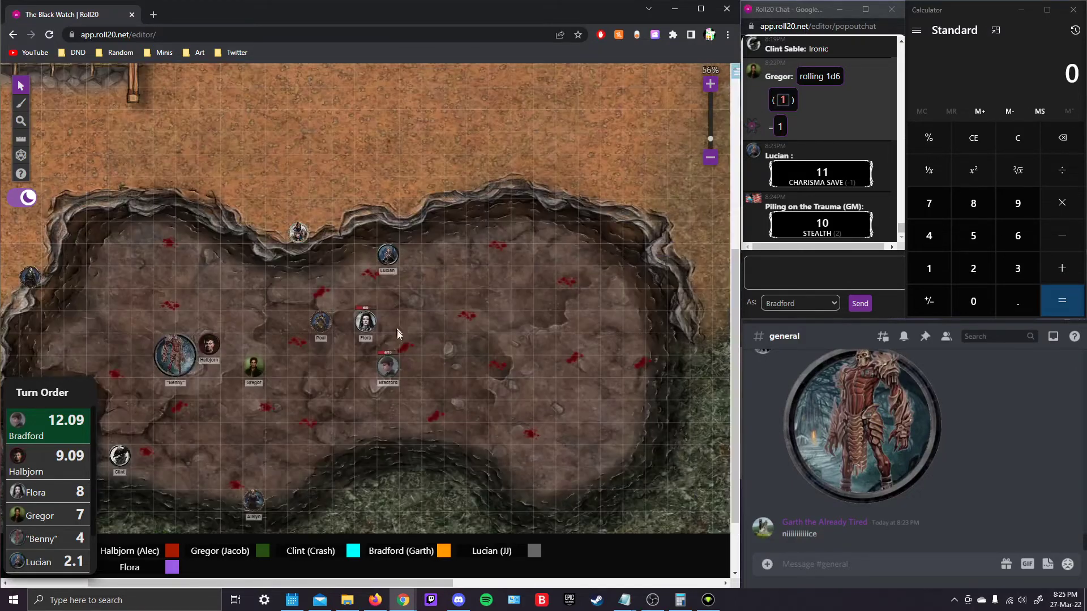
pyautogui.click(21, 137)
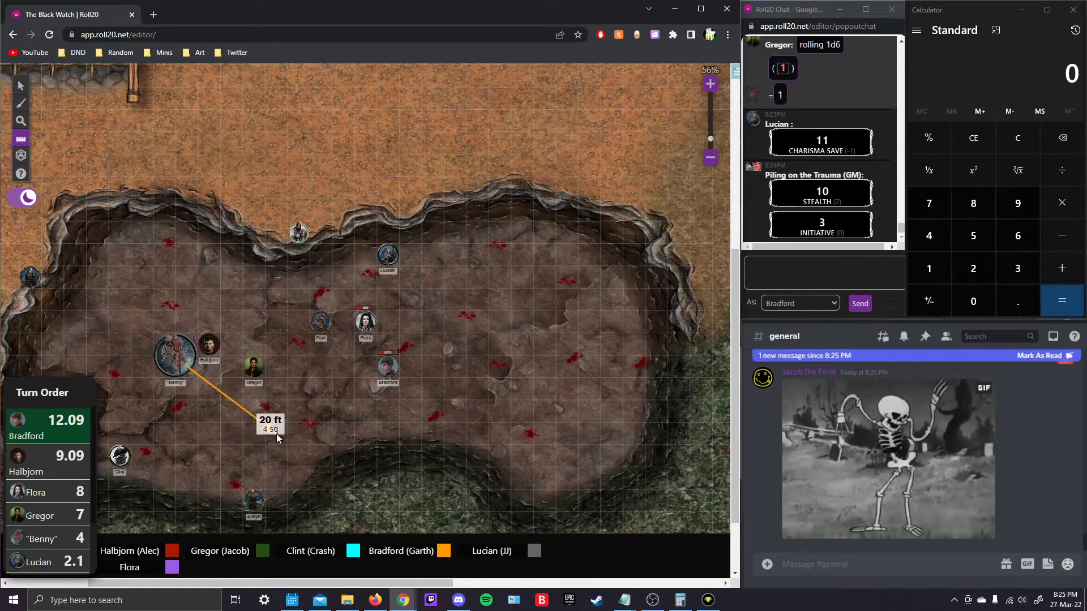
pyautogui.moveTo(277, 437); pyautogui.dragTo(382, 378)
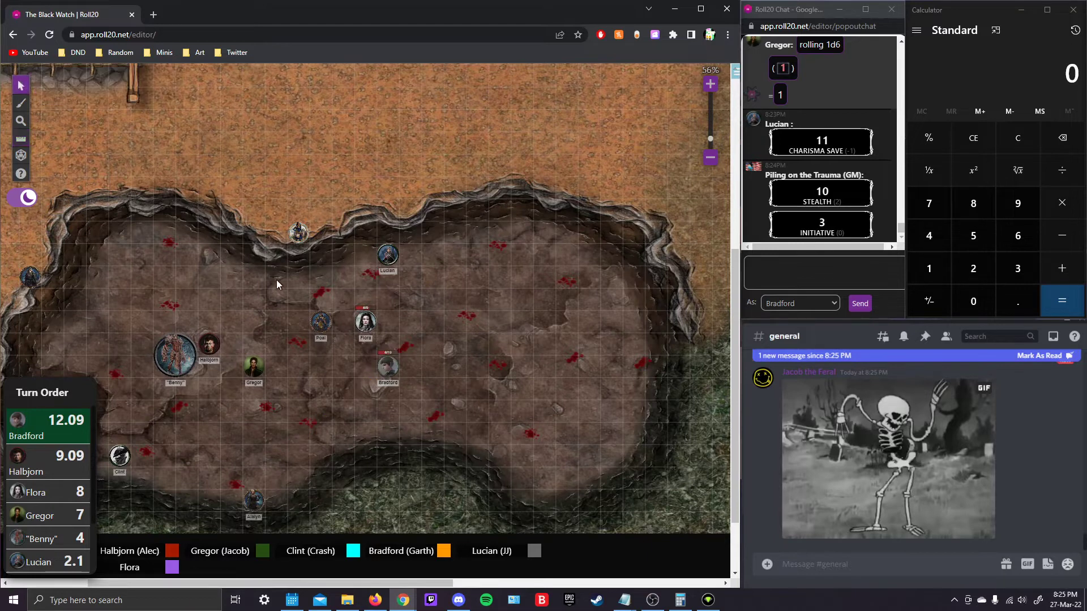
pyautogui.moveTo(387, 366); pyautogui.dragTo(279, 456)
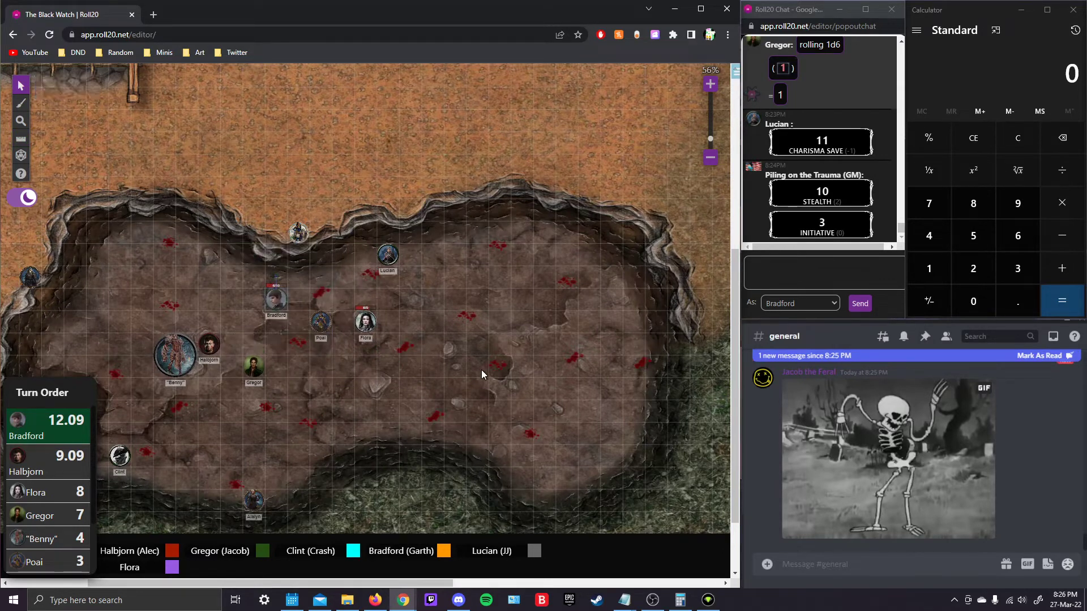
pyautogui.moveTo(544, 357)
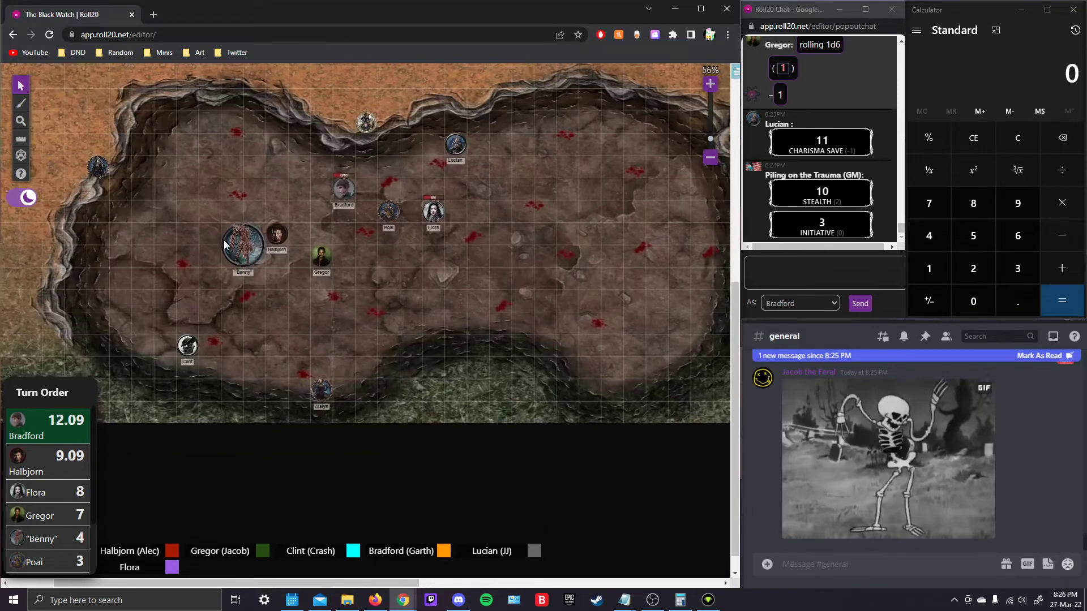
pyautogui.moveTo(270, 249)
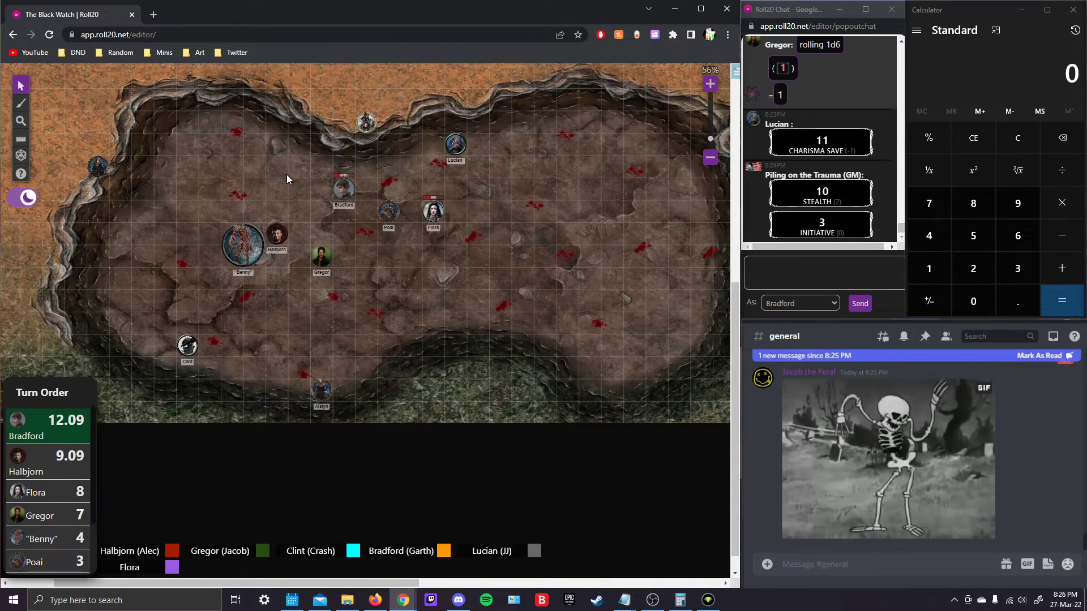
pyautogui.moveTo(427, 387)
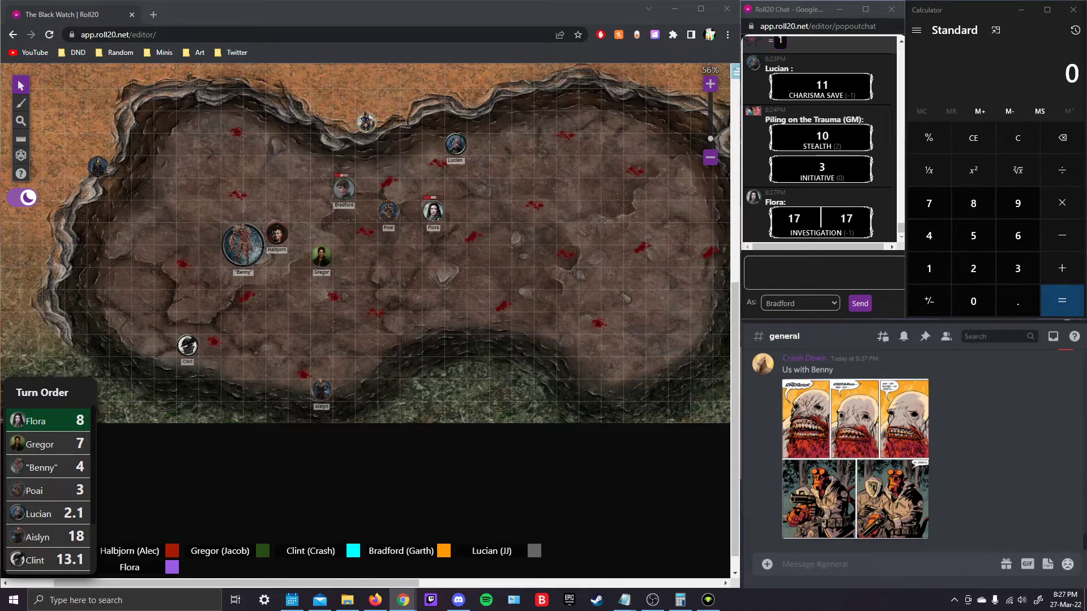
# - Select Flora's token and move it east across the blood pit
pyautogui.click(578, 251)
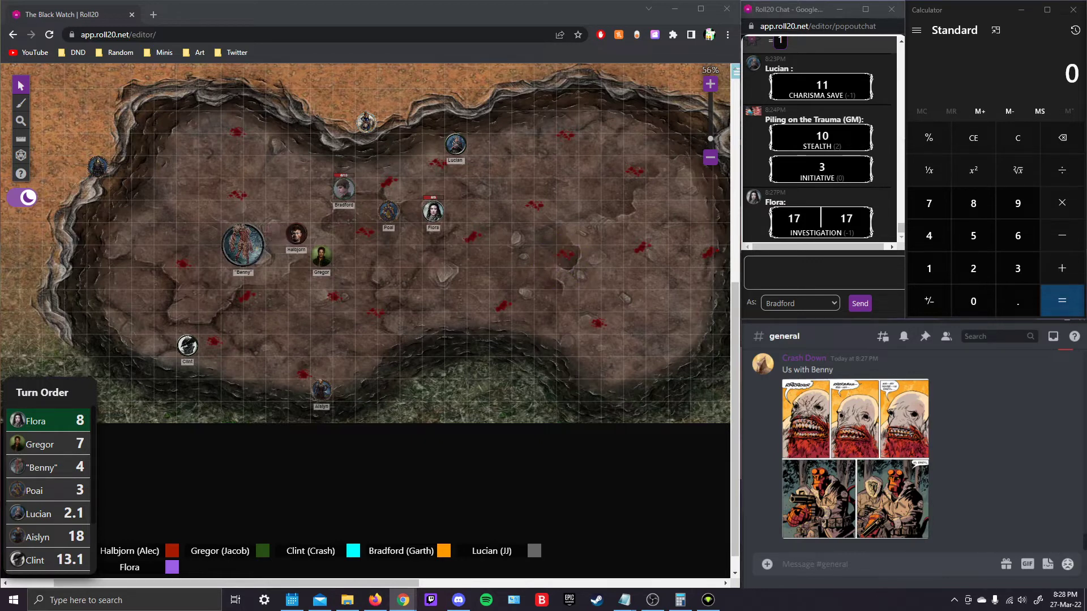
pyautogui.moveTo(295, 232); pyautogui.dragTo(275, 232)
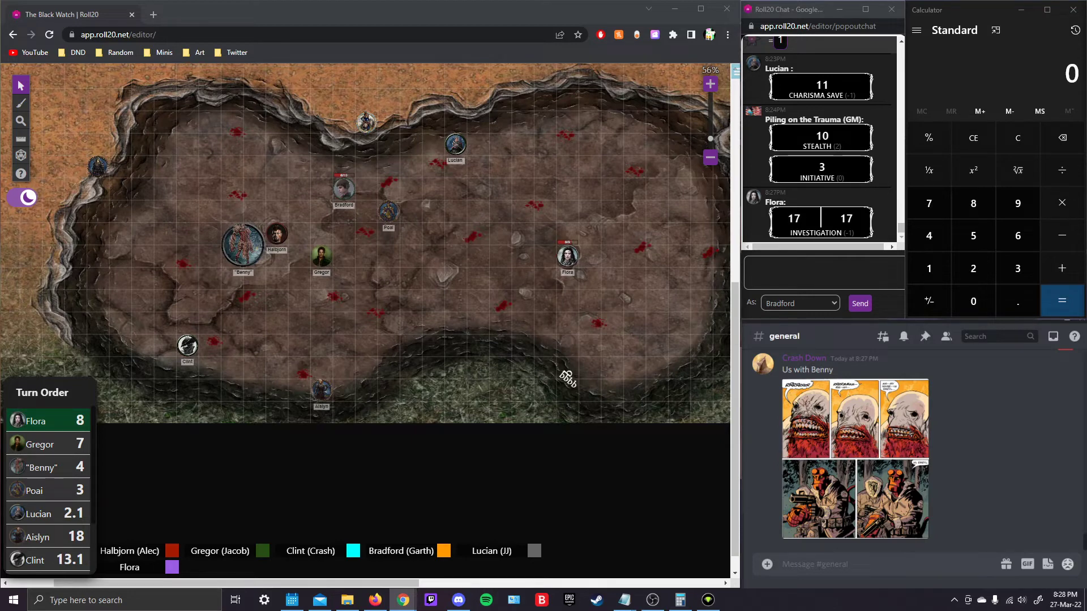
# - Measure 30 ft from Gregor's token and write the "bbbbbbbbb" hmmmm yes quip in Discord #general
pyautogui.moveTo(320, 252); pyautogui.dragTo(449, 333)
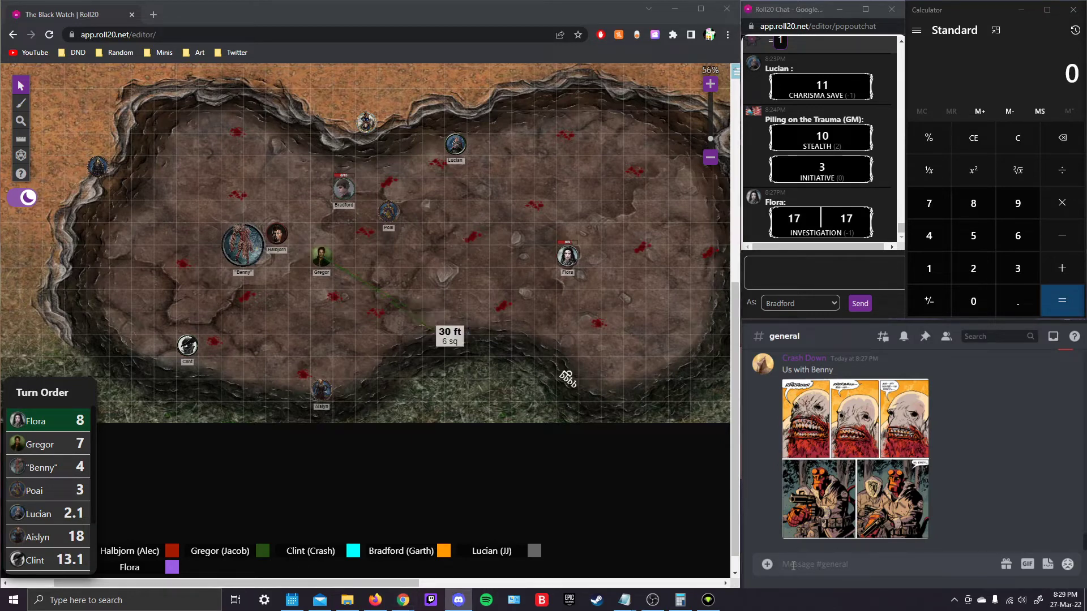
pyautogui.write('bbbbbbbbb"')
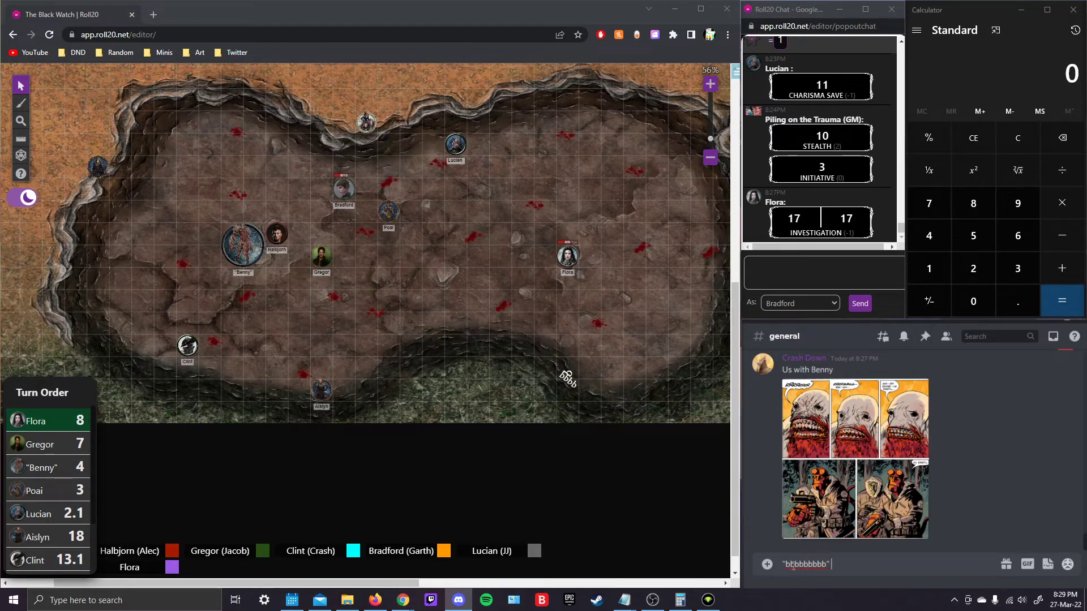
pyautogui.write('hmmmm ye')
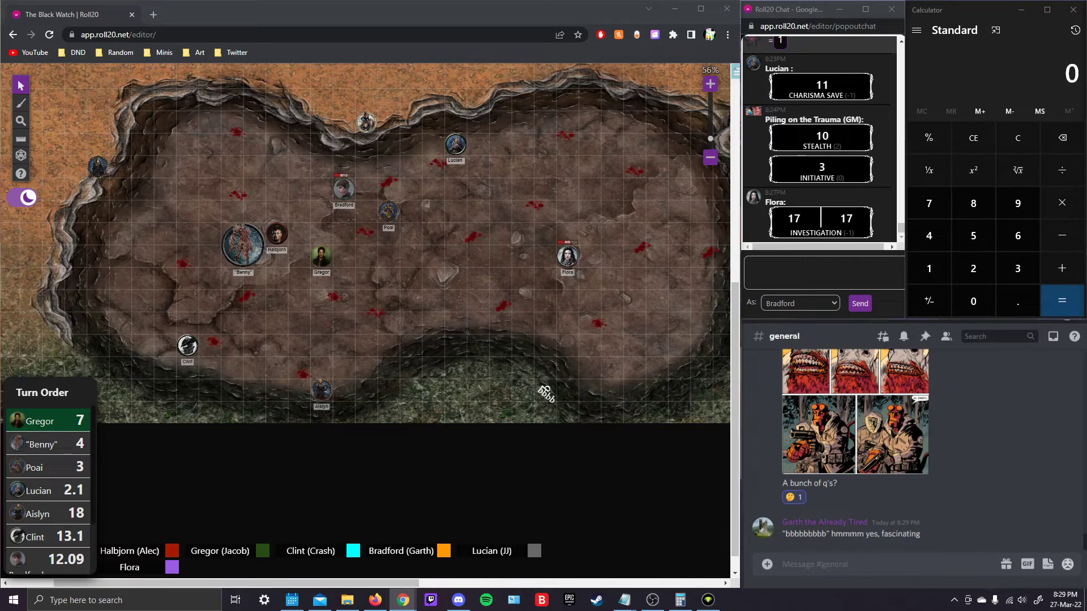
# - Move Flora's token down to the pit's lower-right corner
pyautogui.moveTo(567, 257); pyautogui.dragTo(612, 347)
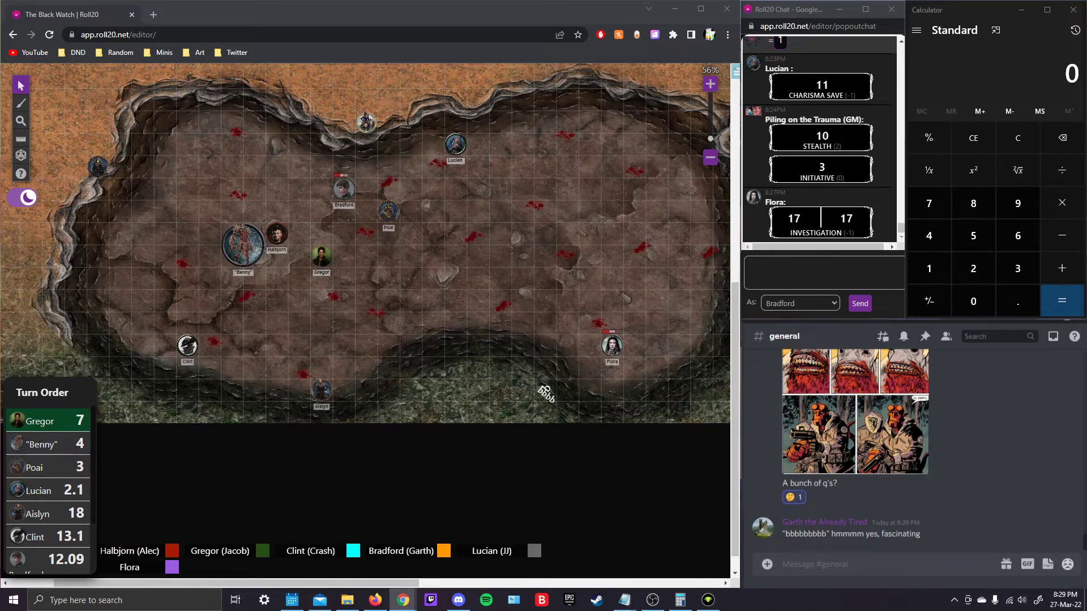
pyautogui.moveTo(320, 257); pyautogui.dragTo(548, 375)
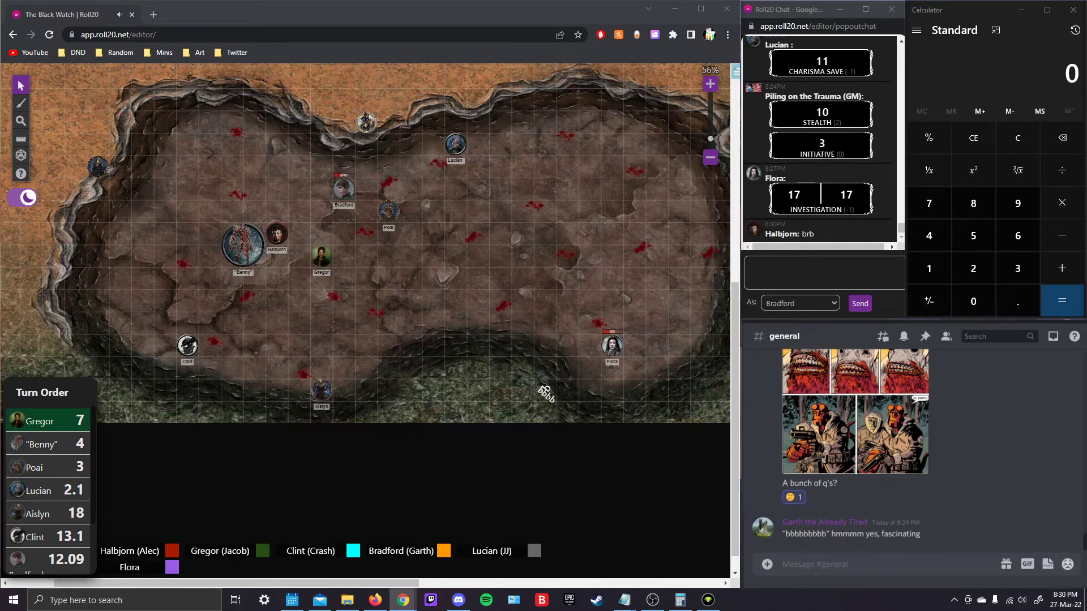
# - Bring Gregor's token to the pit's lower right near Flora and pan the map slightly left
pyautogui.moveTo(321, 251); pyautogui.dragTo(333, 261)
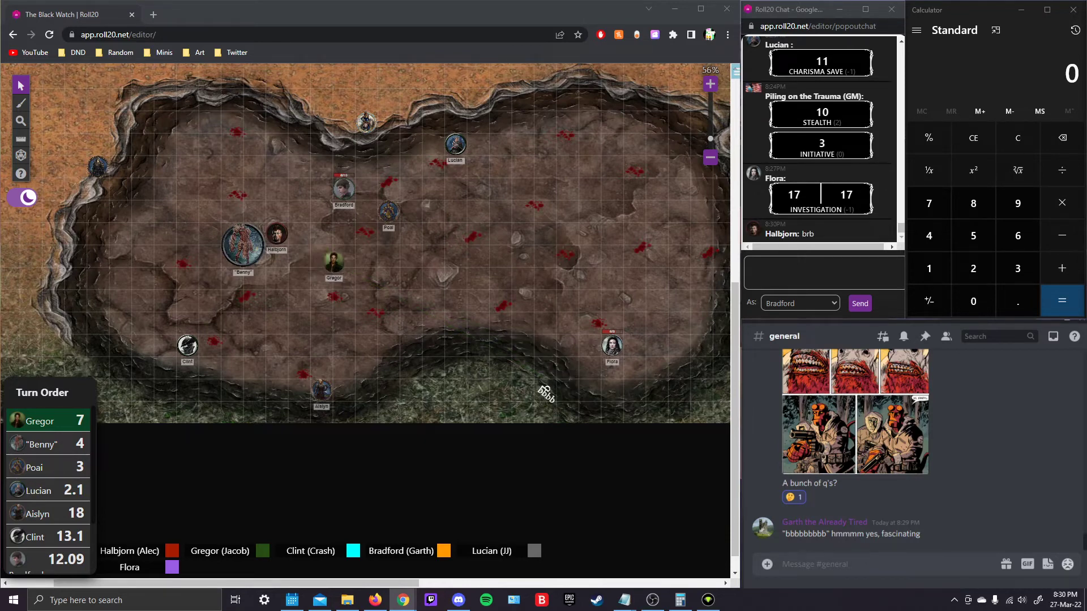
pyautogui.moveTo(333, 261); pyautogui.dragTo(566, 366)
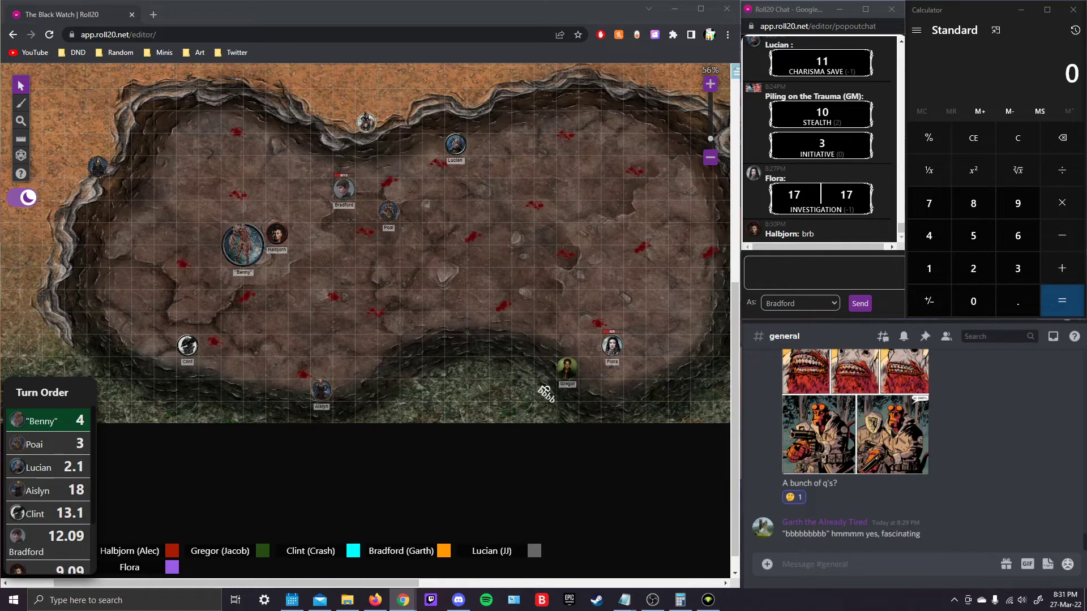
pyautogui.scroll(-3)
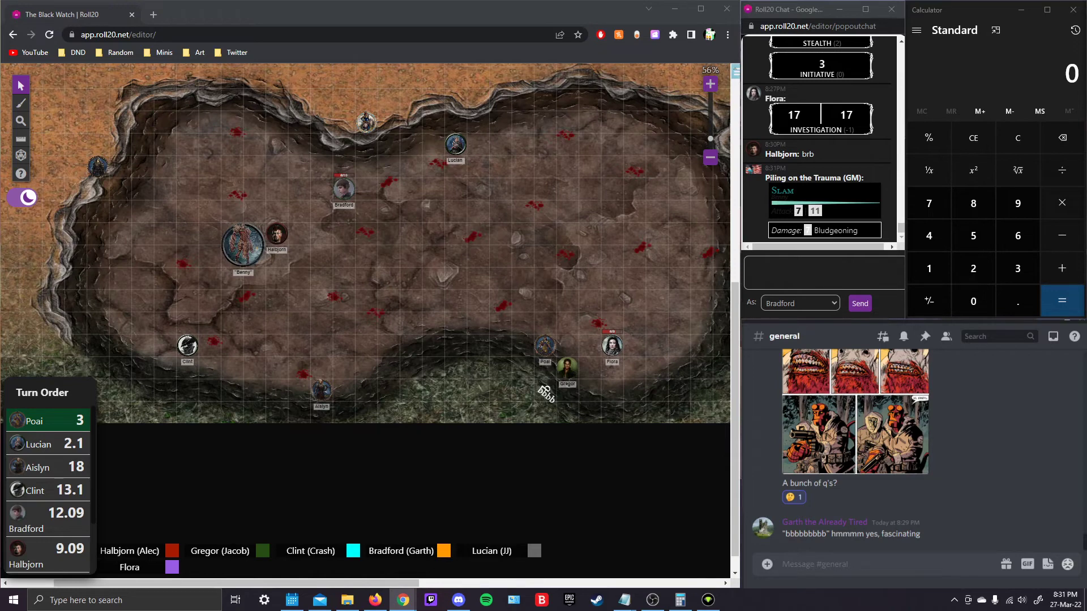
pyautogui.moveTo(565, 363); pyautogui.dragTo(437, 322)
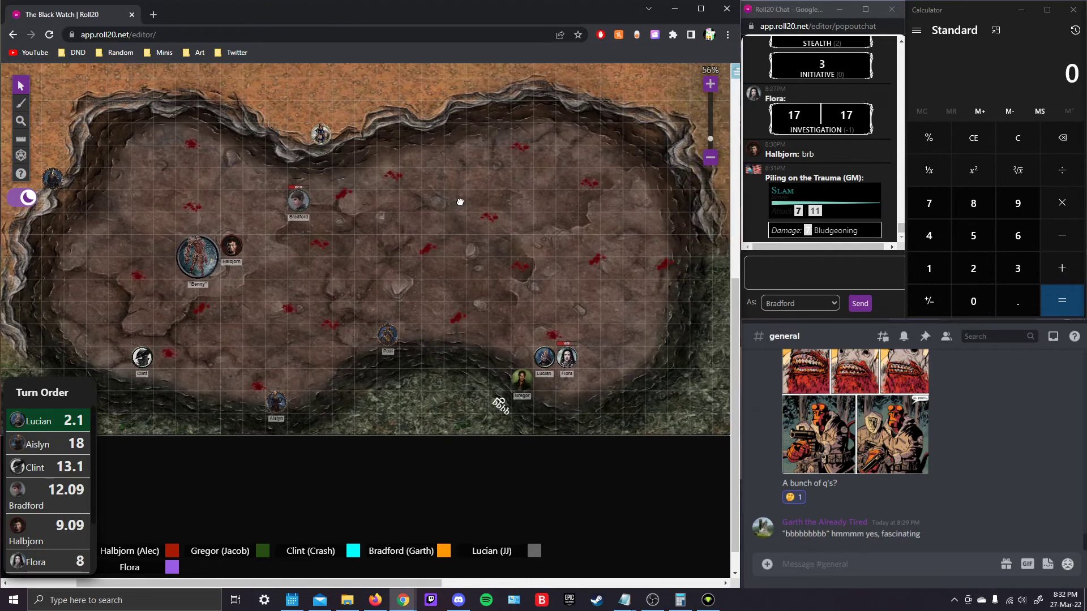
pyautogui.moveTo(463, 216)
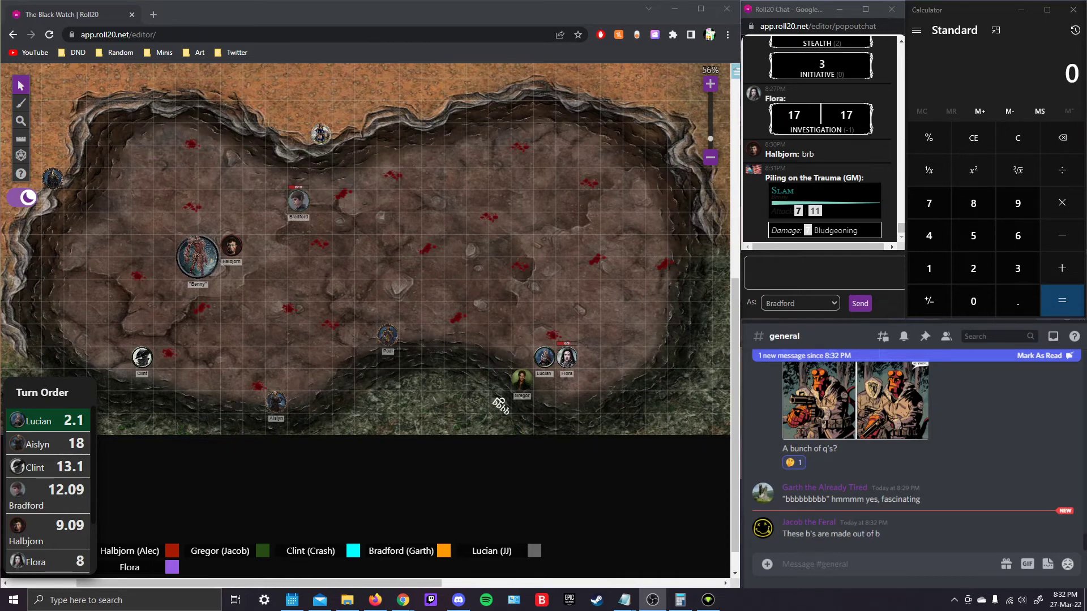
# - Scroll the chat to follow Halbjorn's return and Bradford's 'hi!' greeting
pyautogui.scroll(-3)
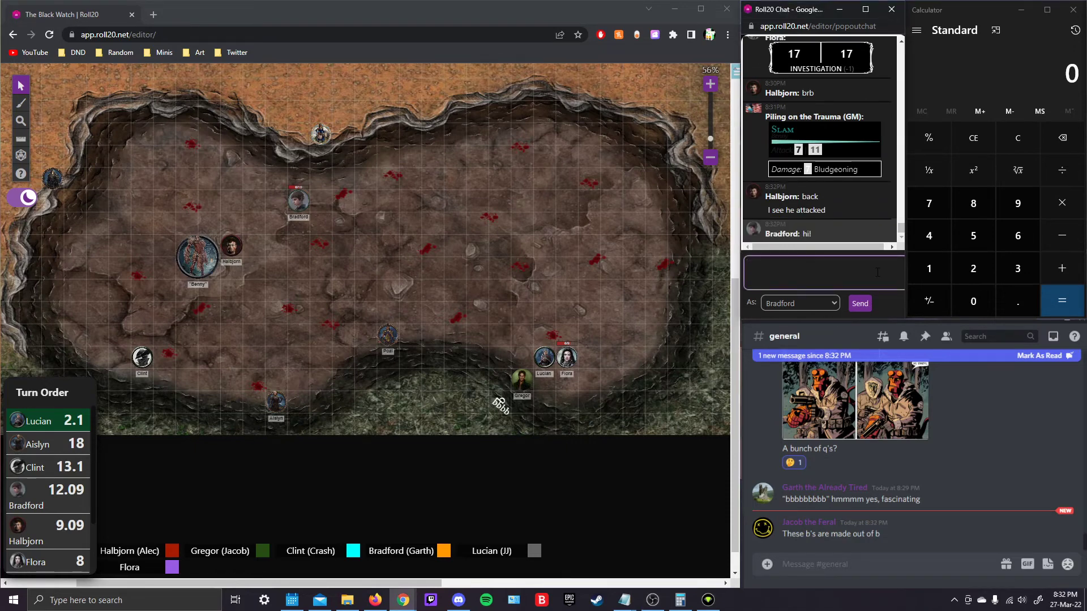
pyautogui.write('you werent a')
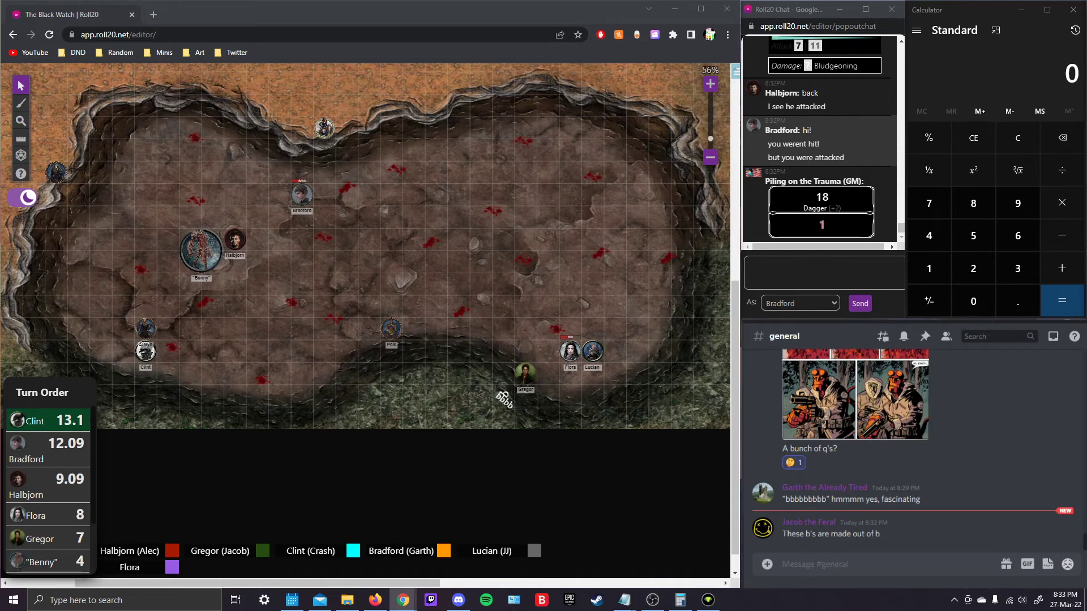
pyautogui.moveTo(821, 224)
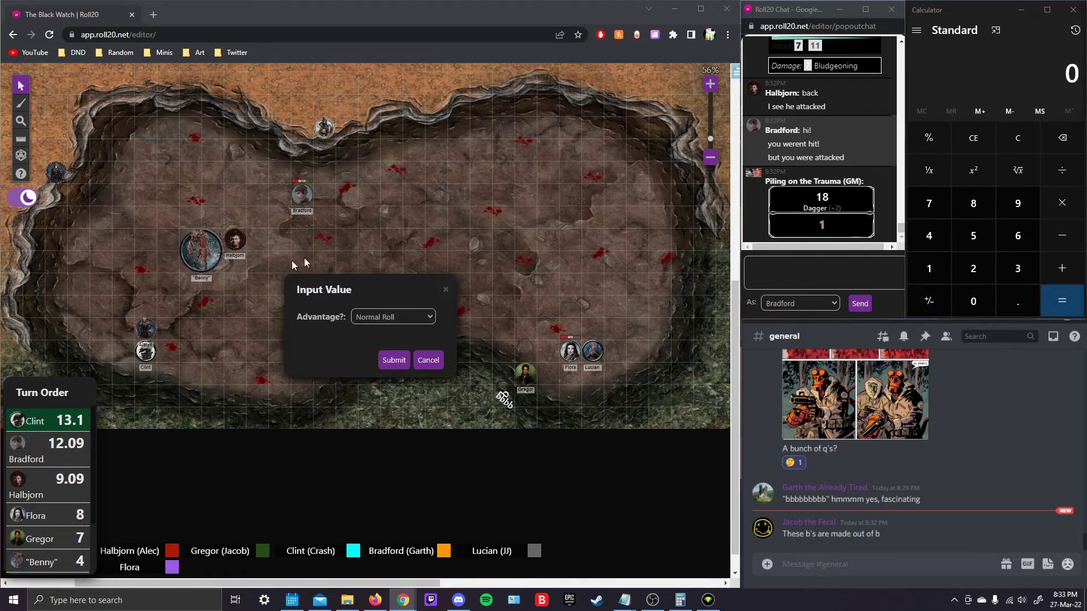
pyautogui.click(394, 360)
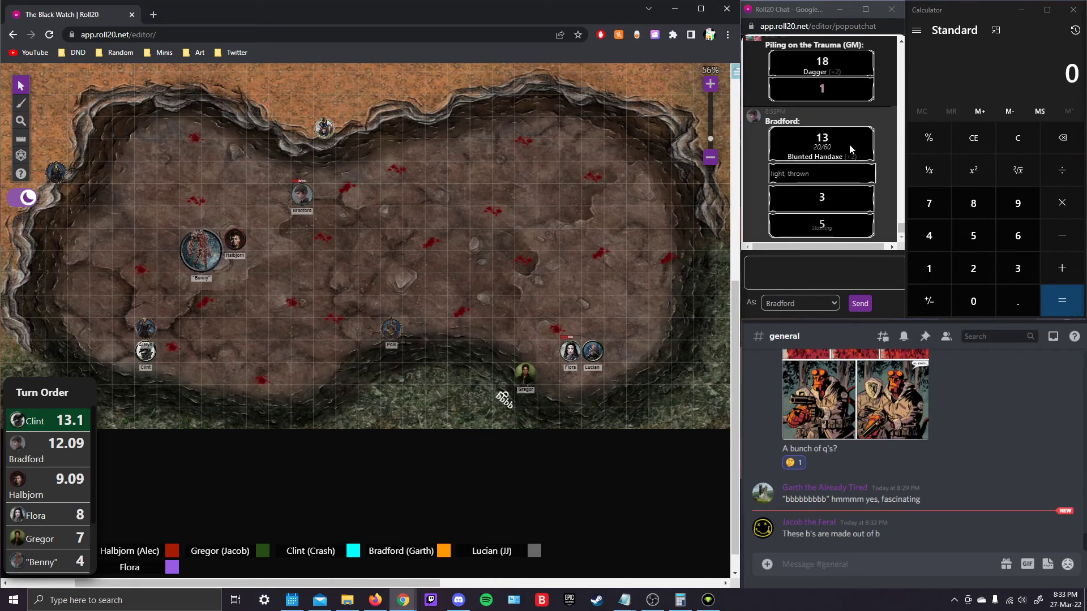
pyautogui.moveTo(341, 276)
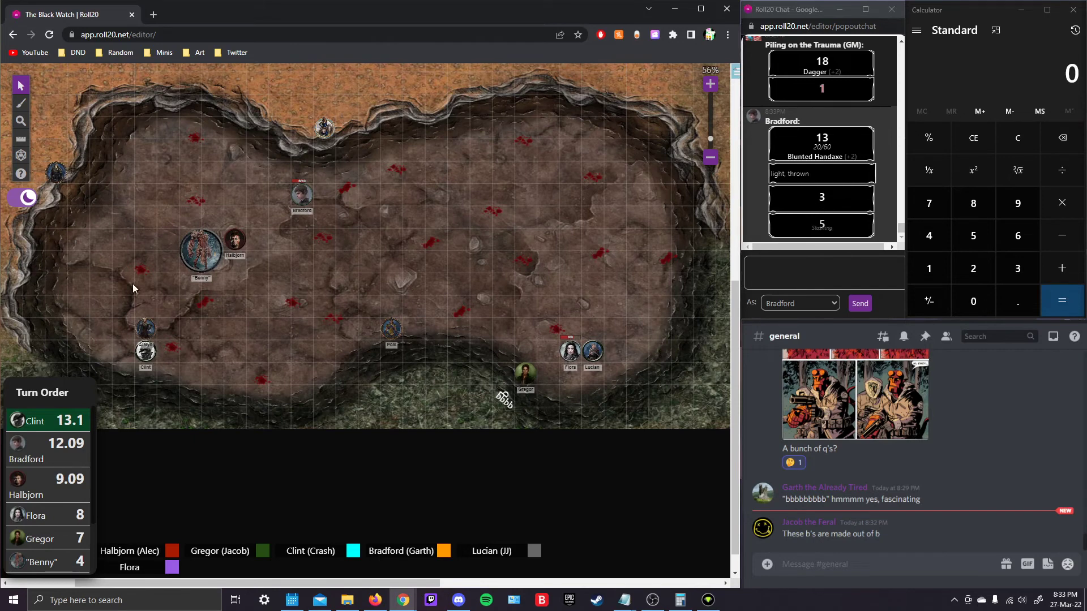
pyautogui.moveTo(211, 252)
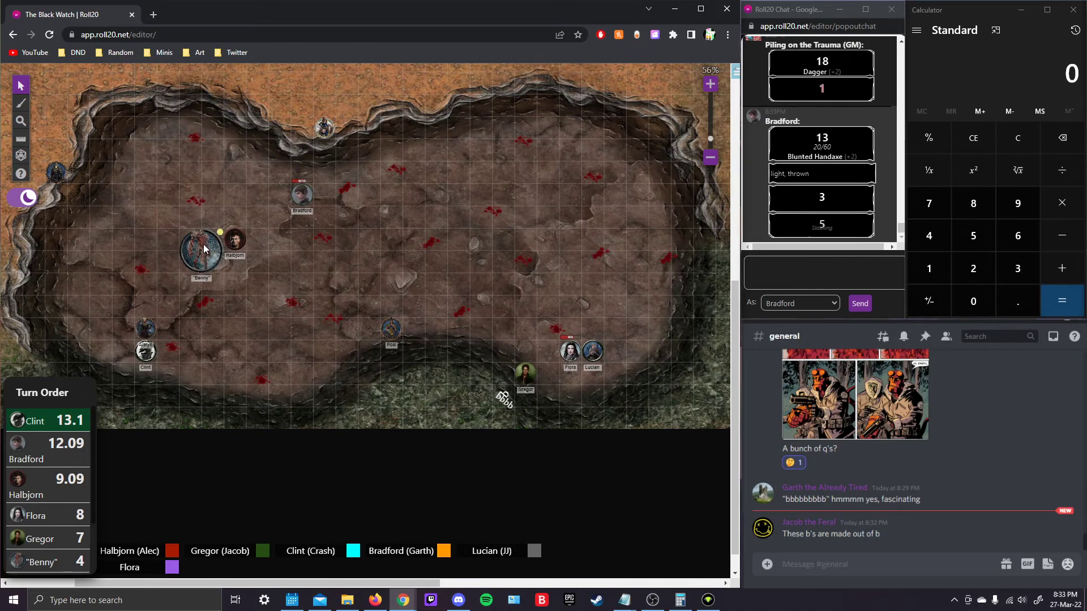
pyautogui.moveTo(362, 270)
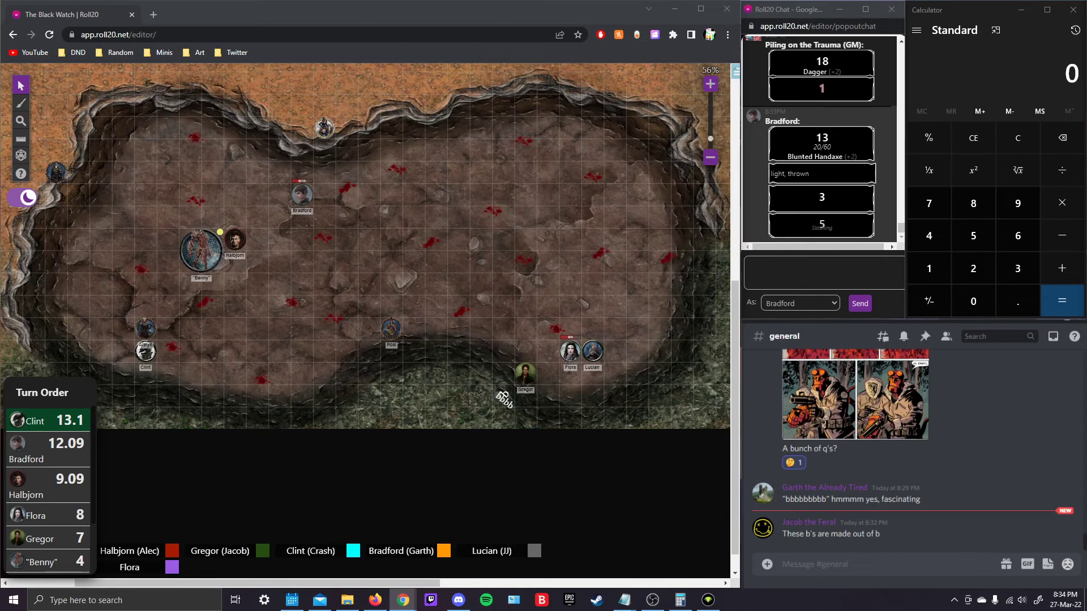
pyautogui.moveTo(193, 255)
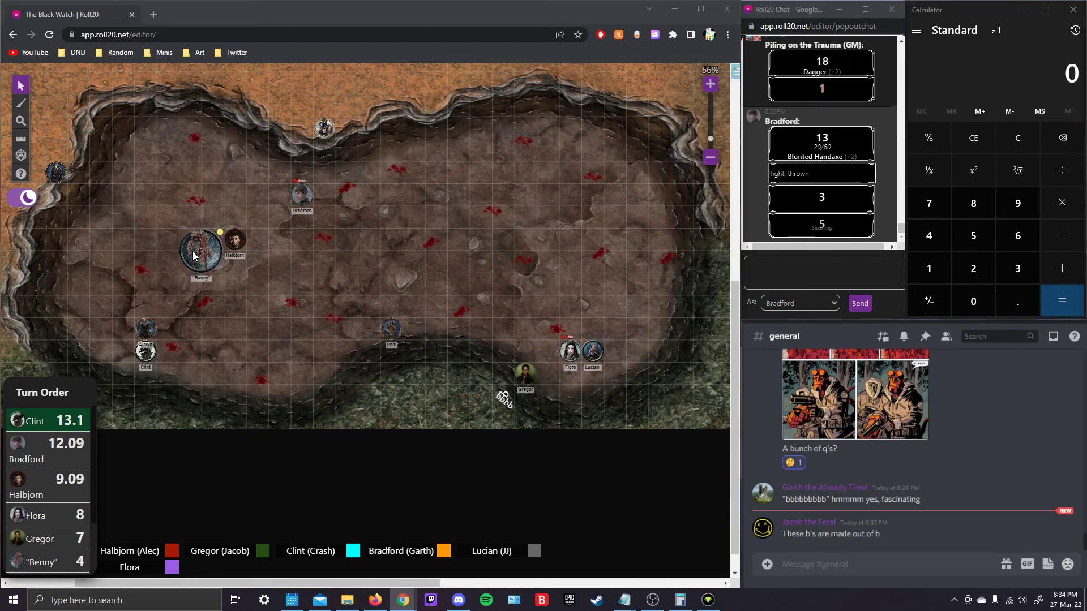
pyautogui.moveTo(523, 371); pyautogui.dragTo(418, 312)
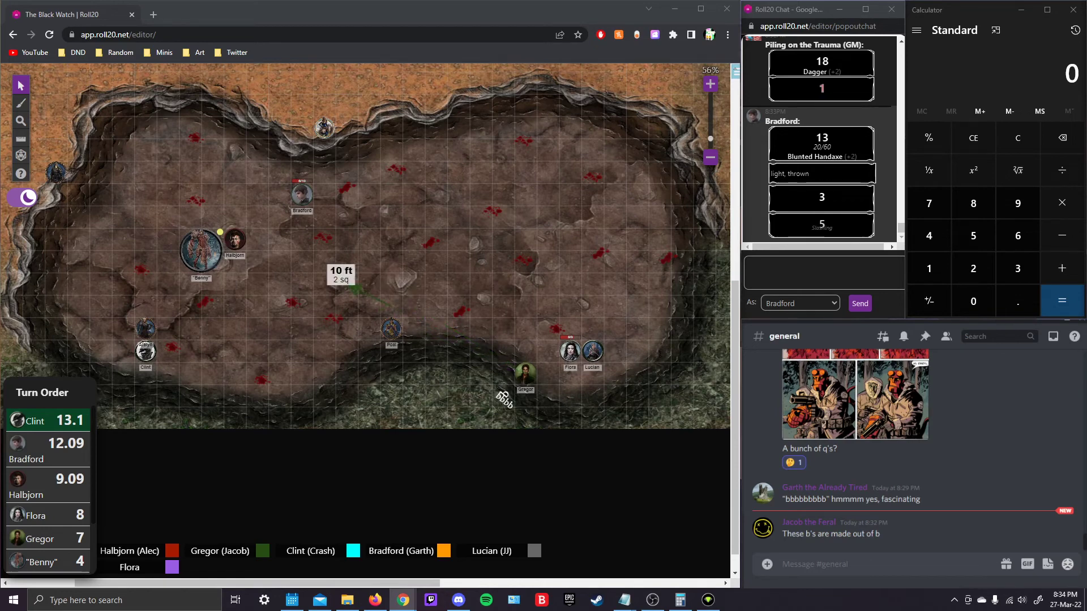
pyautogui.moveTo(340, 284); pyautogui.dragTo(291, 291)
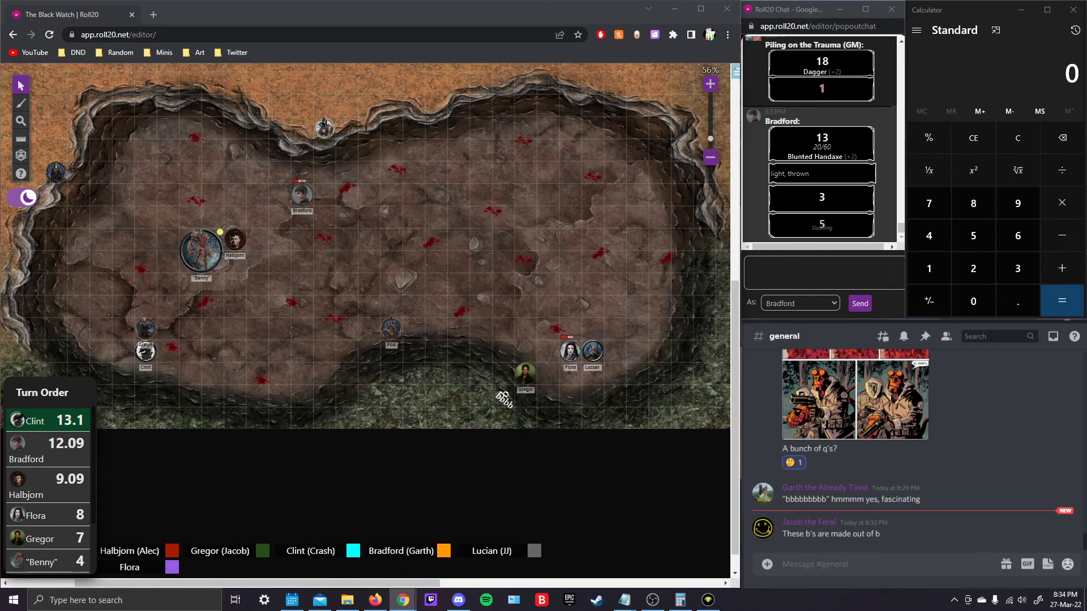
pyautogui.scroll(-3)
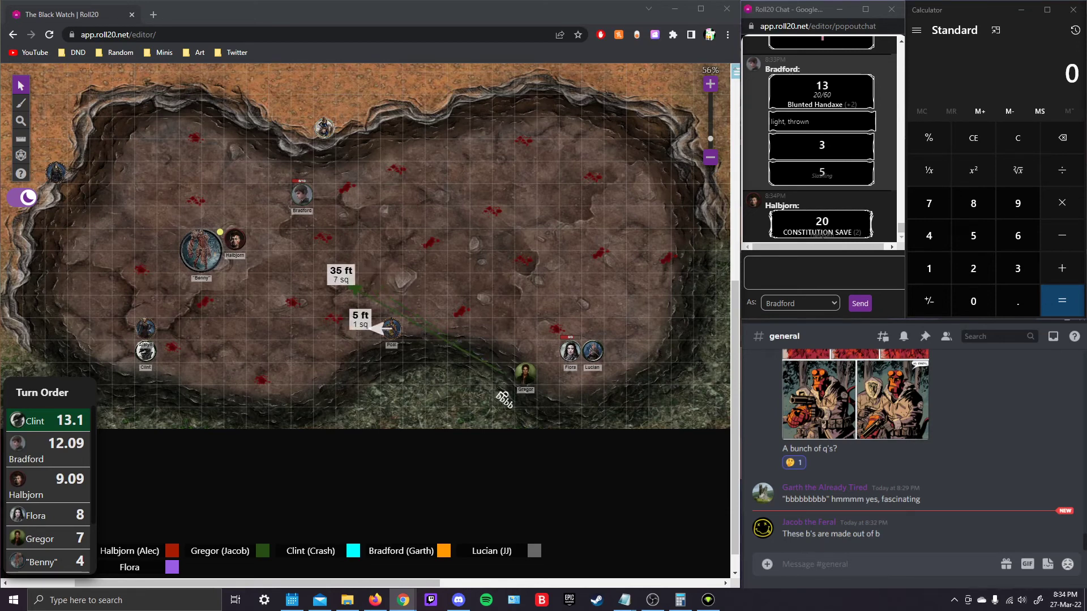
# - Measure toward the pit centre and move Clint's token up beside Benny
pyautogui.moveTo(388, 327); pyautogui.dragTo(209, 247)
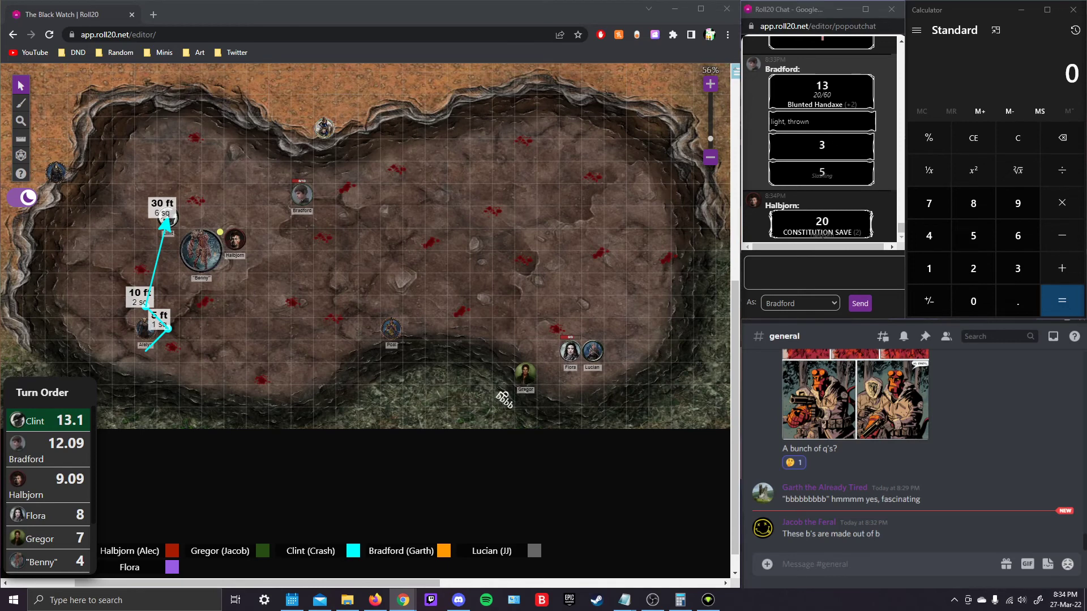
pyautogui.moveTo(158, 326); pyautogui.dragTo(167, 216)
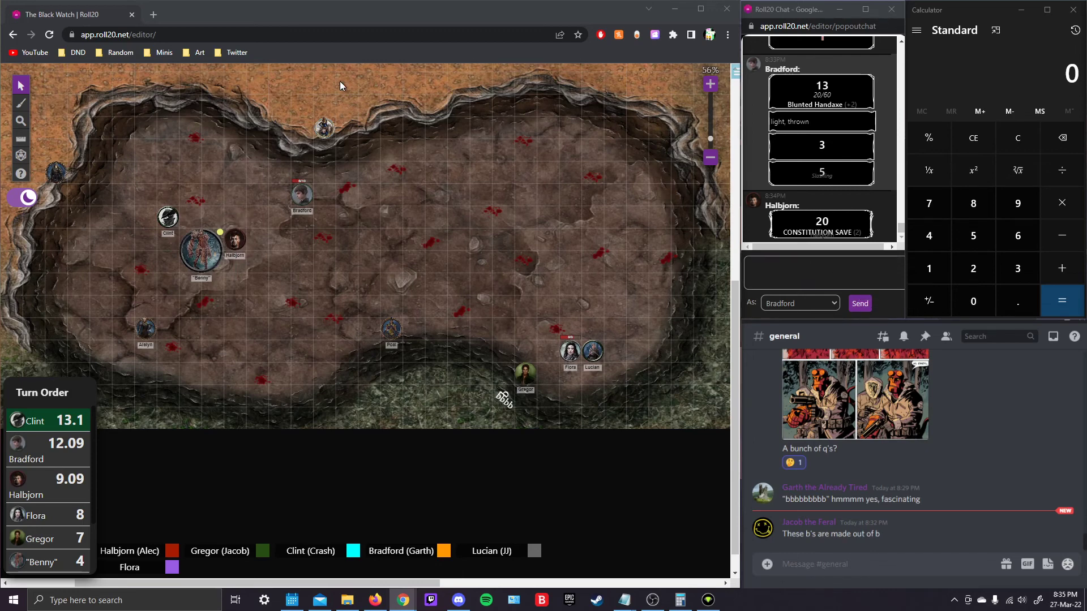
pyautogui.moveTo(199, 258)
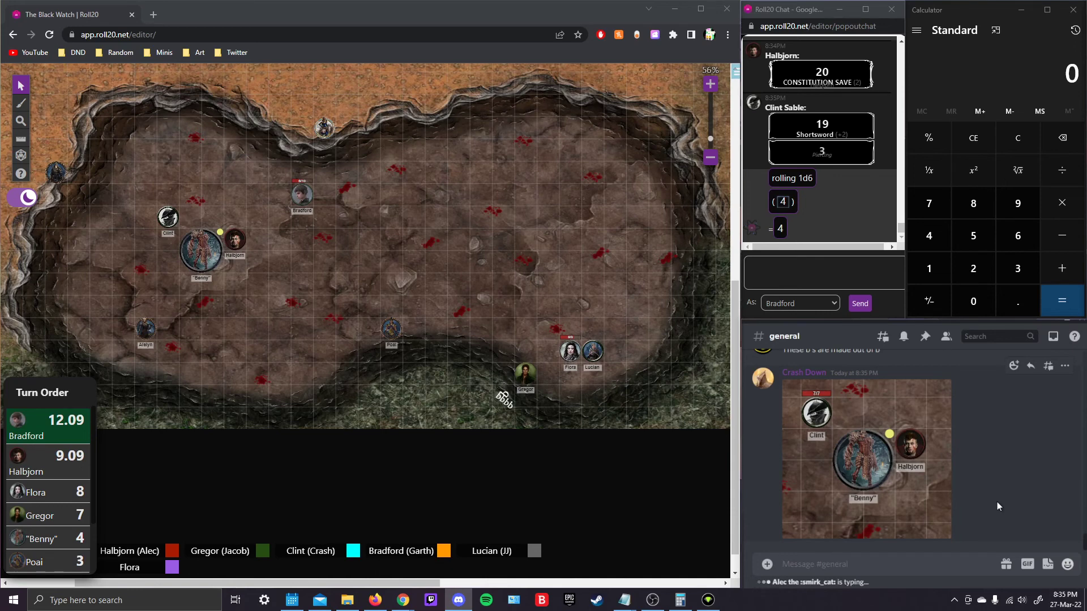
pyautogui.click(195, 256)
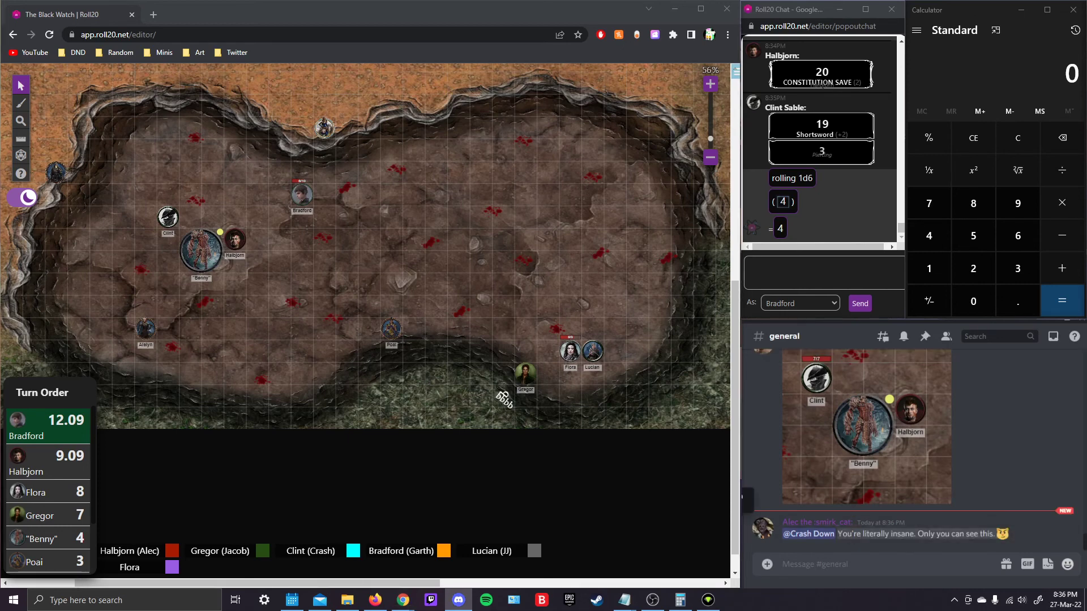
pyautogui.moveTo(1003, 483)
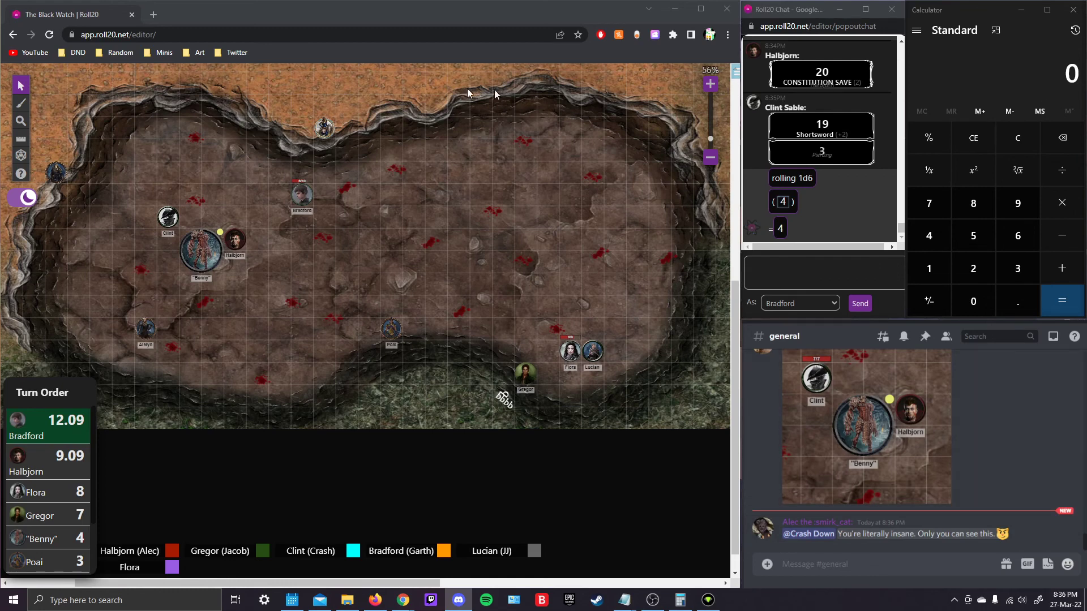
pyautogui.moveTo(495, 94)
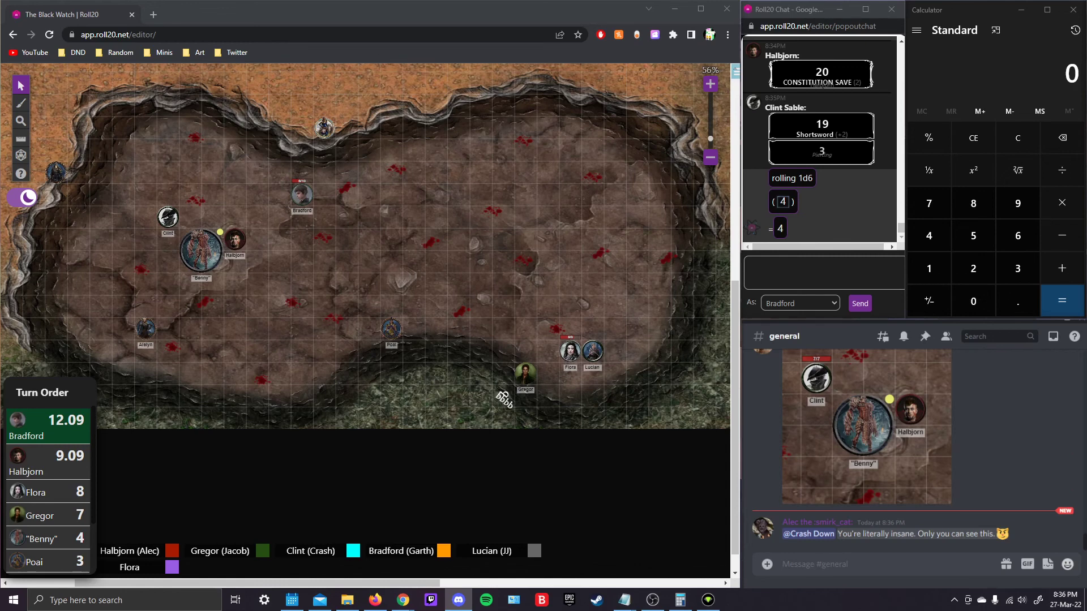
pyautogui.moveTo(330, 150)
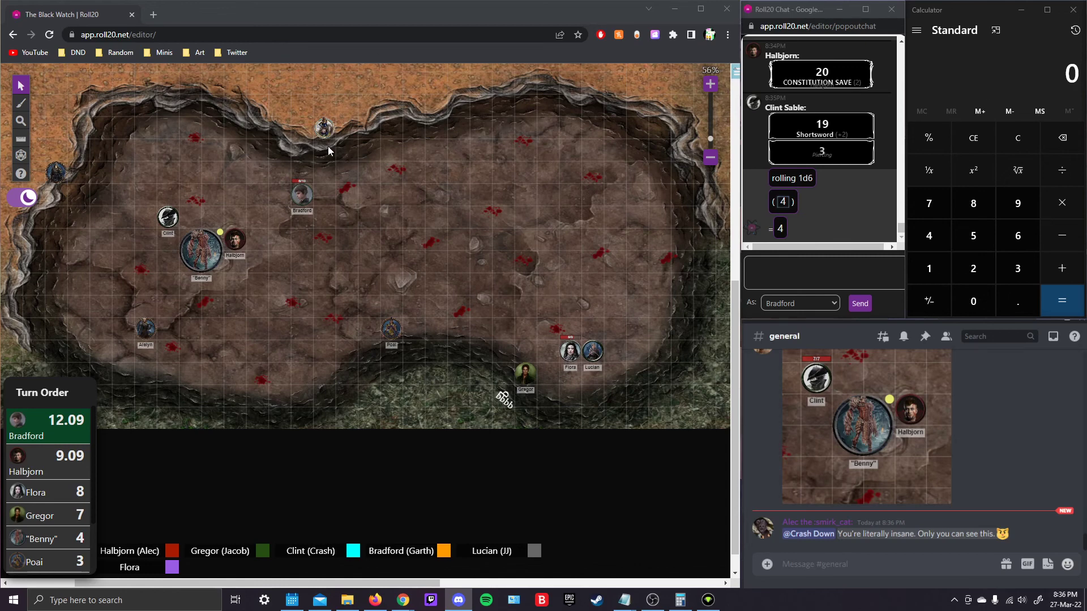
pyautogui.moveTo(222, 206)
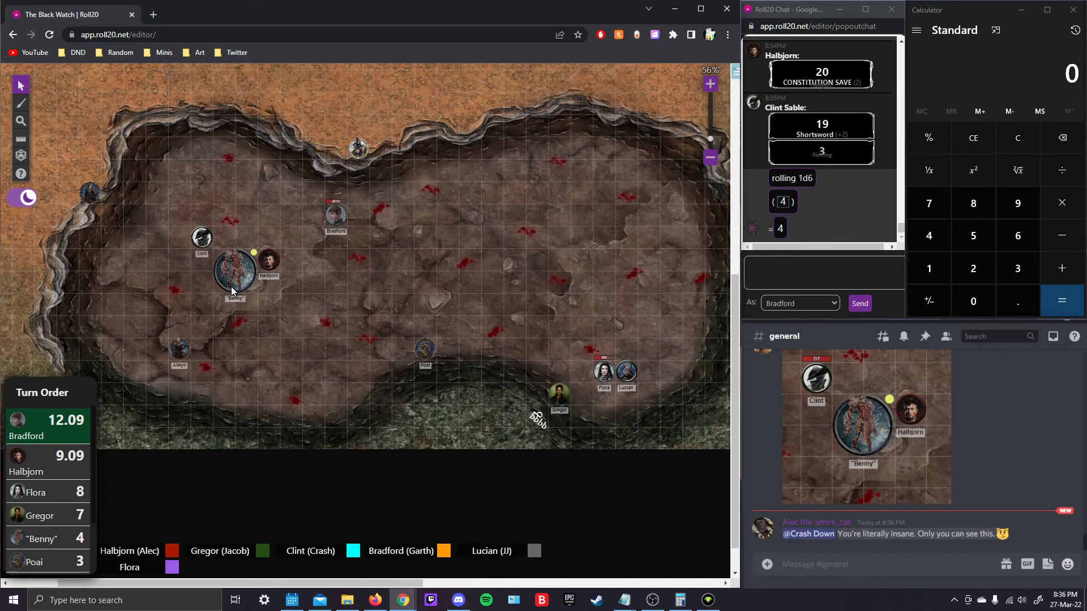
pyautogui.moveTo(335, 270)
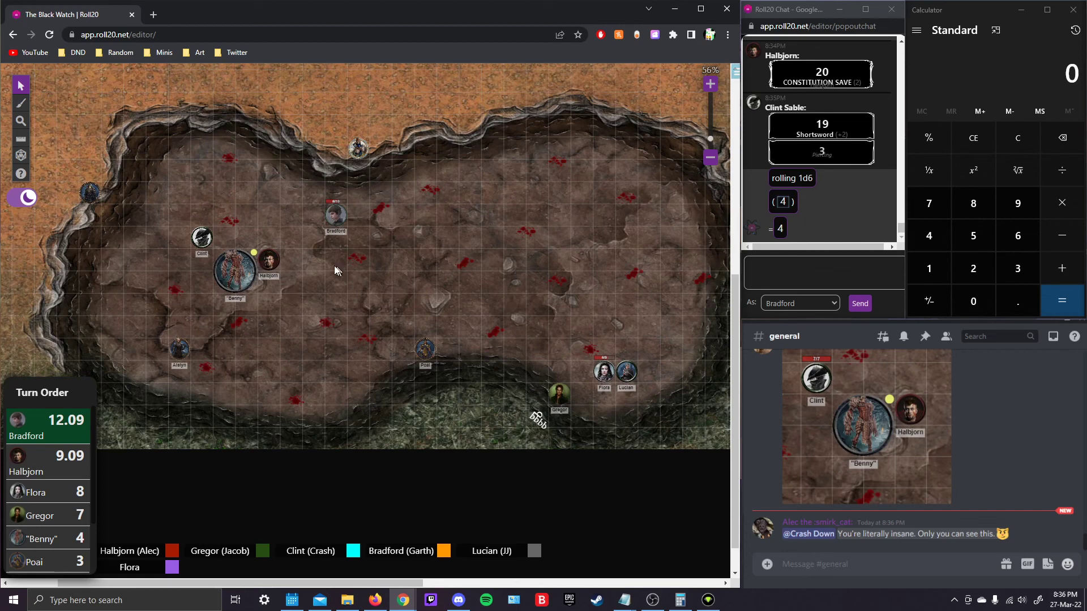
pyautogui.moveTo(516, 408)
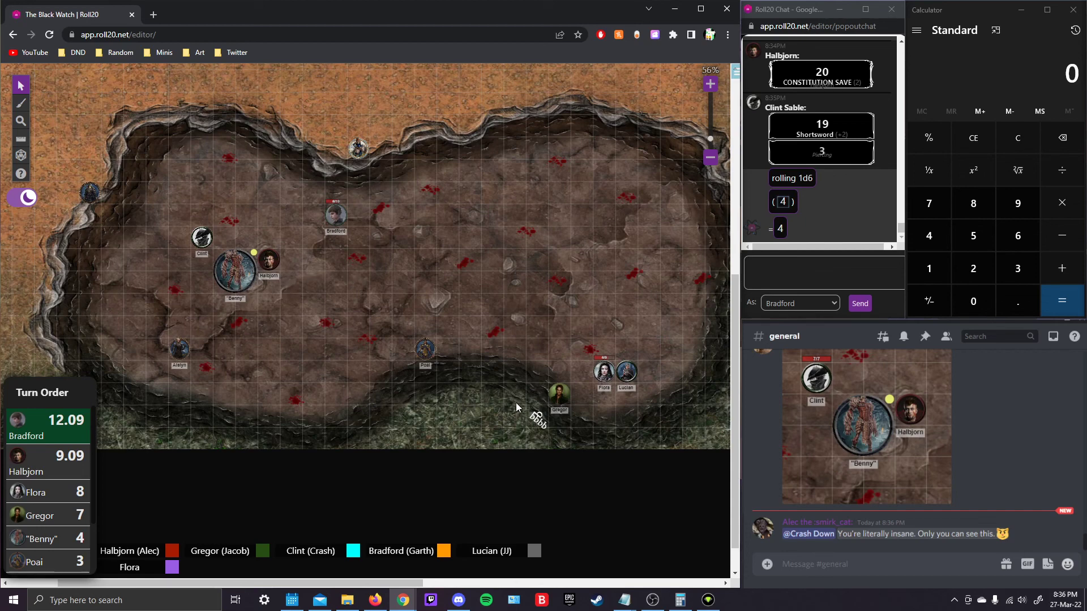
pyautogui.moveTo(185, 316)
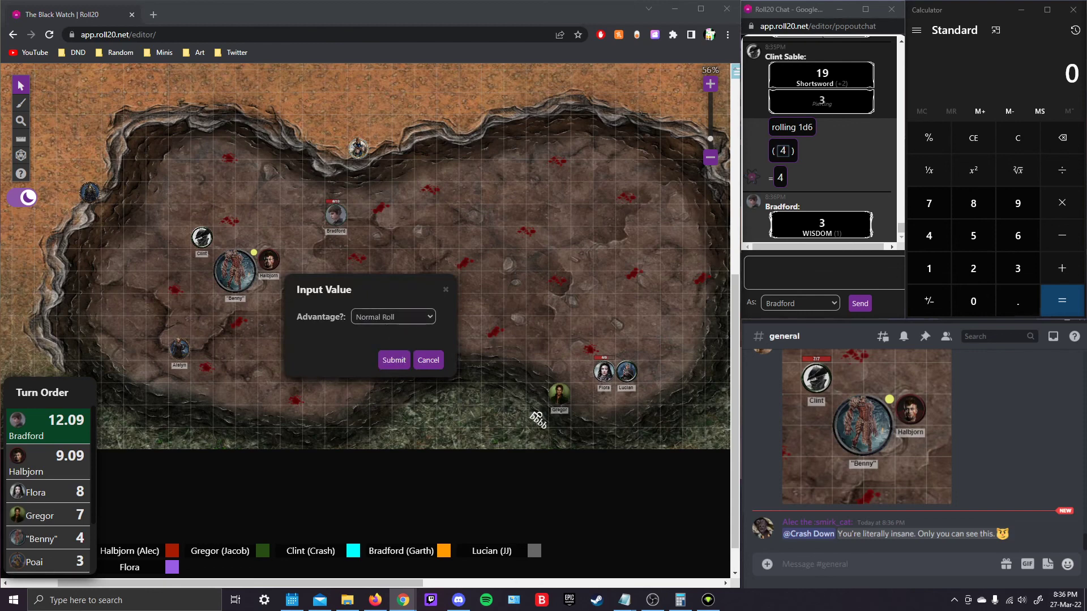
pyautogui.moveTo(394, 360)
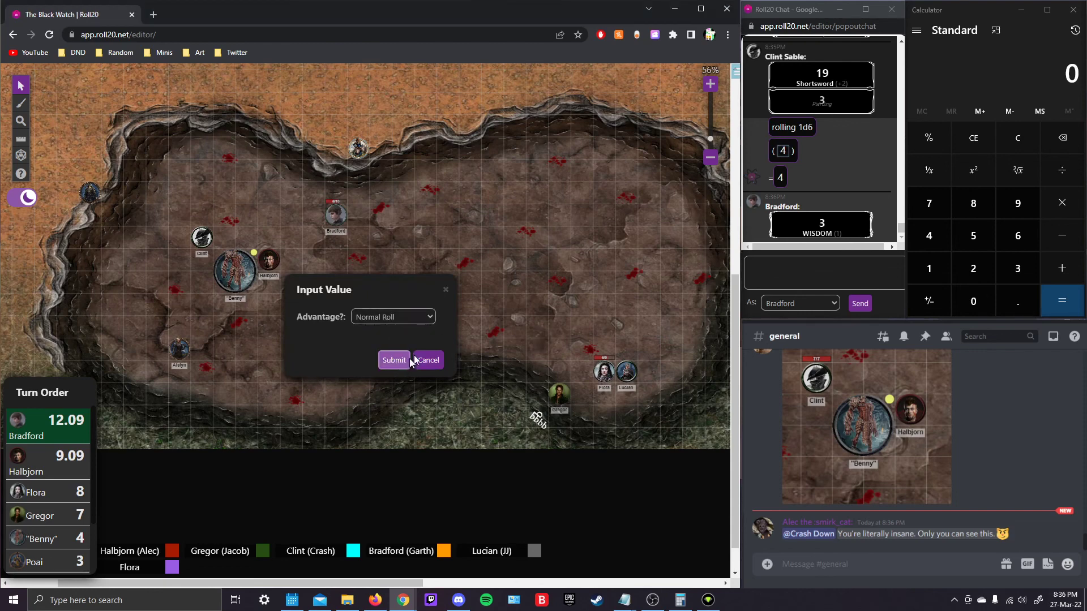
# - Roll the Dull Javelin attack as a Normal Roll and move Bradford's token toward the upper-left edge
pyautogui.click(393, 360)
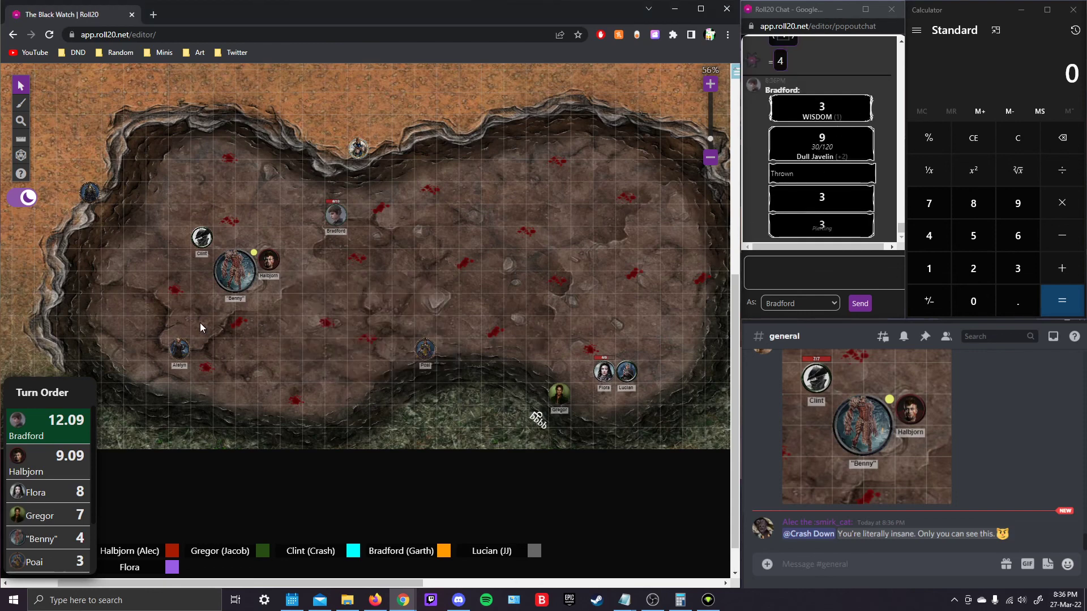
pyautogui.moveTo(202, 310)
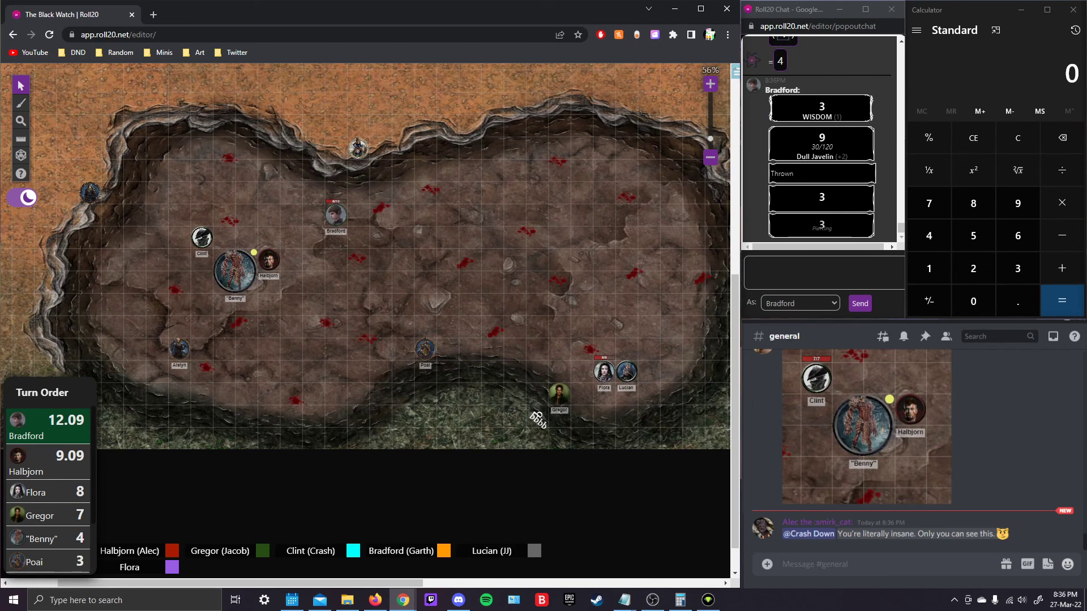
pyautogui.moveTo(262, 252)
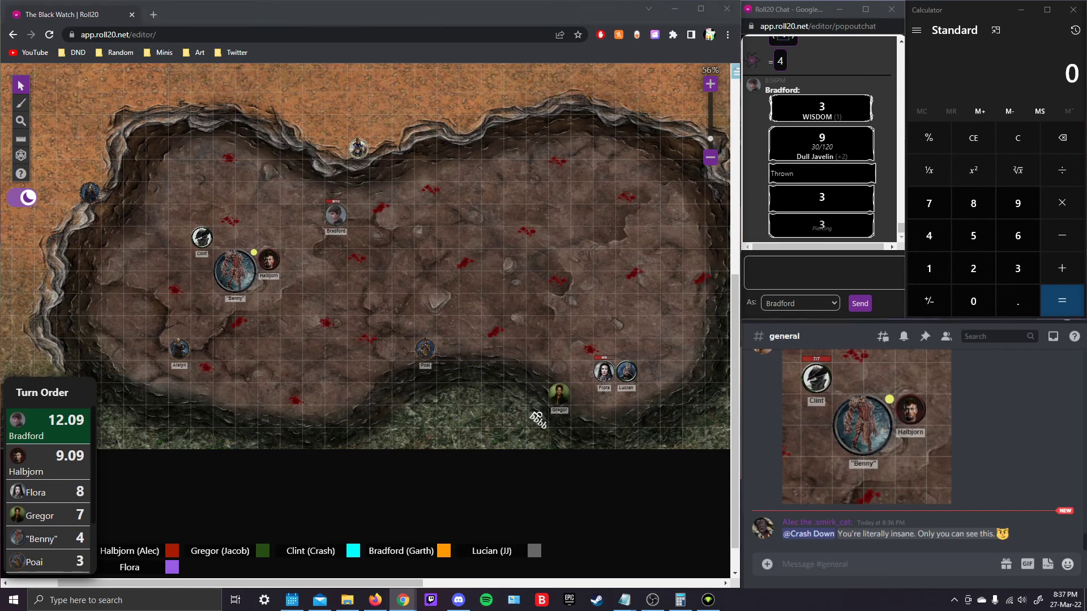
pyautogui.moveTo(456, 369)
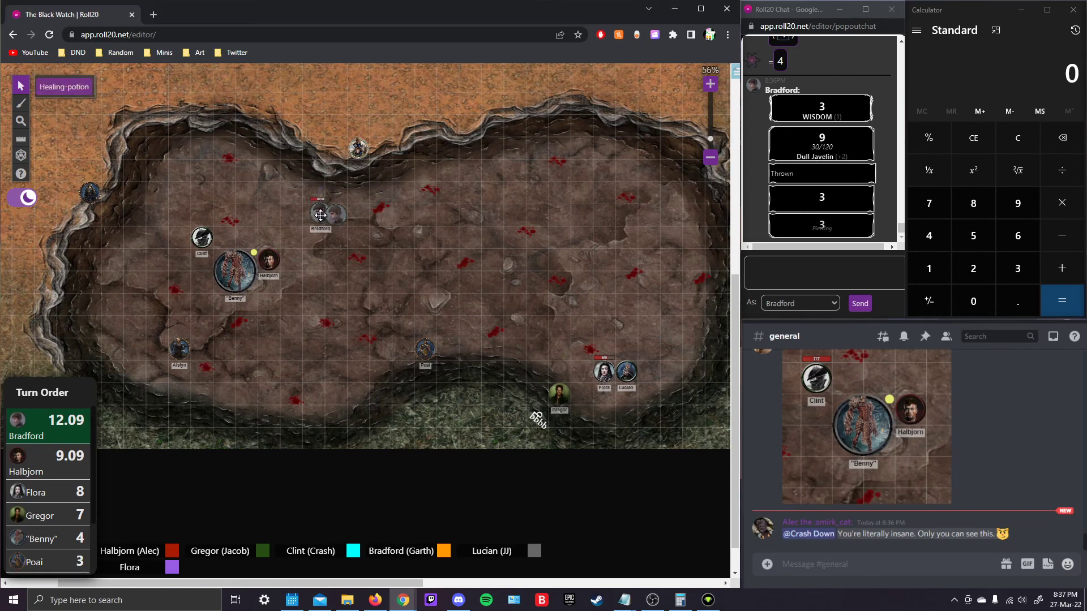
pyautogui.moveTo(329, 214); pyautogui.dragTo(249, 172)
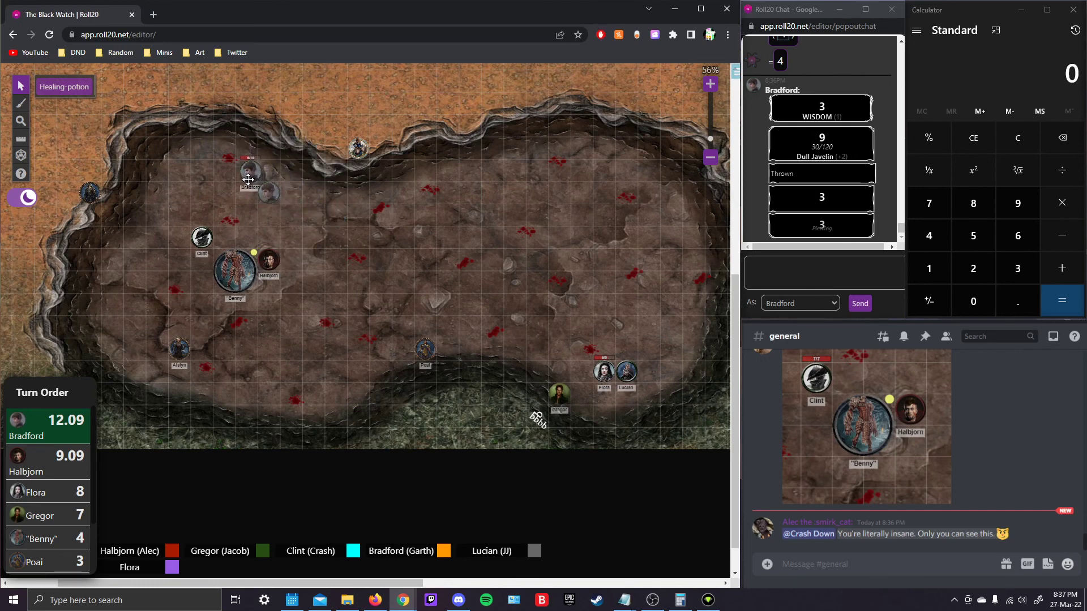